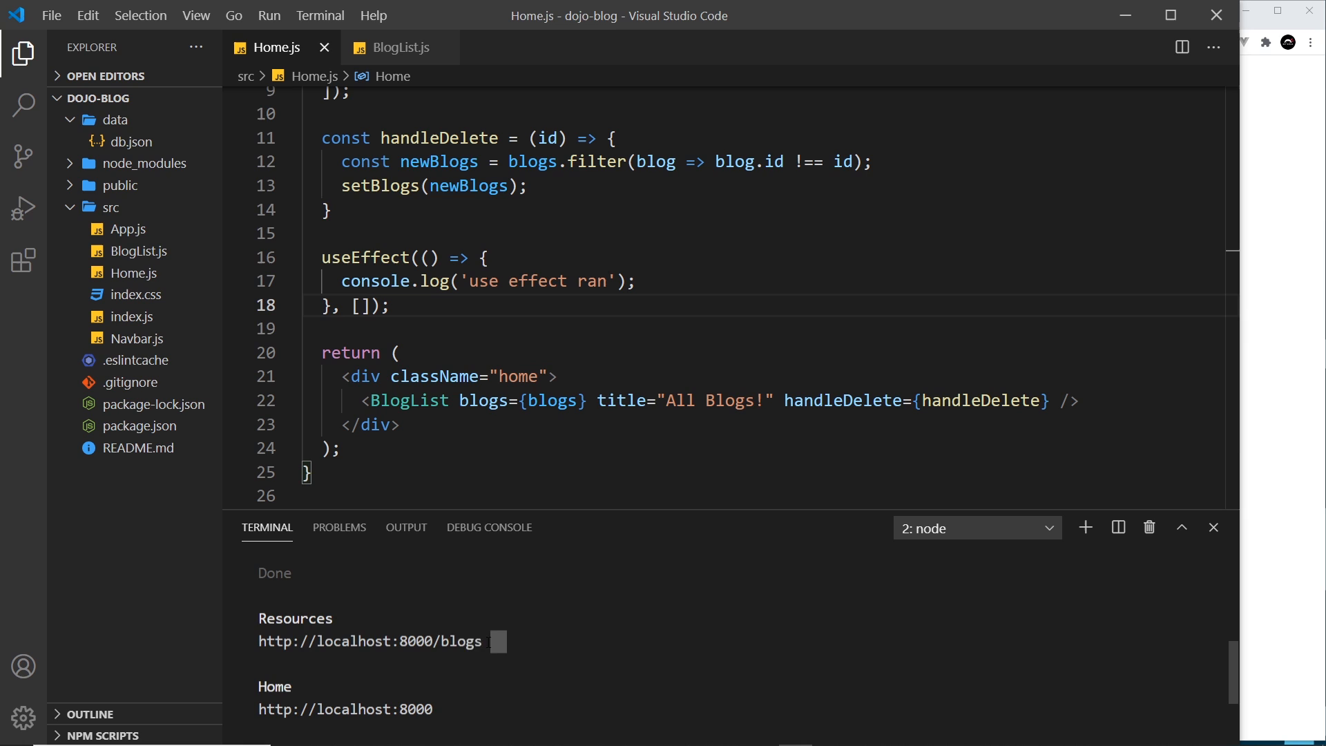
- Replace the hardcoded blog array in useState with null as the initial blogs value
{"action": "double_click", "coordinate": [370, 641]}
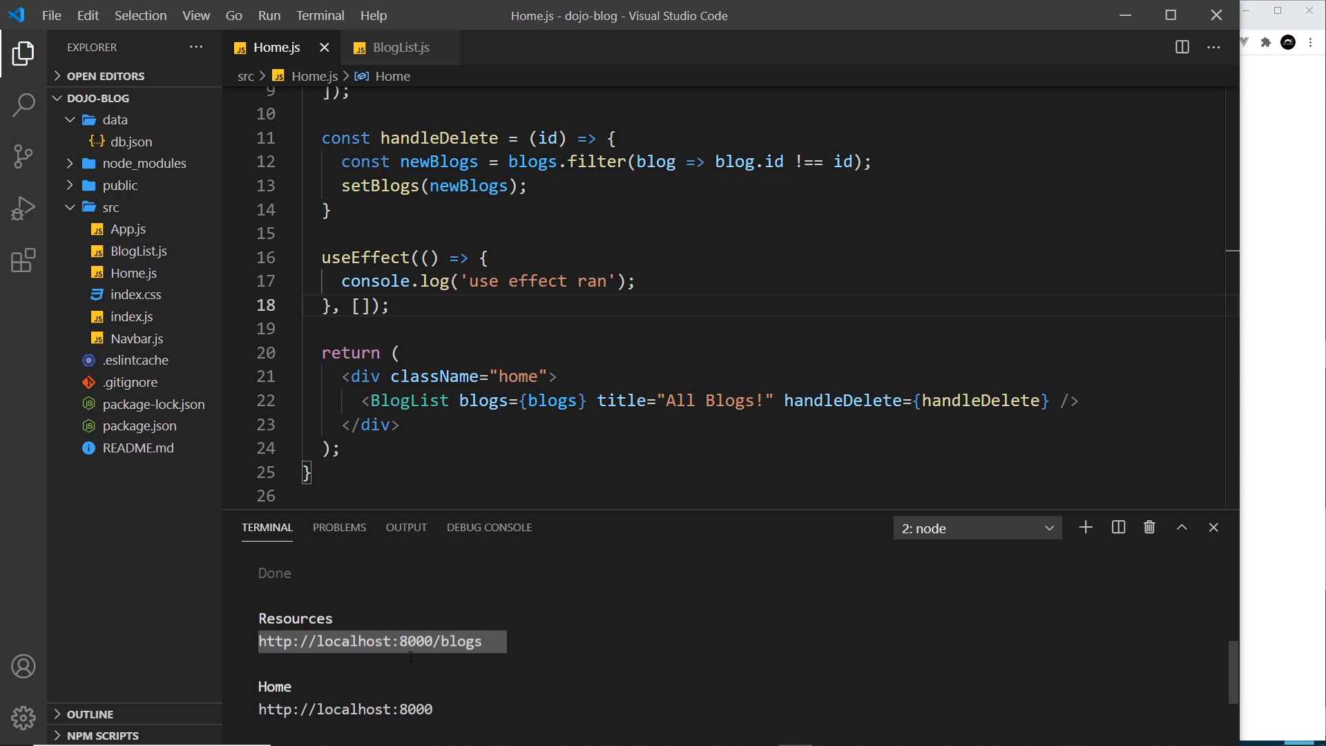
{"action": "mouse_move", "coordinate": [610, 548]}
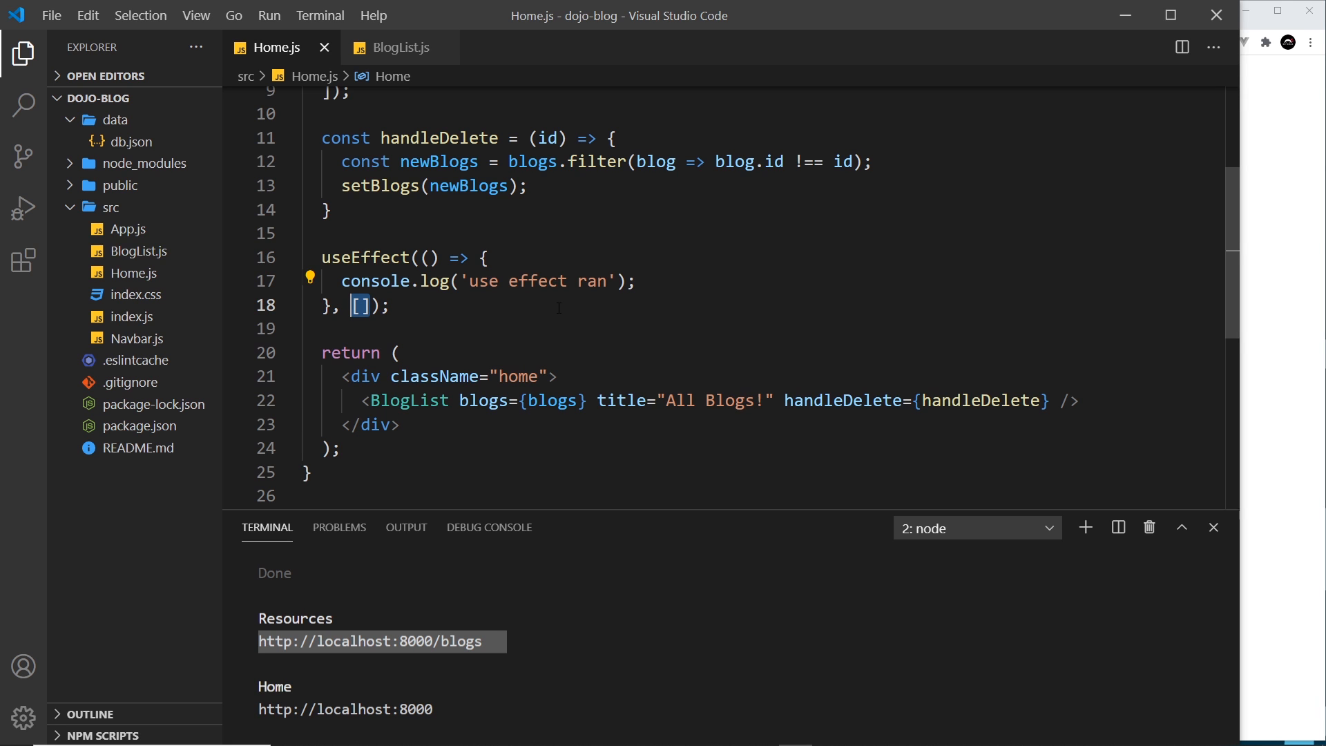
{"action": "scroll", "scroll_direction": "up", "scroll_amount": 3}
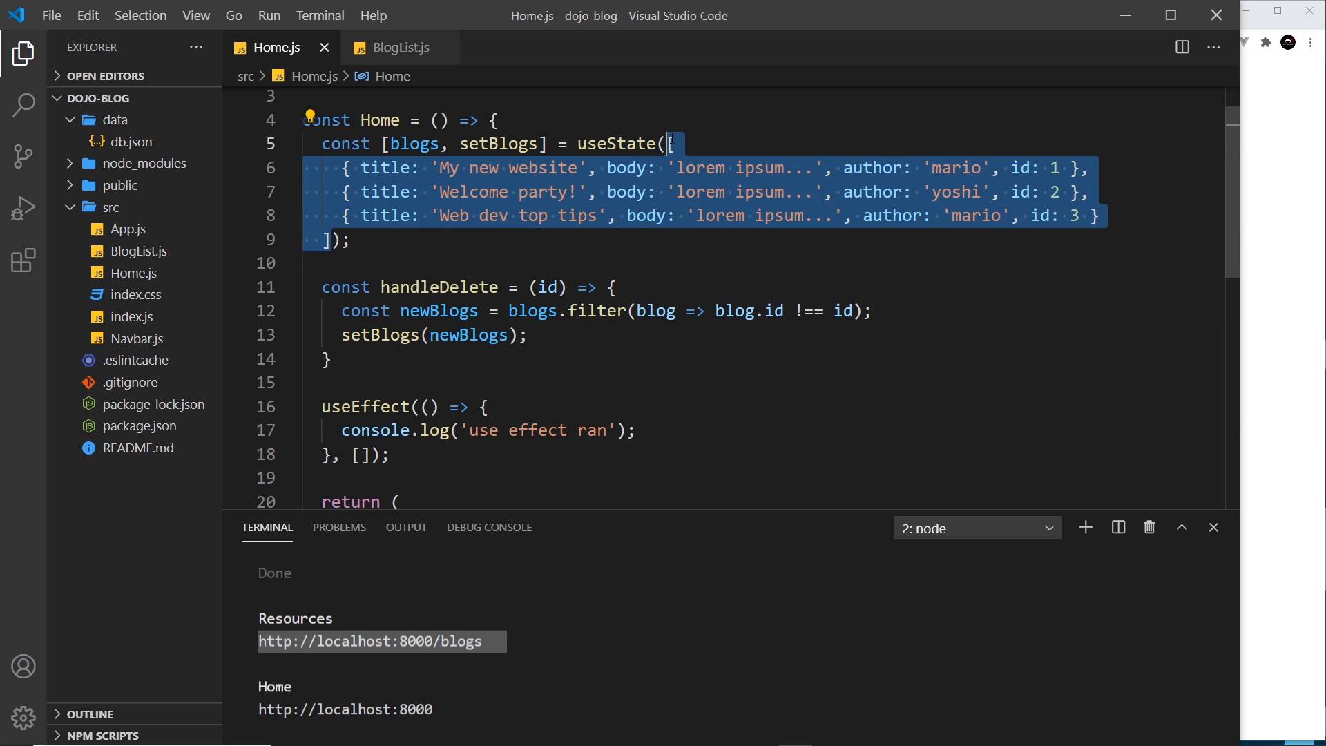
{"action": "key", "text": "Delete"}
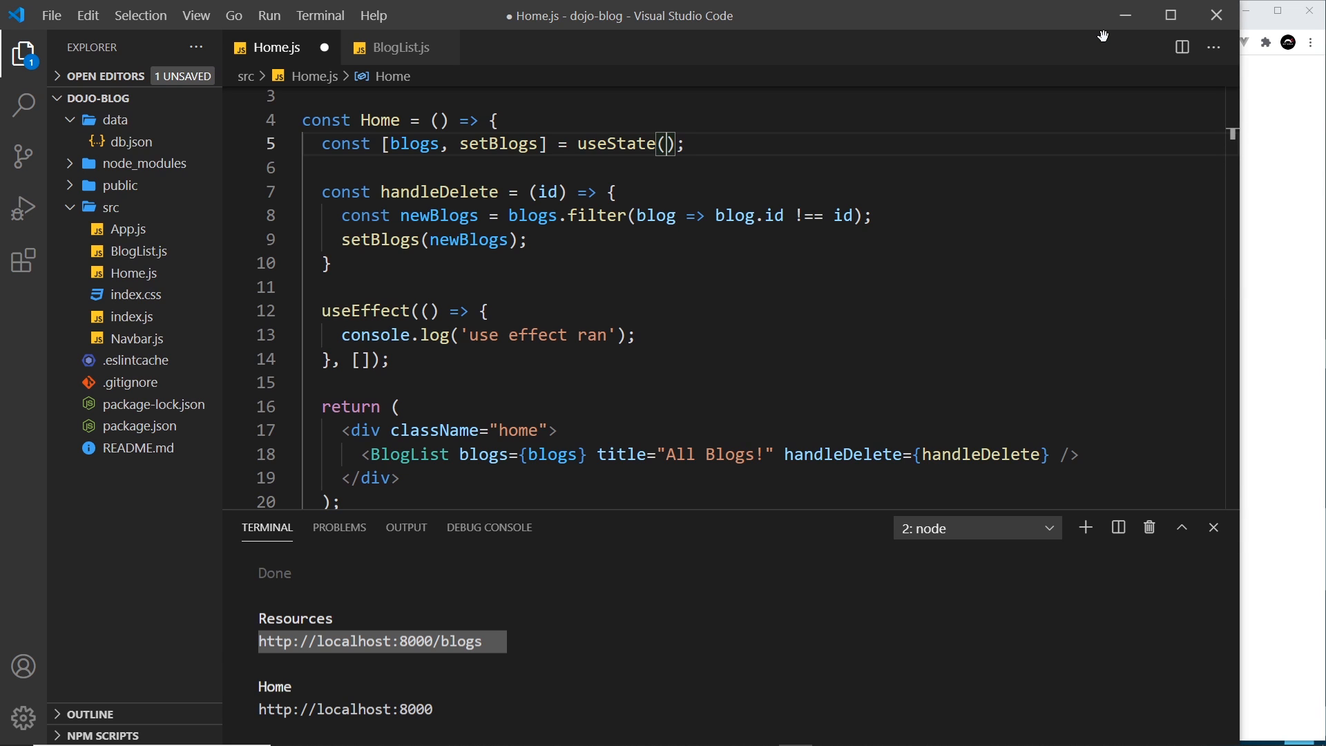
{"action": "type", "text": "null"}
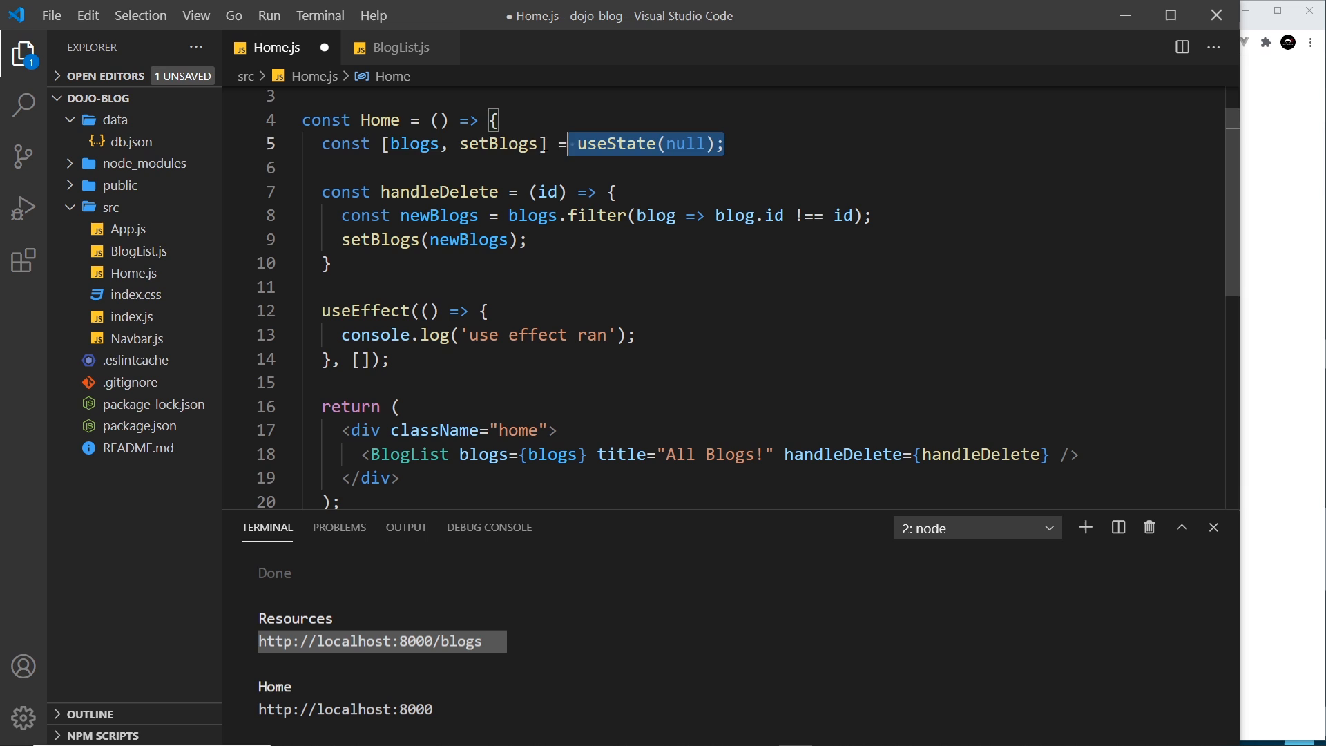
{"action": "double_click", "coordinate": [500, 143]}
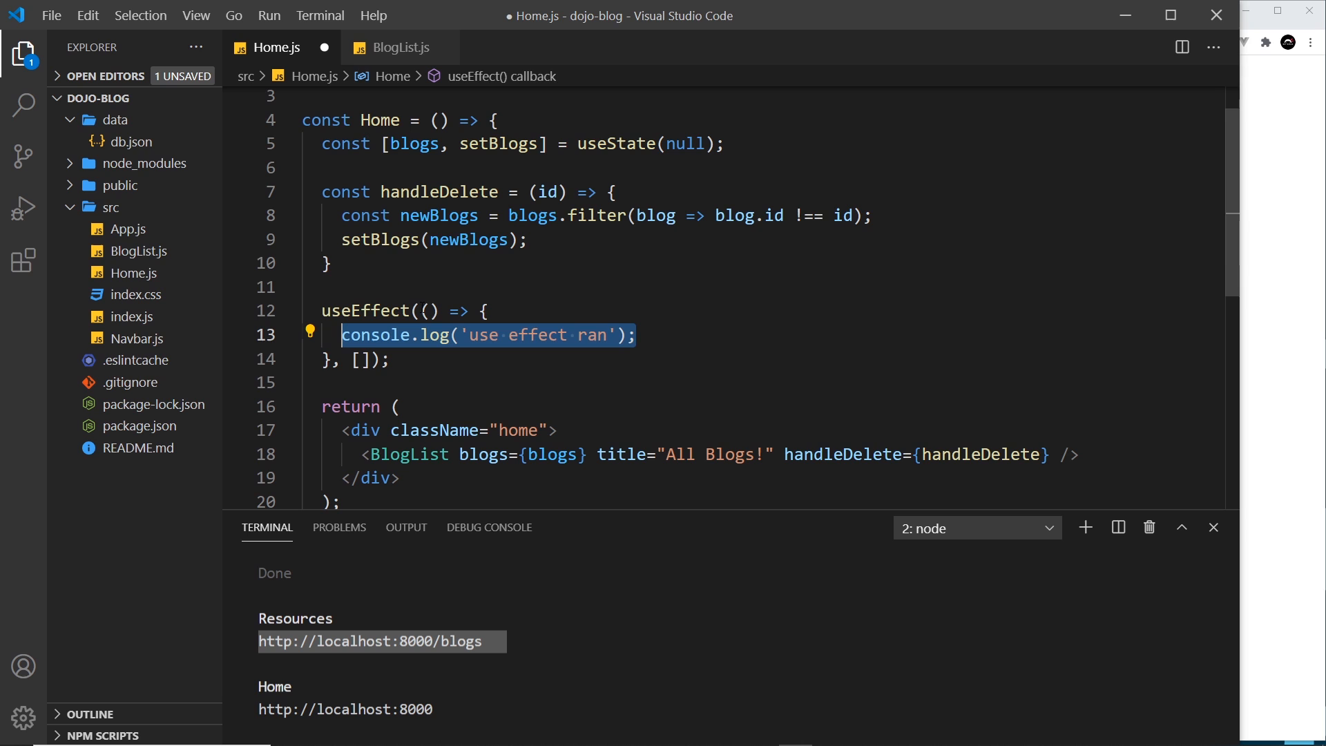
{"action": "type", "text": "fetch("}
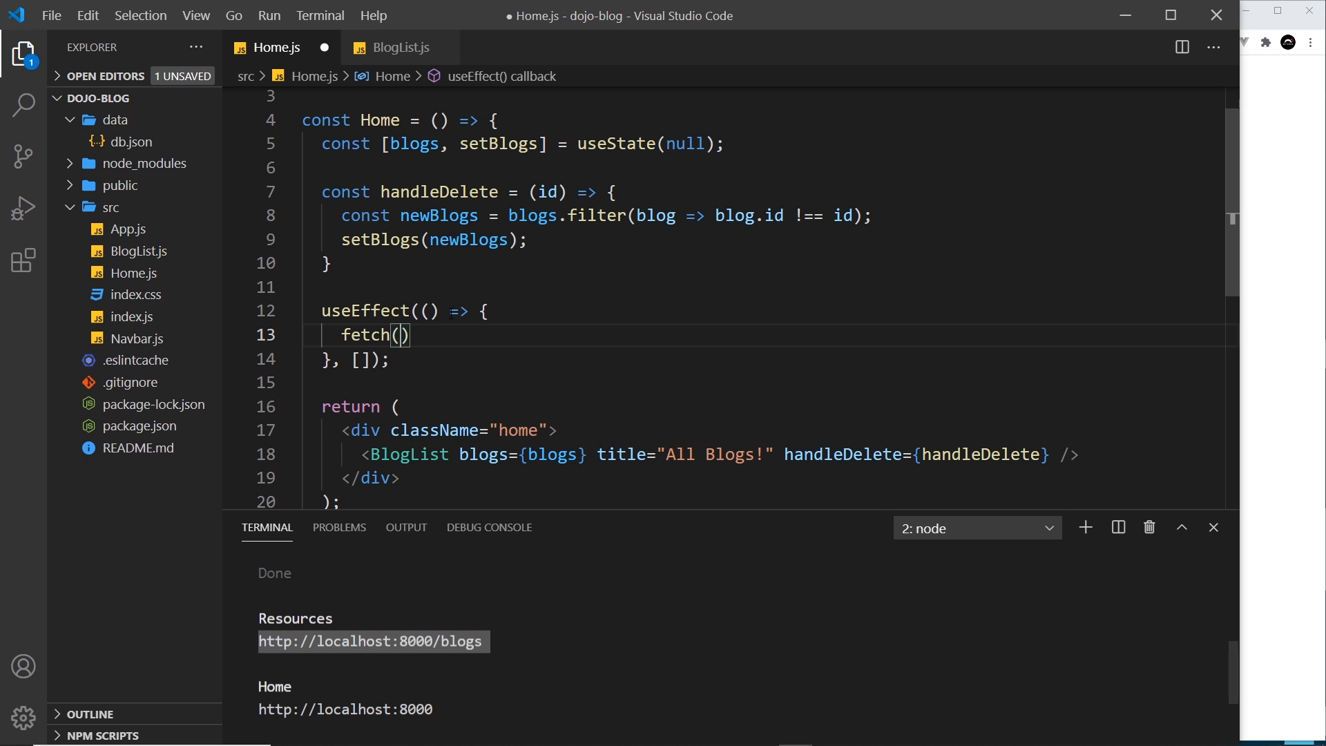
{"action": "type", "text": "'http://localhost:8000/blogs'"}
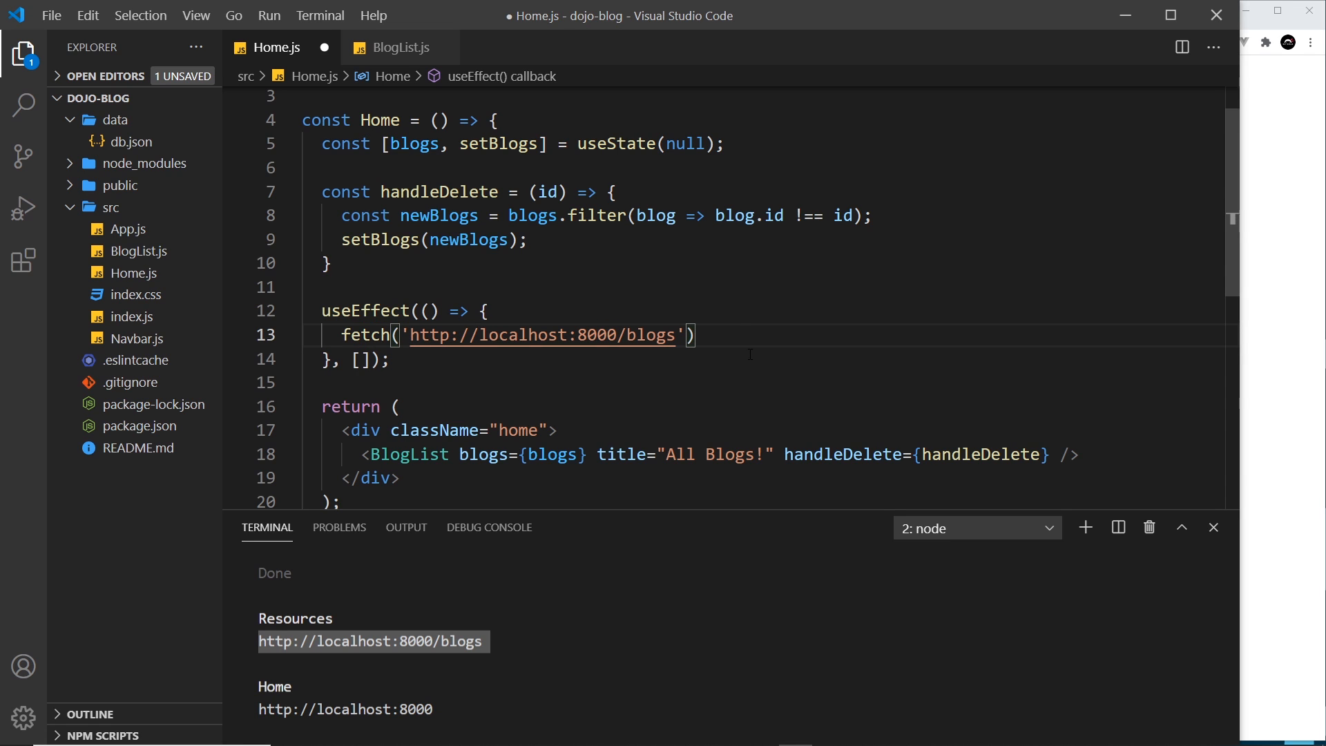
{"action": "key", "text": "Enter"}
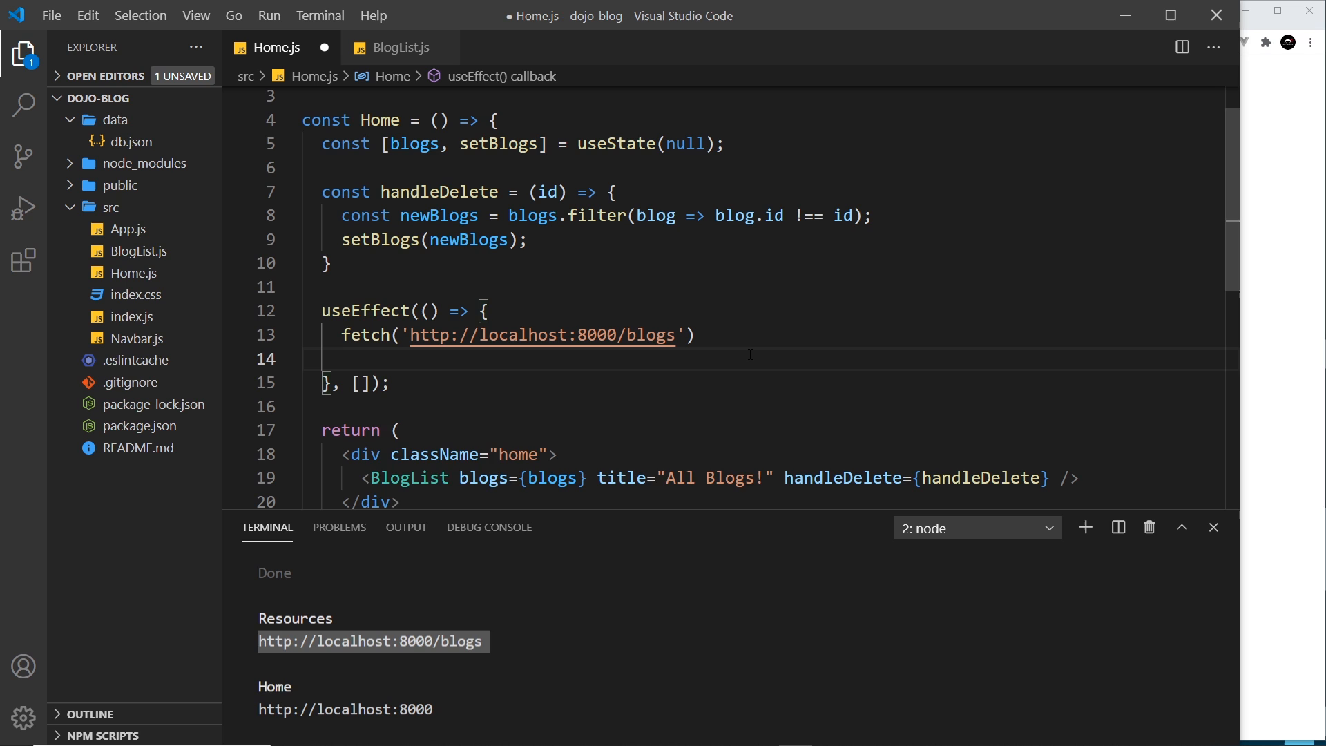
{"action": "type", "text": ".then"}
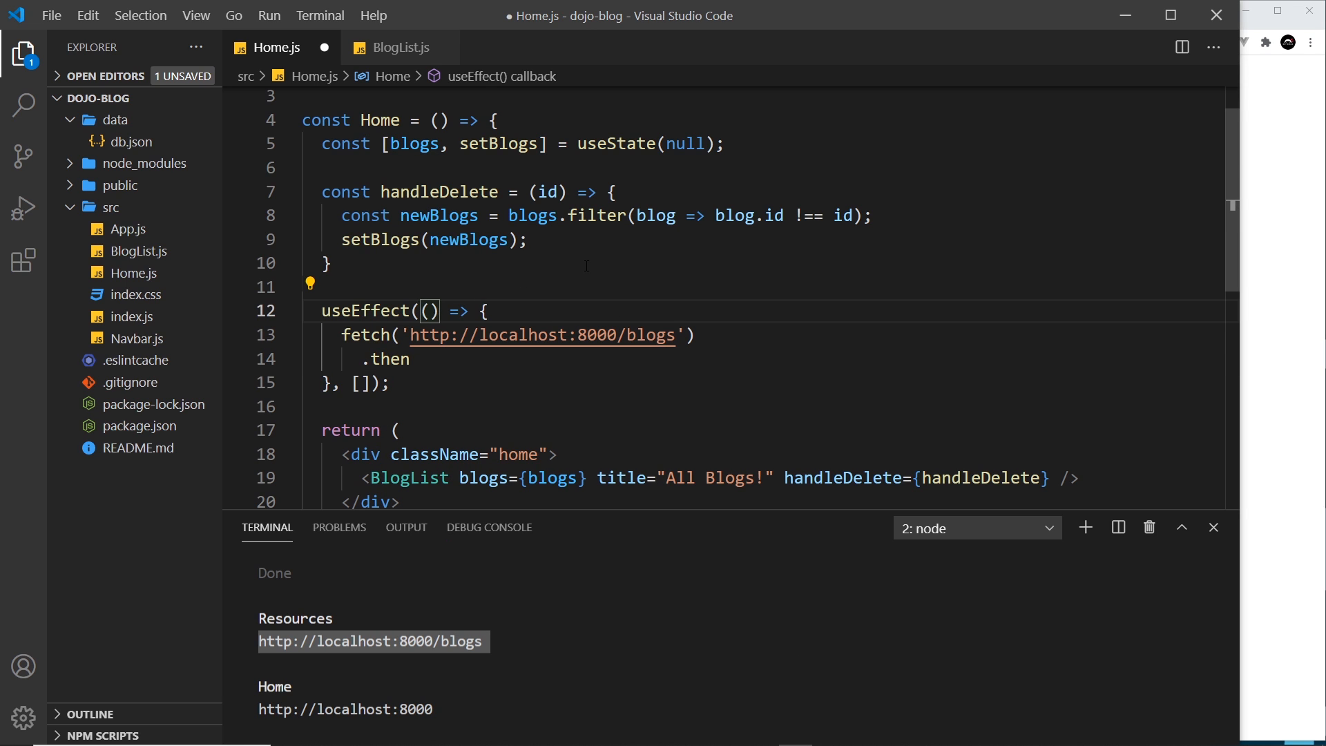
{"action": "type", "text": "async"}
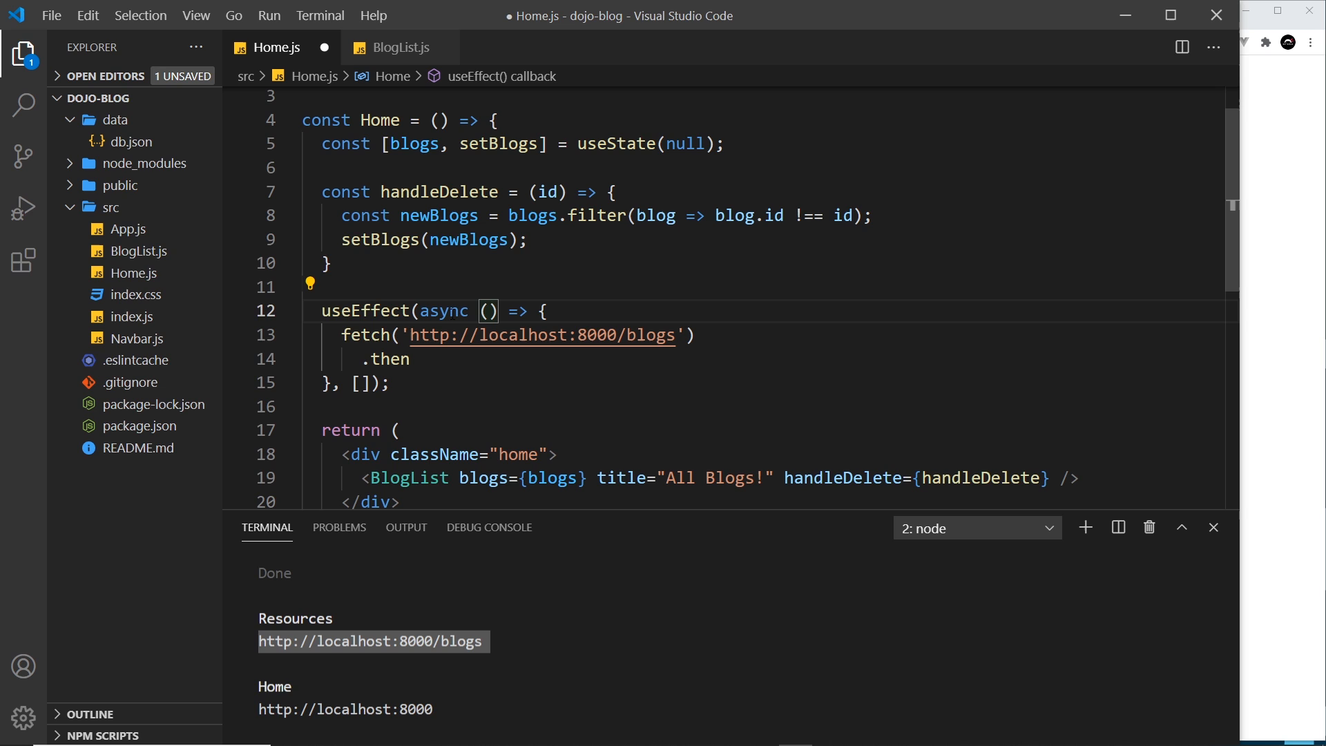
{"action": "mouse_move", "coordinate": [618, 278]}
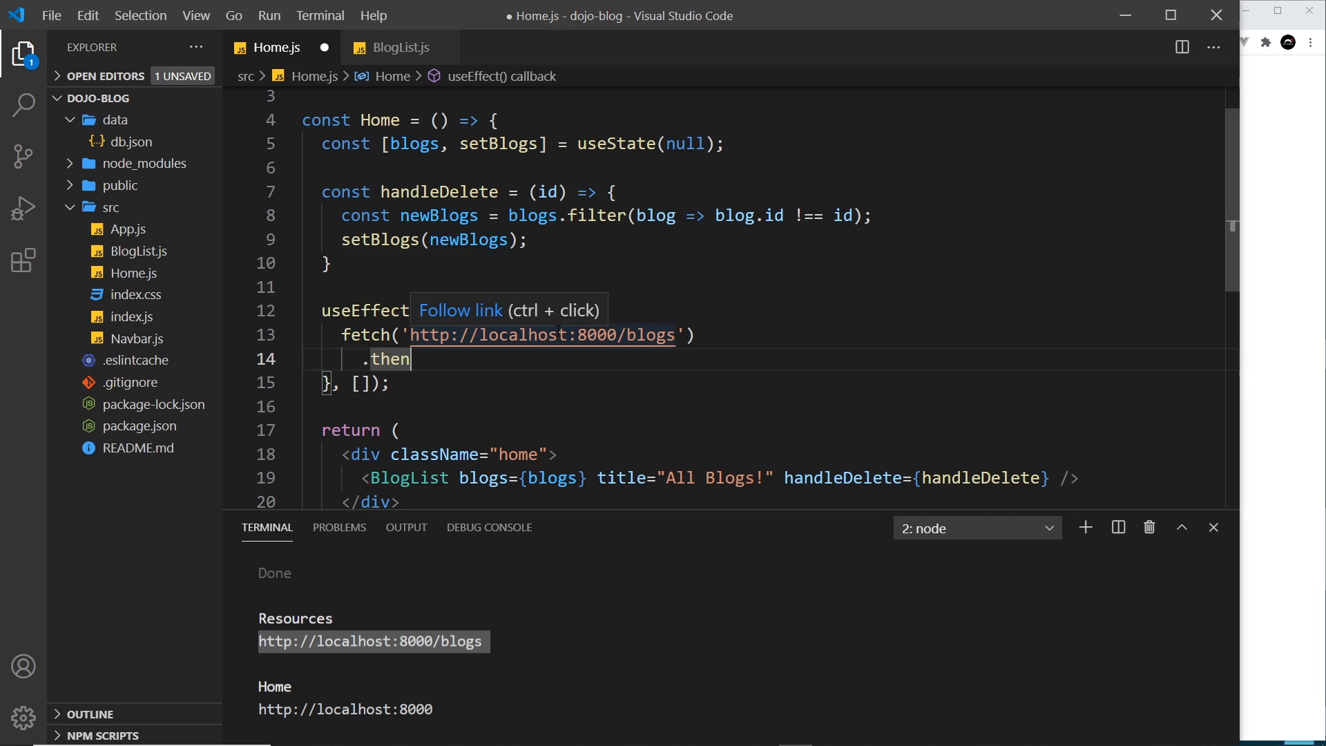
- Give the first .then a res => { } callback with its body on its own line
{"action": "type", "text": "()"}
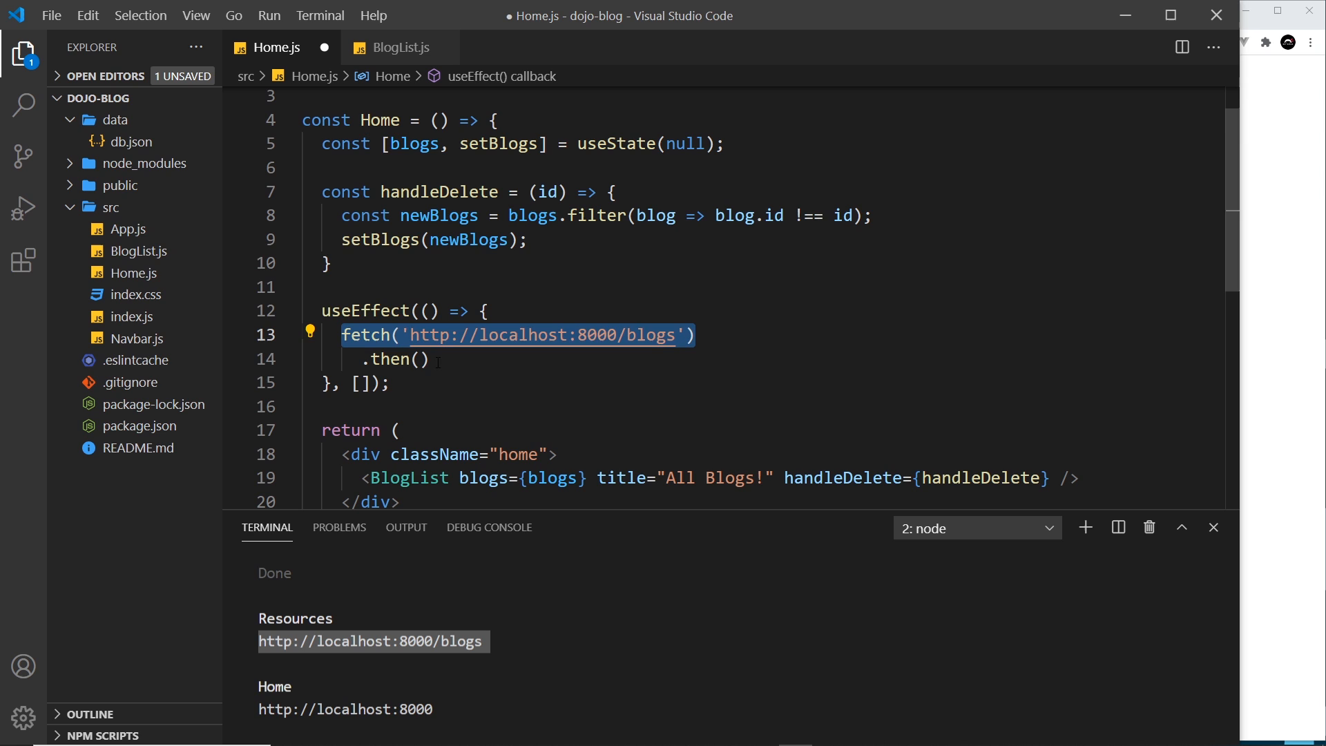
{"action": "left_click", "coordinate": [414, 359]}
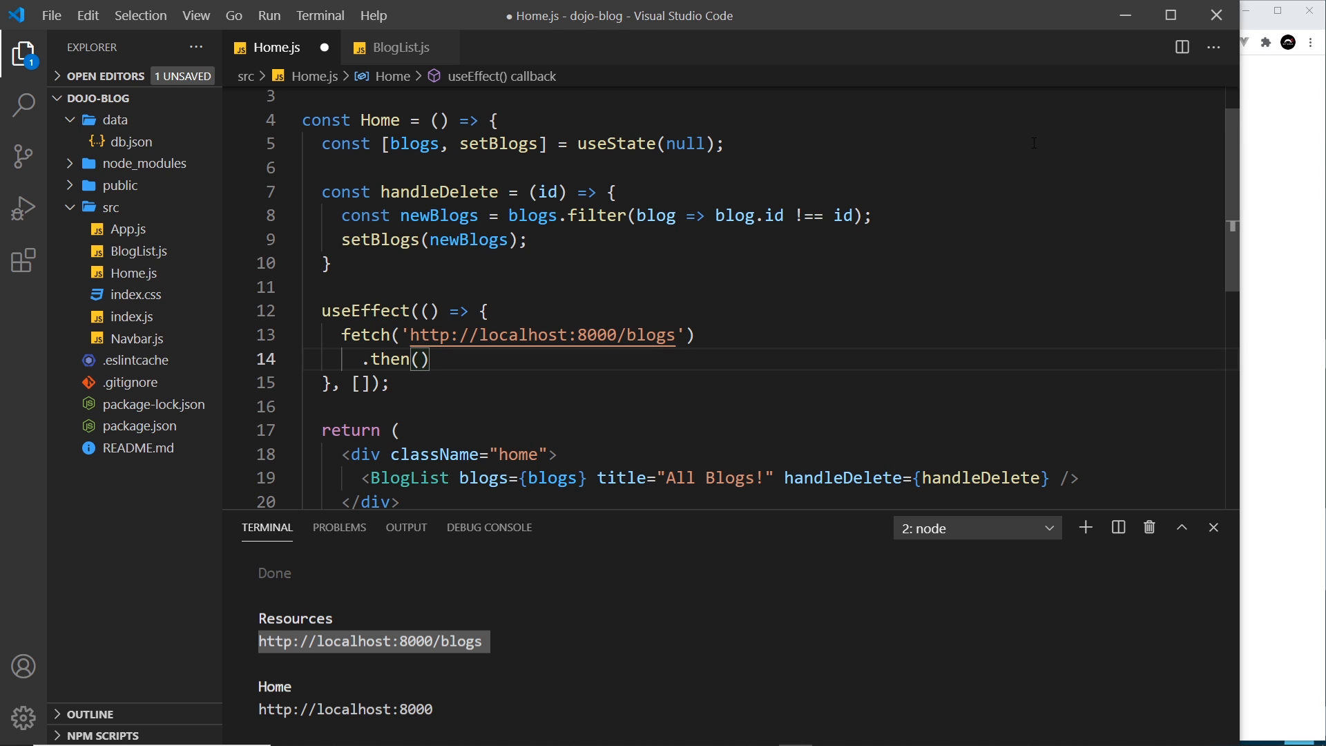
{"action": "type", "text": "res"}
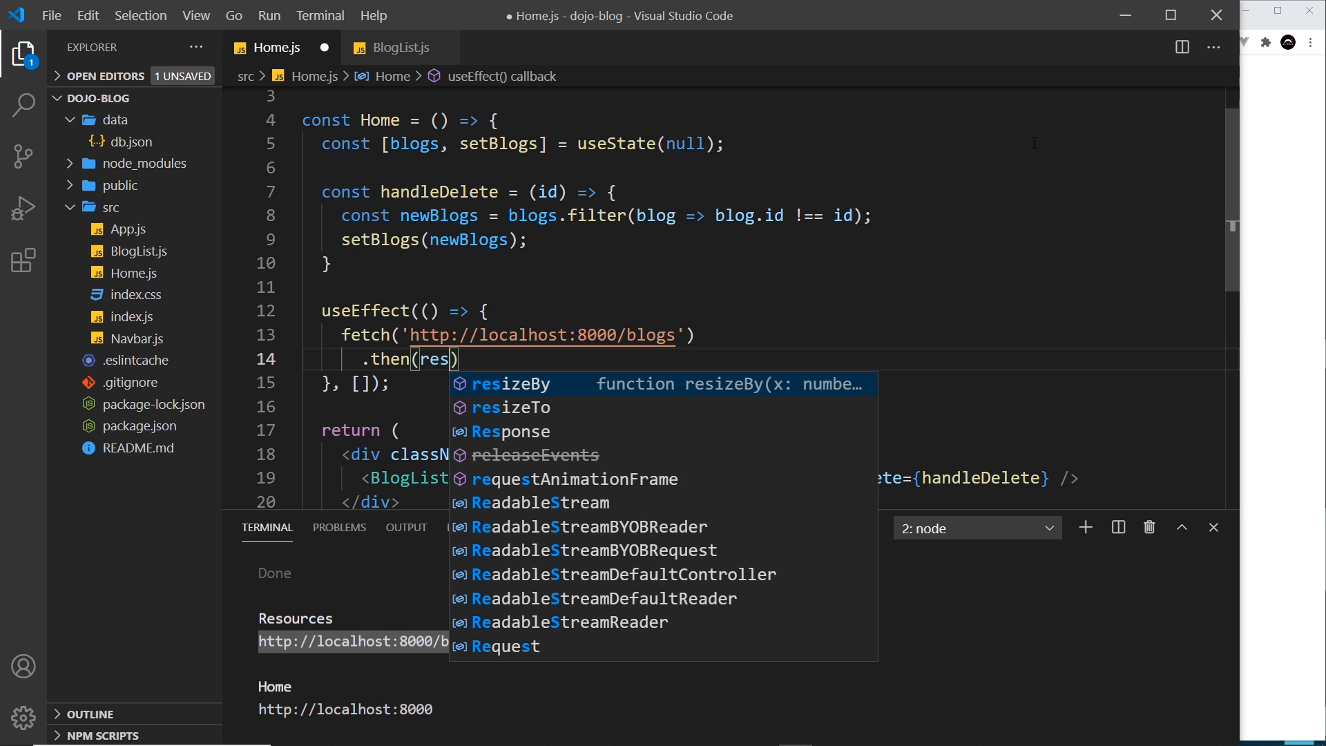
{"action": "type", "text": "=>"}
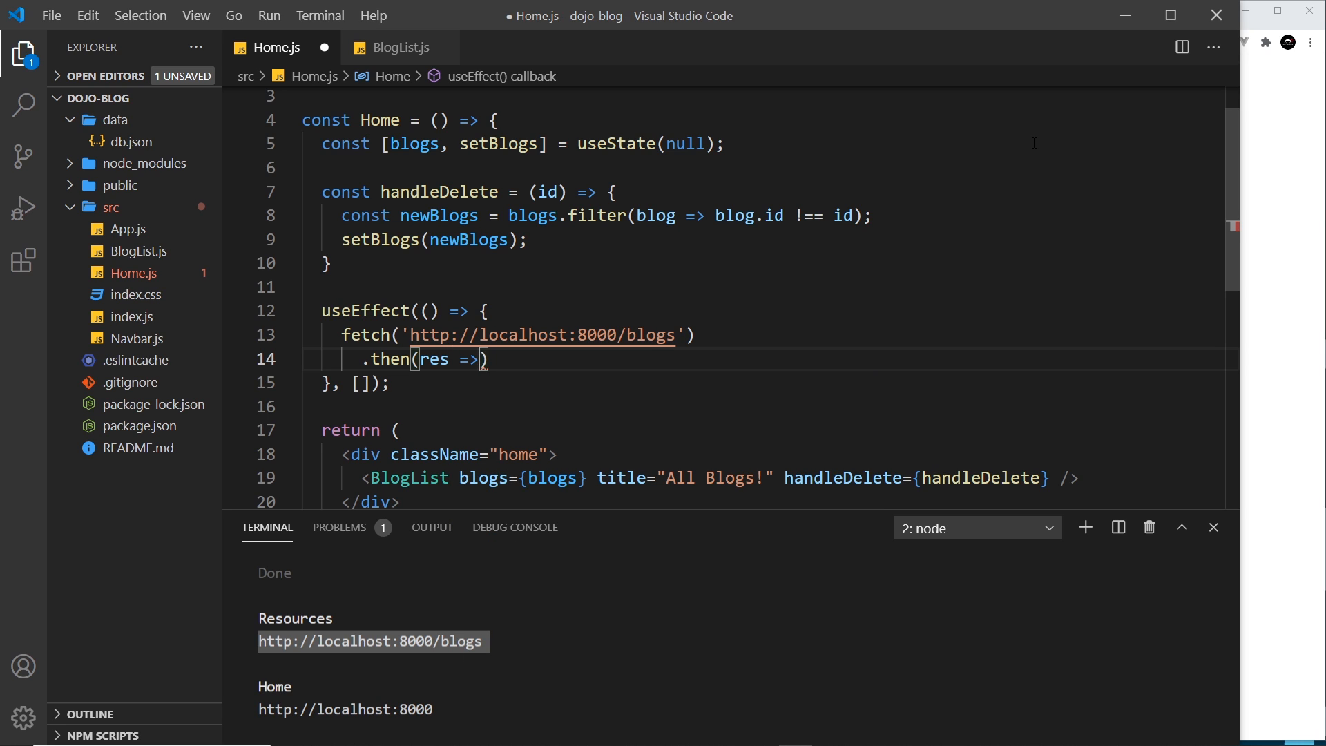
{"action": "type", "text": "{}"}
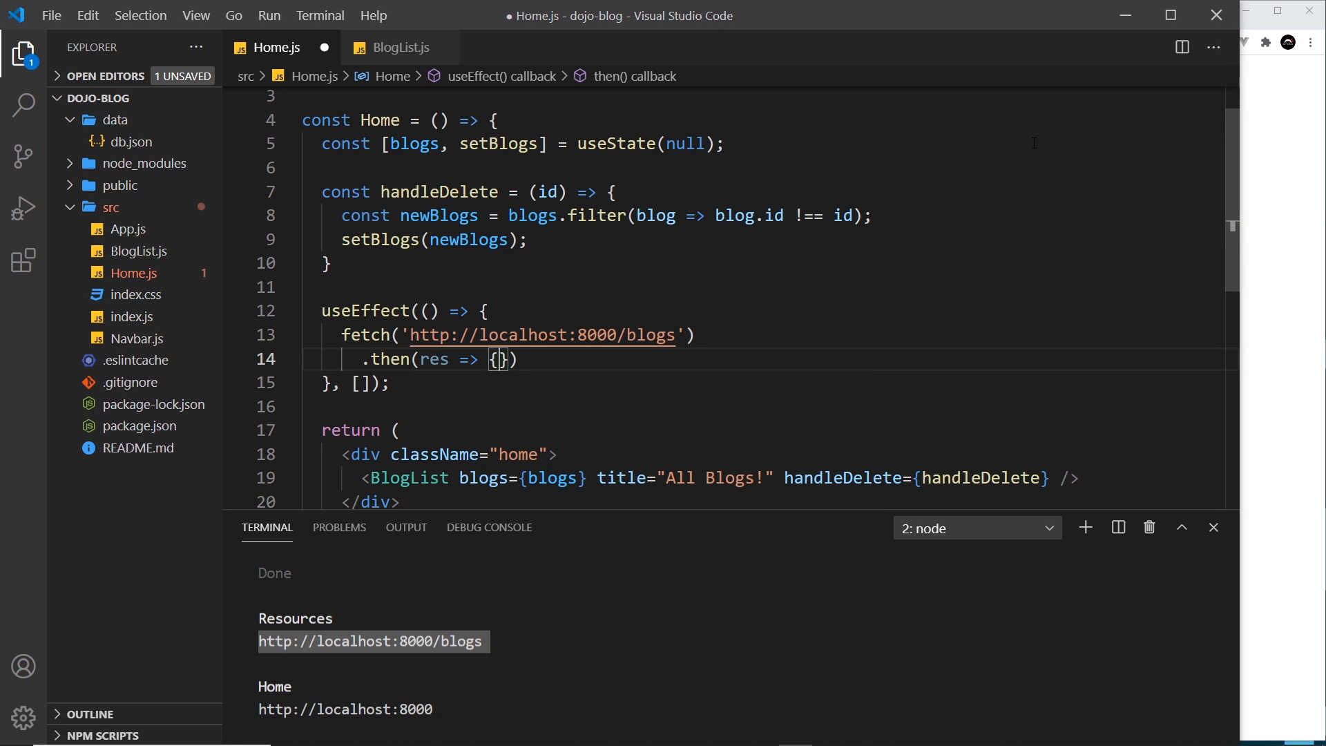
{"action": "key", "text": "Enter"}
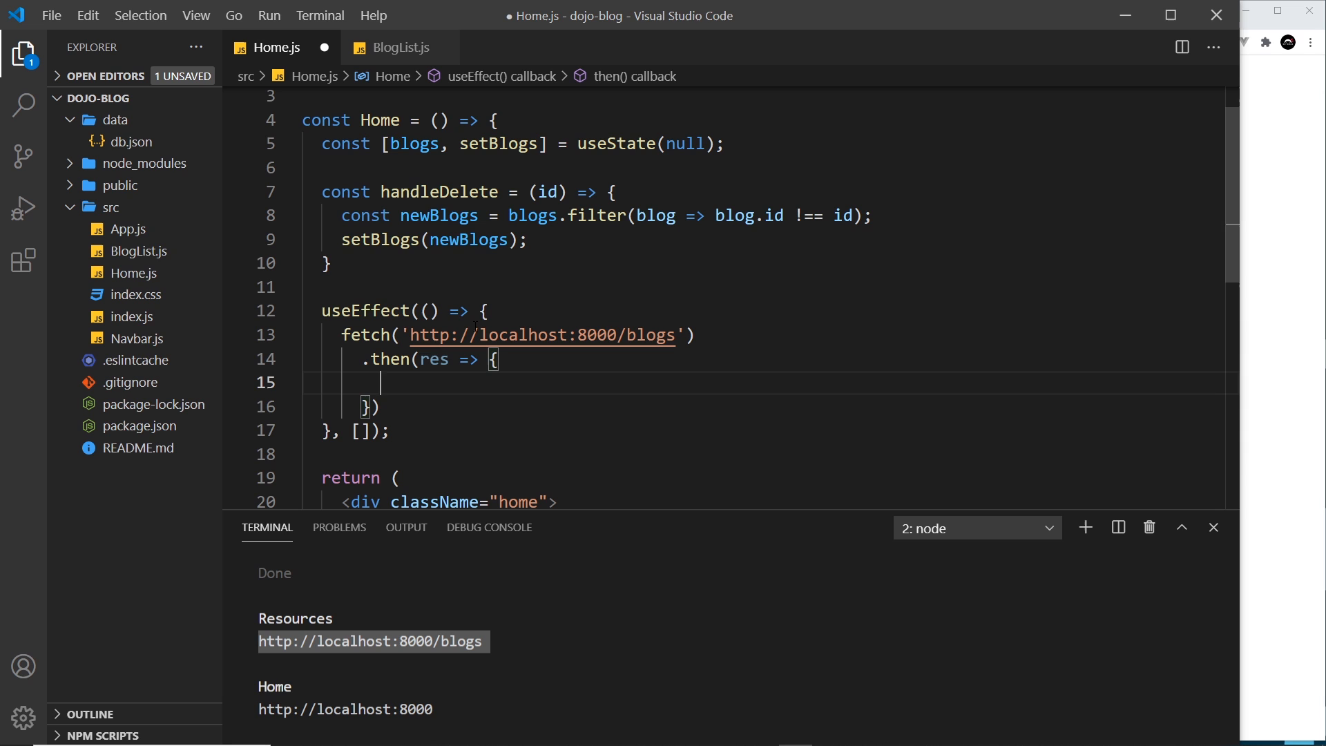
- Return res.json() from the first then callback
{"action": "type", "text": "res"}
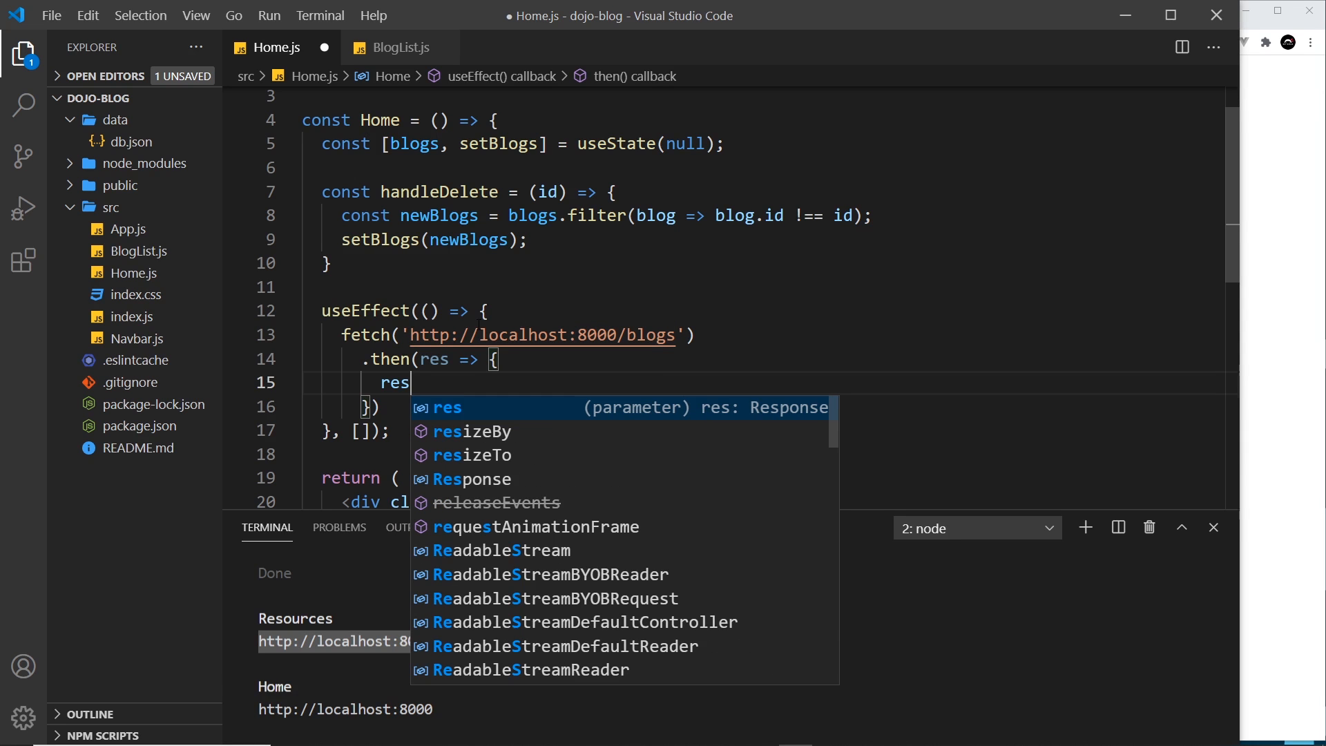
{"action": "type", "text": ".json()"}
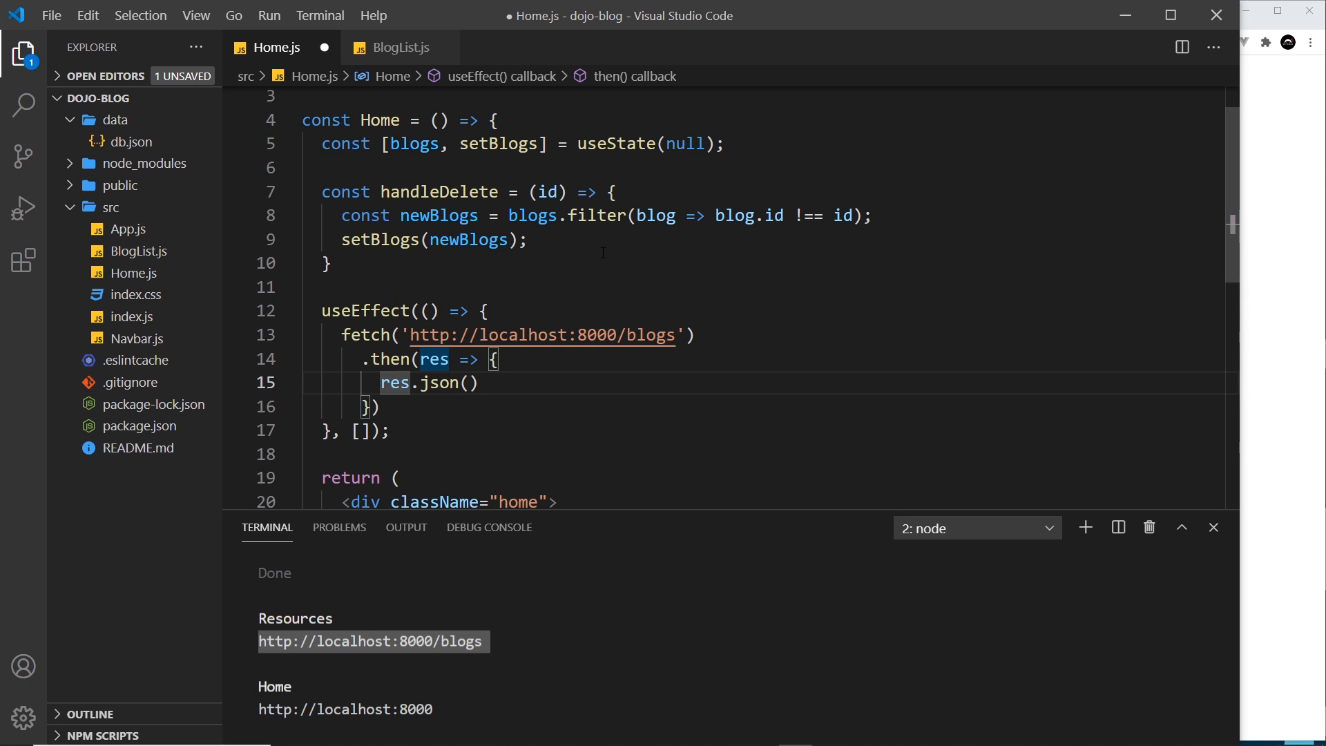
{"action": "type", "text": "return"}
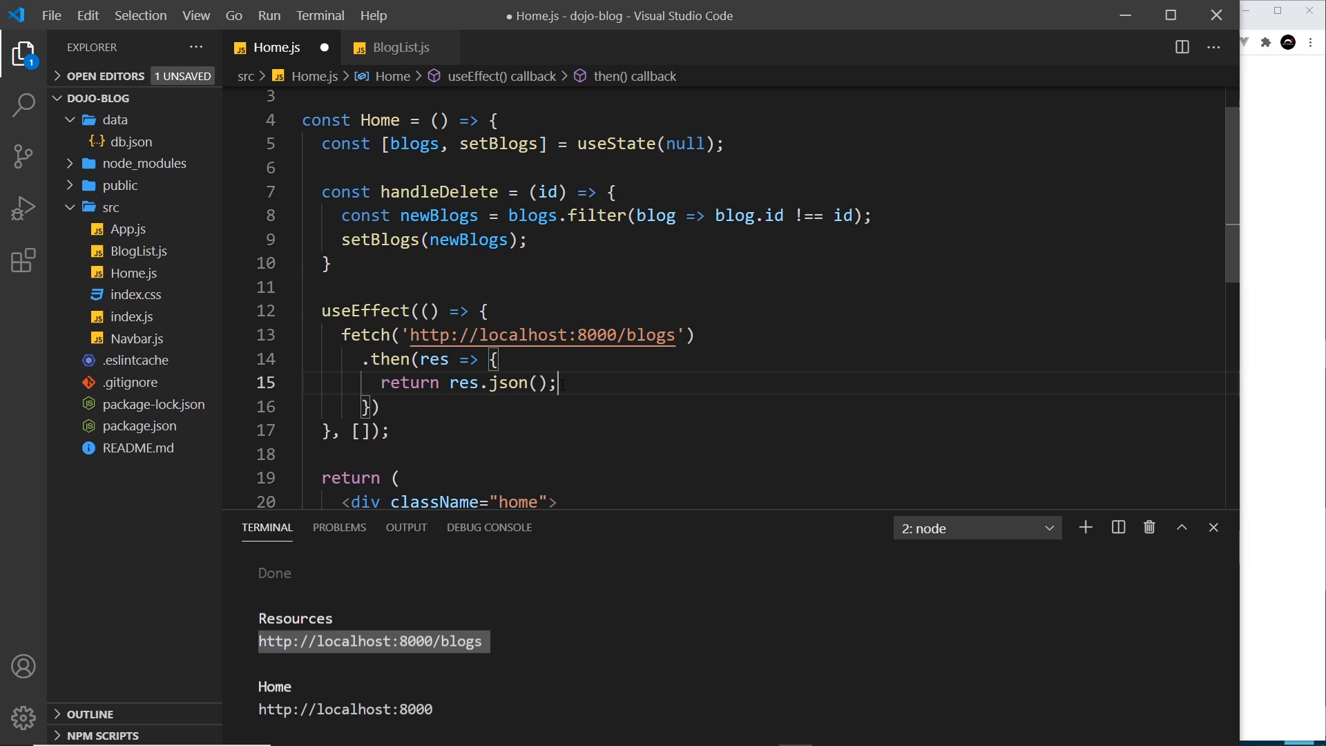
{"action": "left_click", "coordinate": [380, 406]}
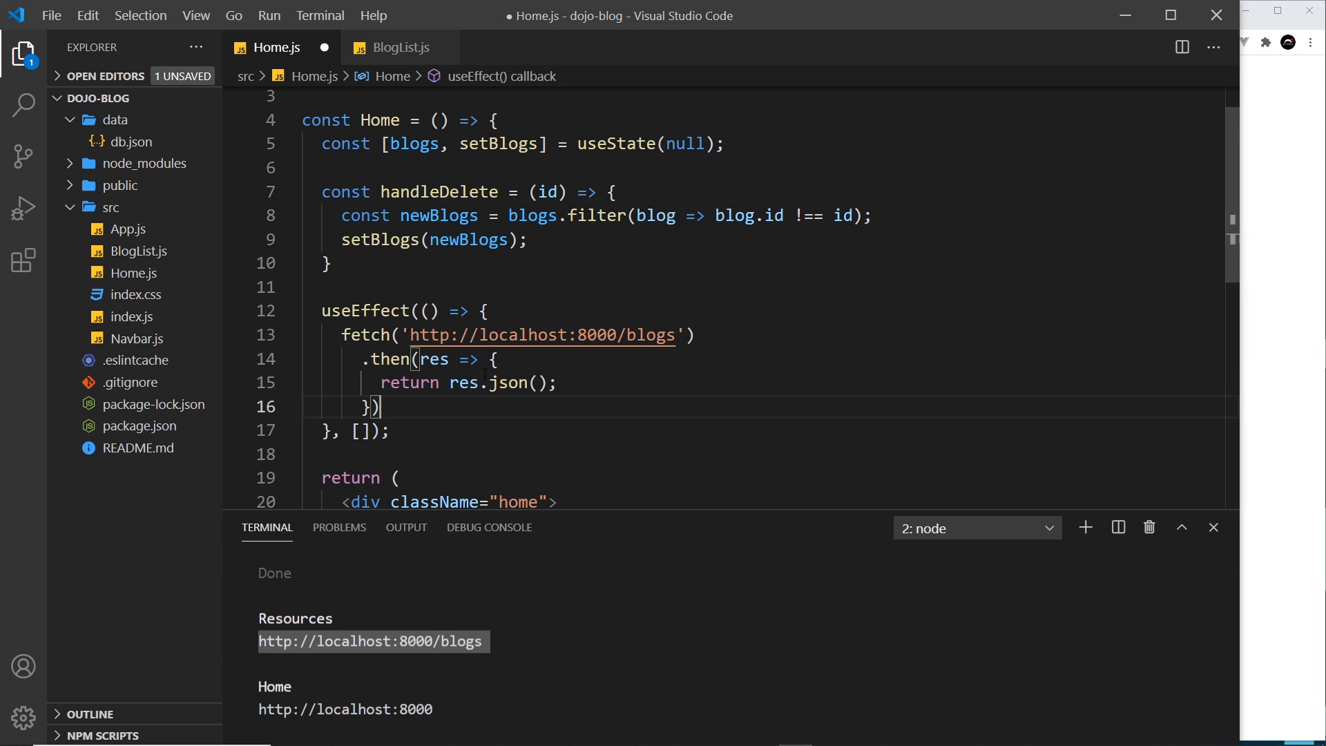
- Chain a second .then with an empty data => { } callback
{"action": "type", "text": ".then"}
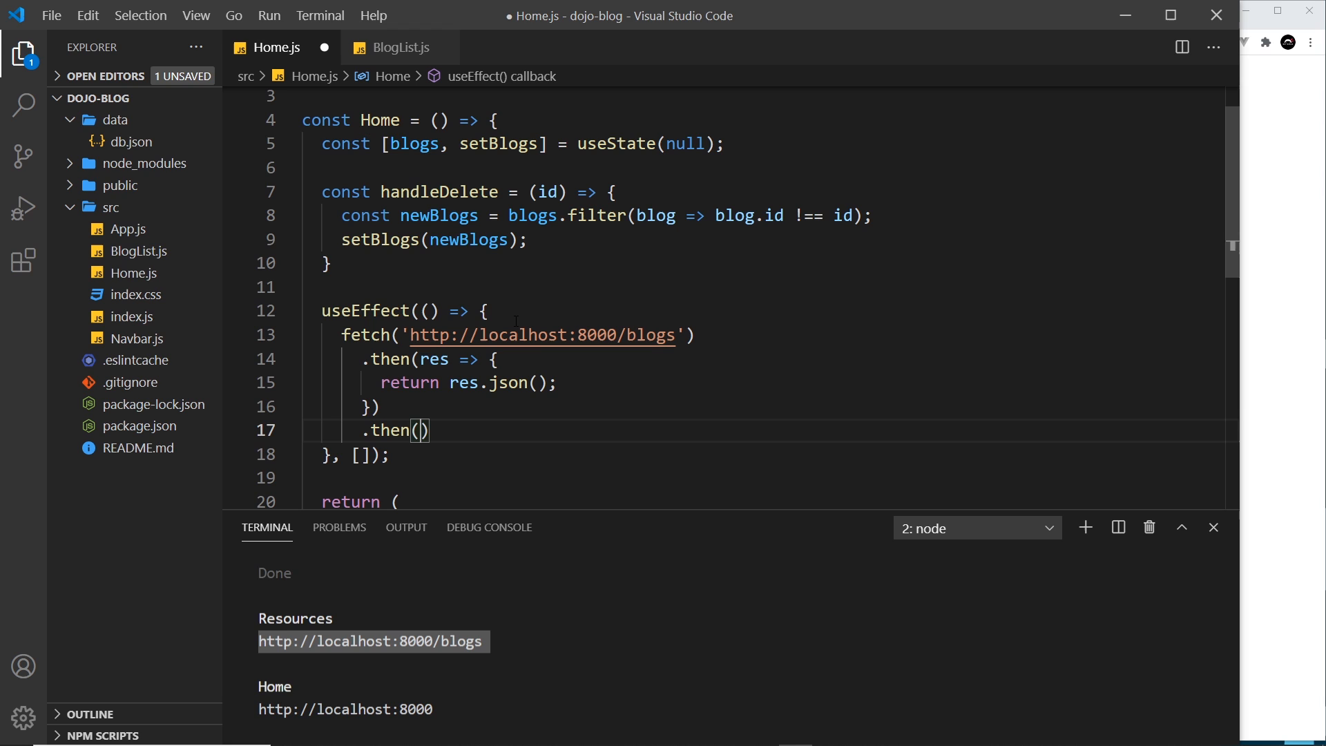
{"action": "type", "text": "() => {}"}
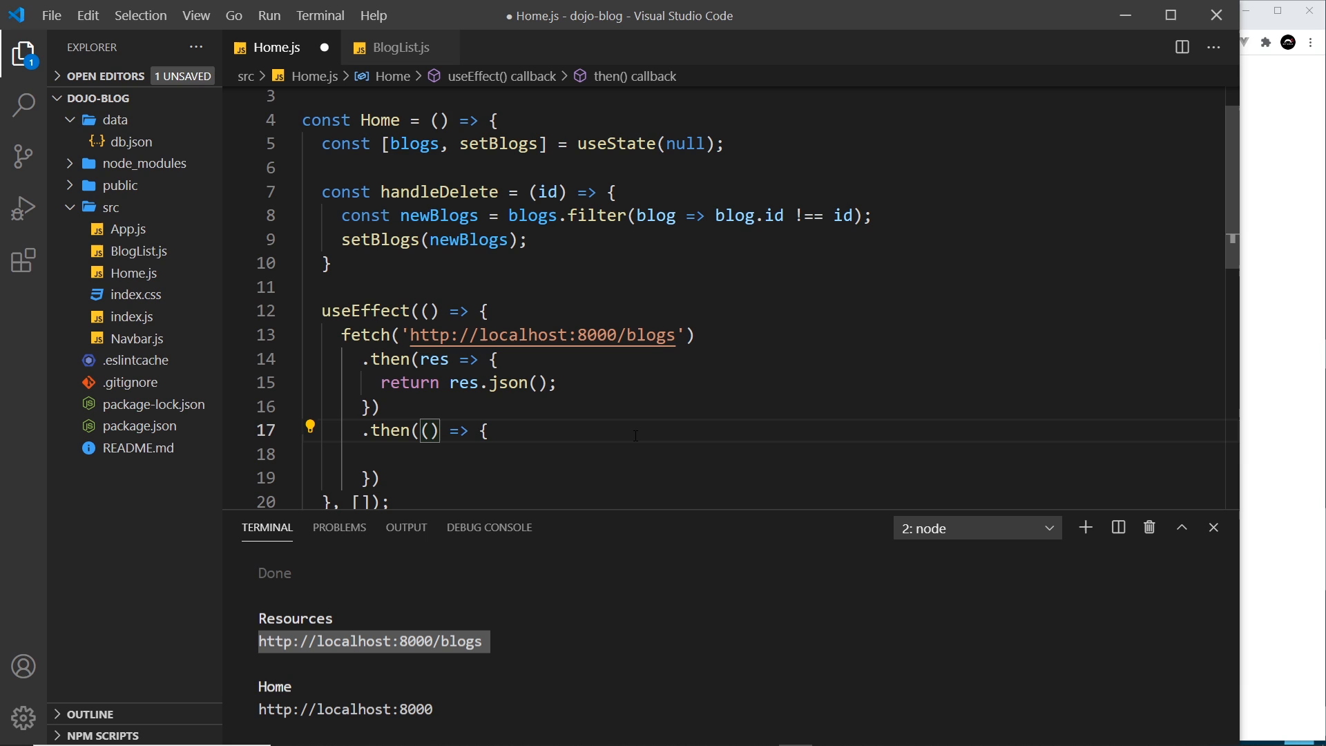
{"action": "type", "text": "data"}
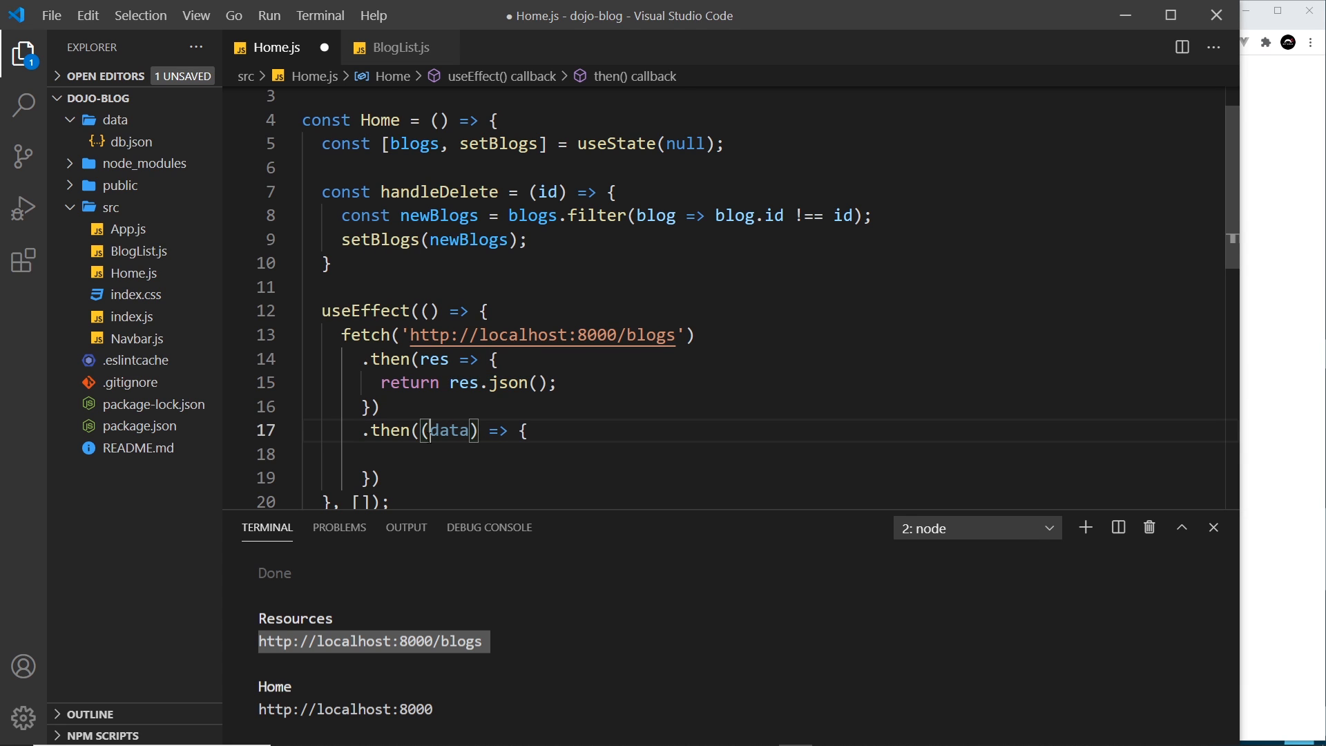
{"action": "key", "text": "Backspace"}
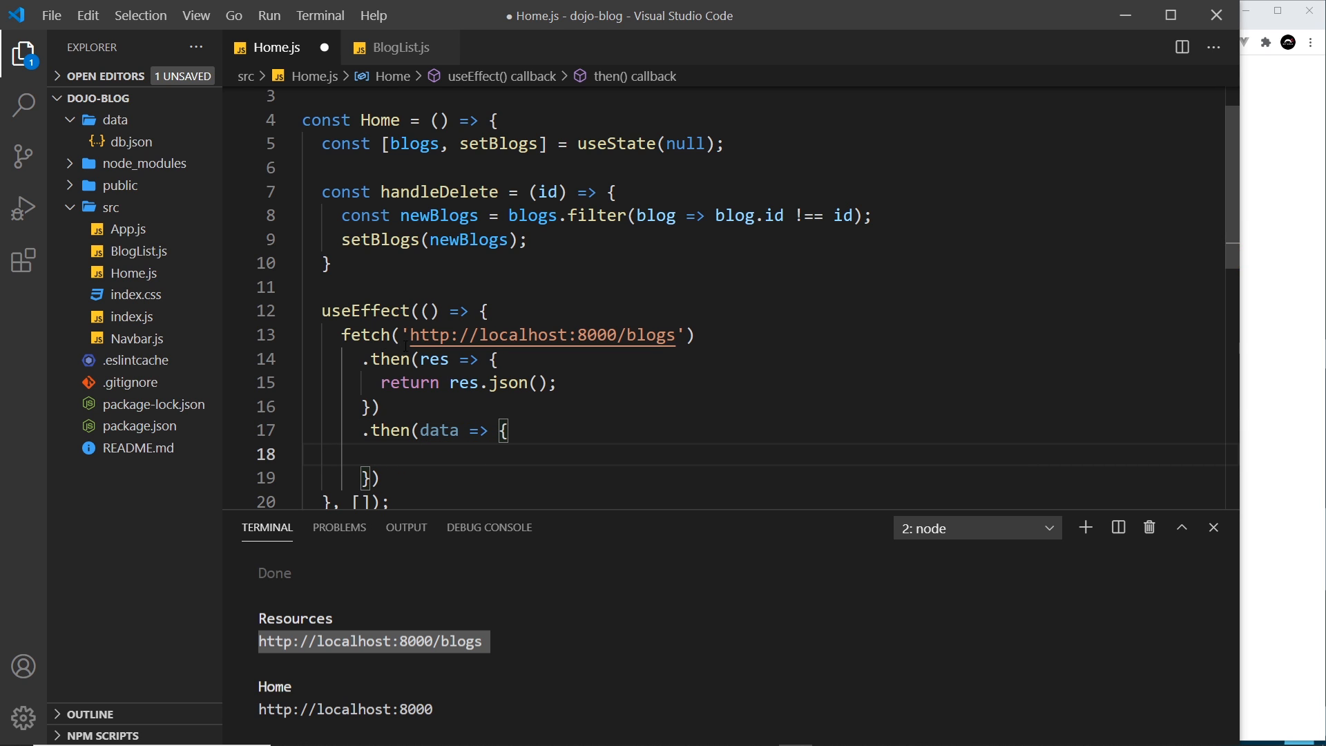
{"action": "double_click", "coordinate": [433, 359]}
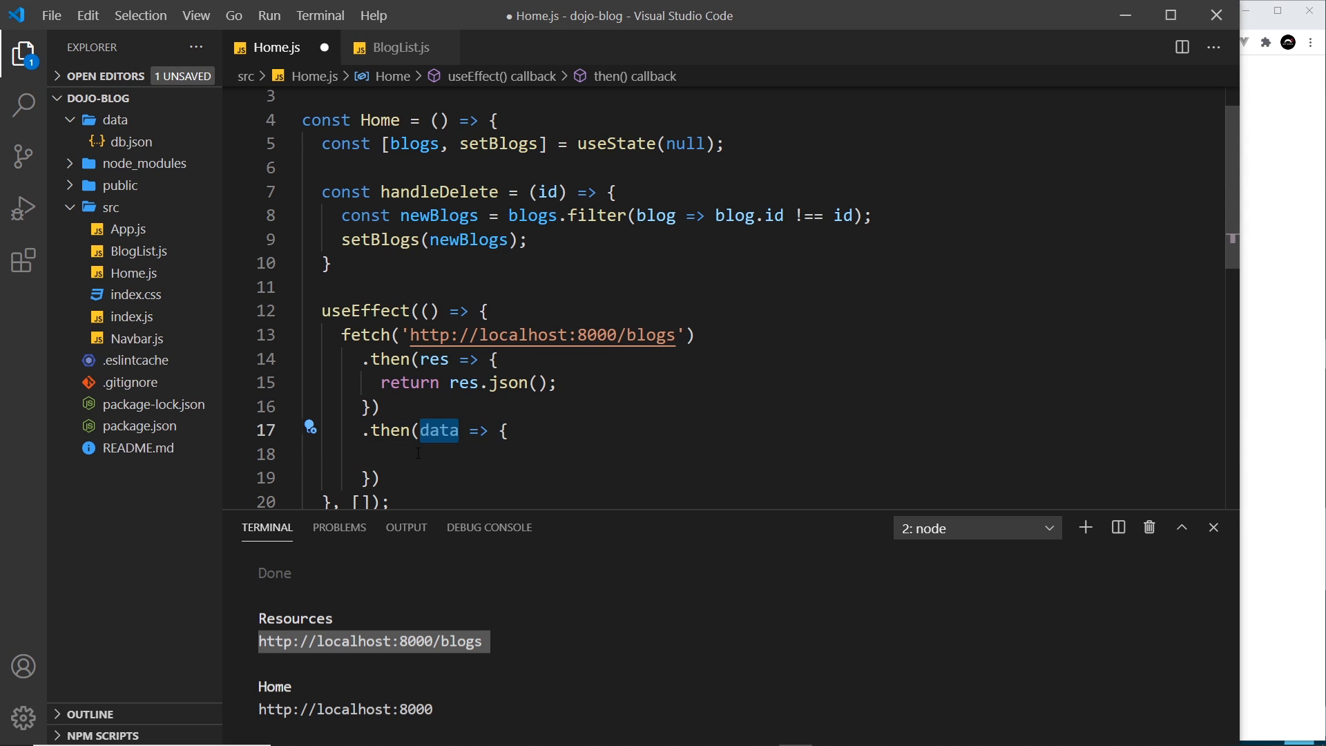
- Glance at db.json, then log the fetched data with console.log(data) in the second then callback
{"action": "left_click", "coordinate": [127, 141]}
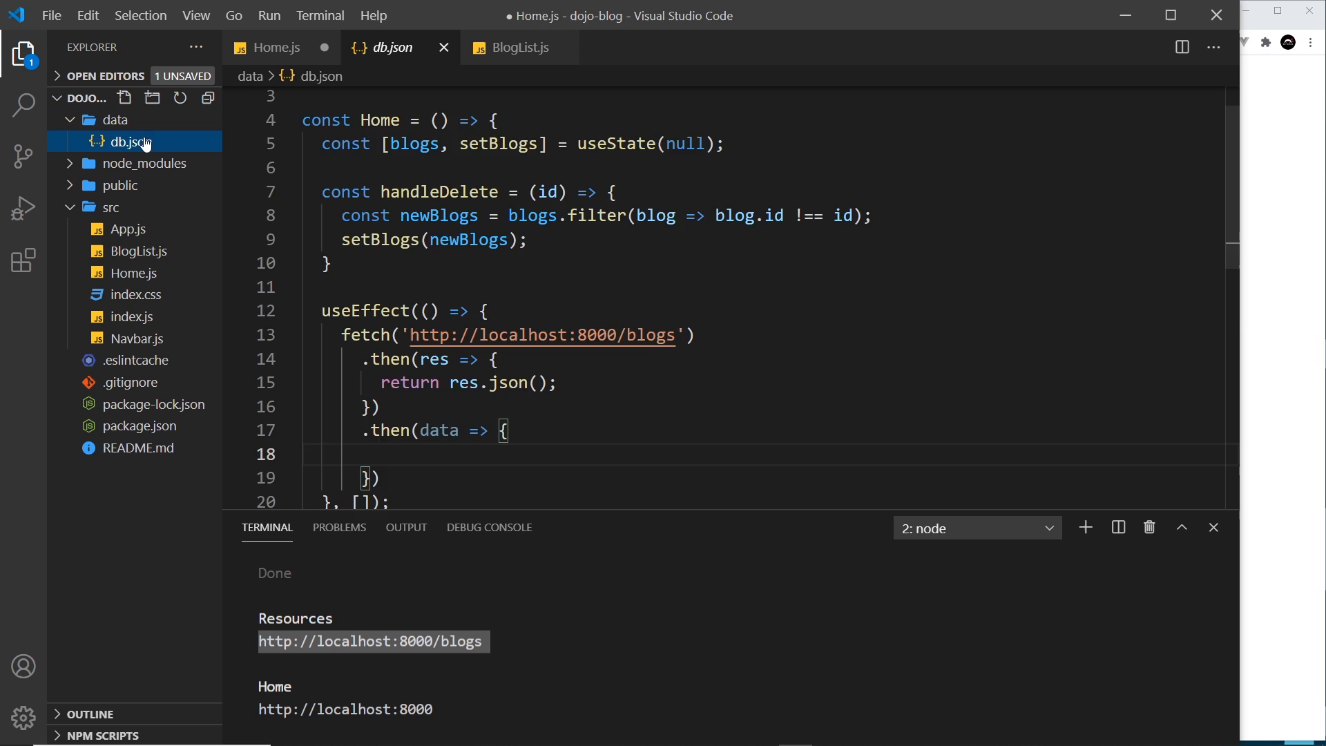
{"action": "left_click", "coordinate": [129, 141]}
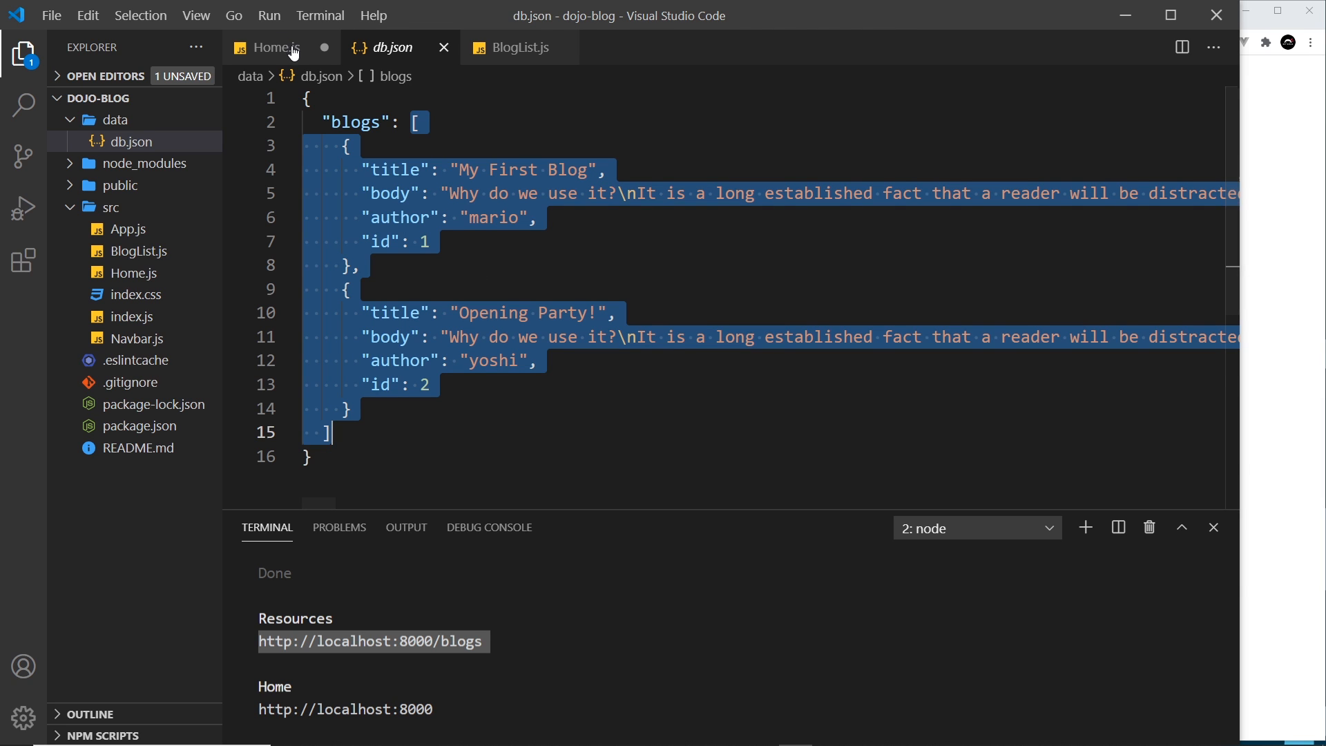
{"action": "left_click", "coordinate": [274, 47]}
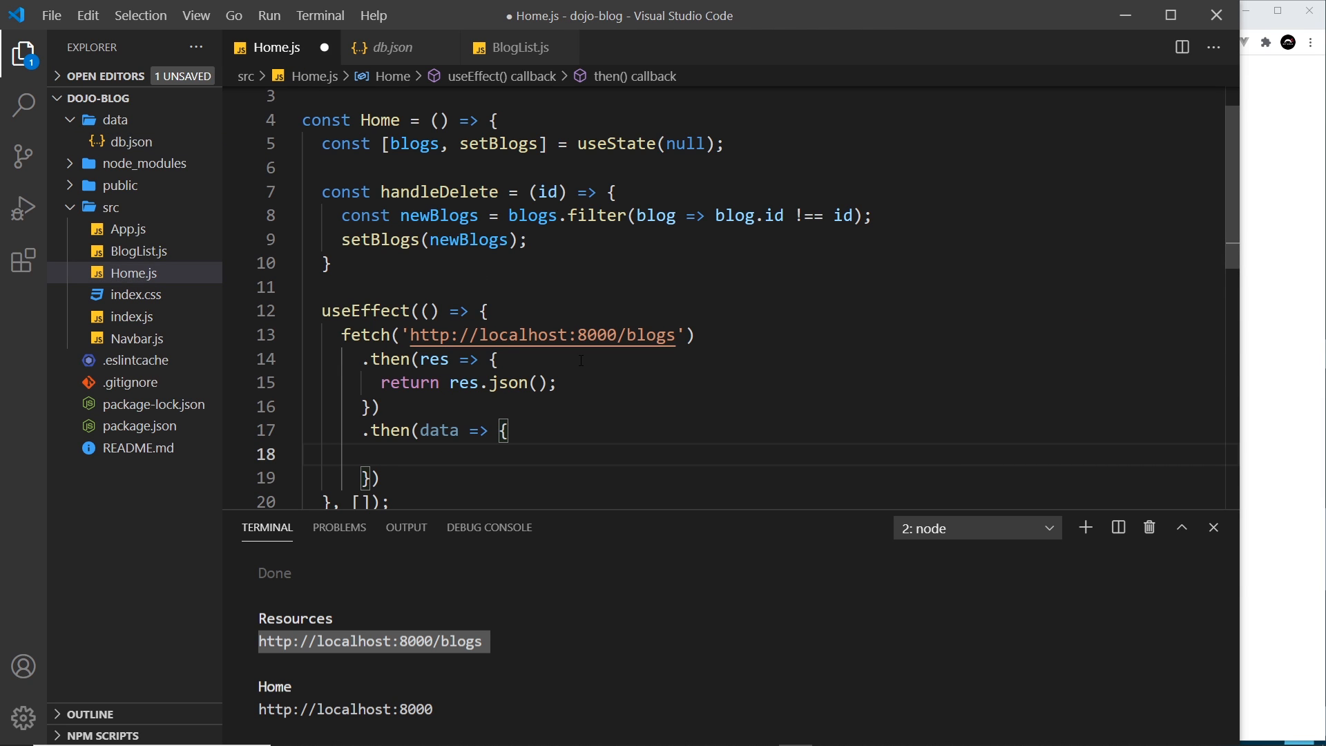
{"action": "type", "text": "console.log"}
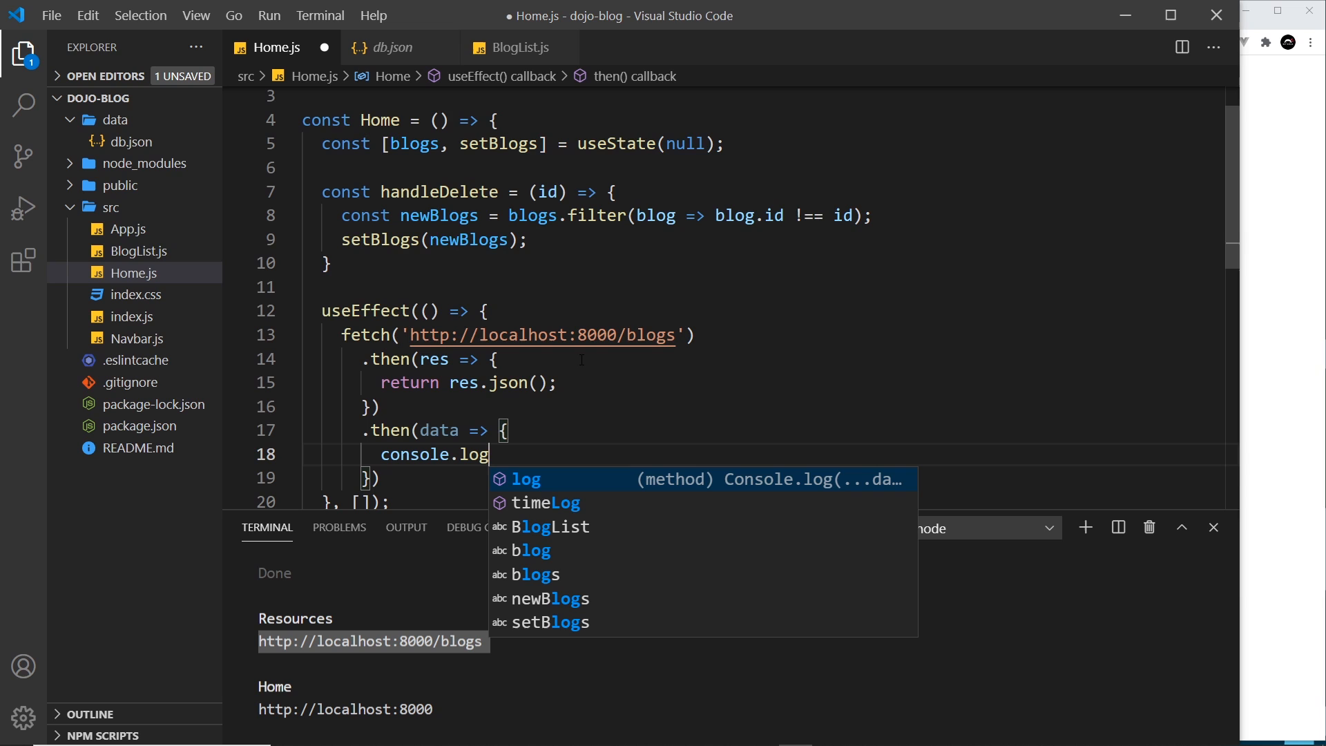
{"action": "type", "text": "(data);"}
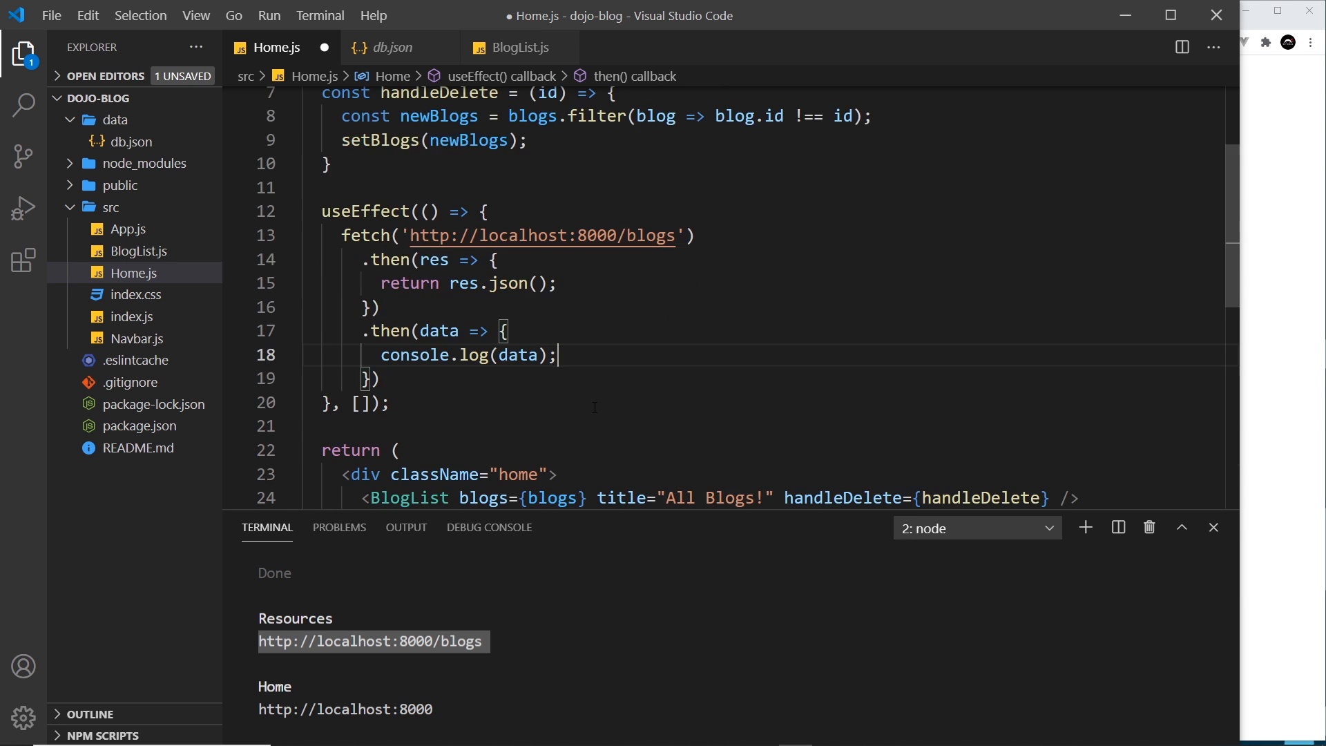
{"action": "scroll", "scroll_direction": "down", "scroll_amount": 3}
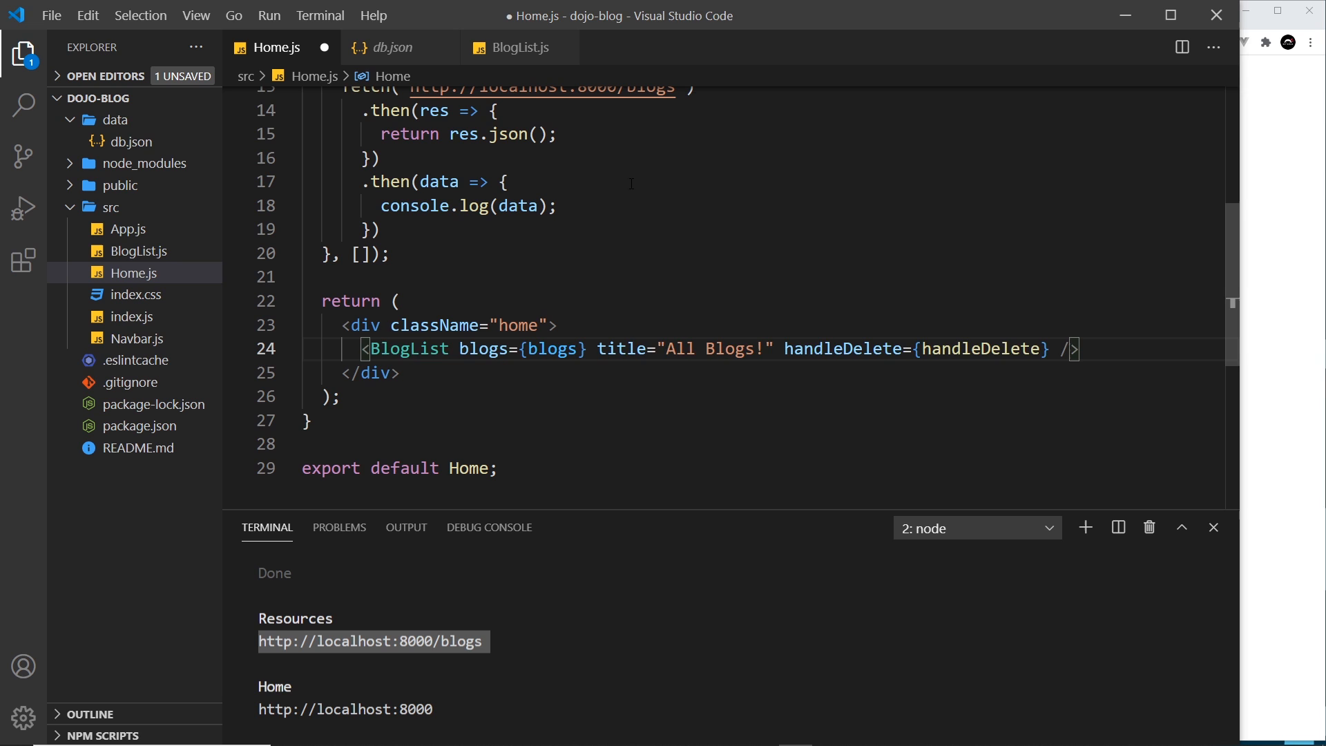
- Save Home.js and expand the logged two-blog array in Chrome's DevTools console
{"action": "key", "text": "ctrl+/"}
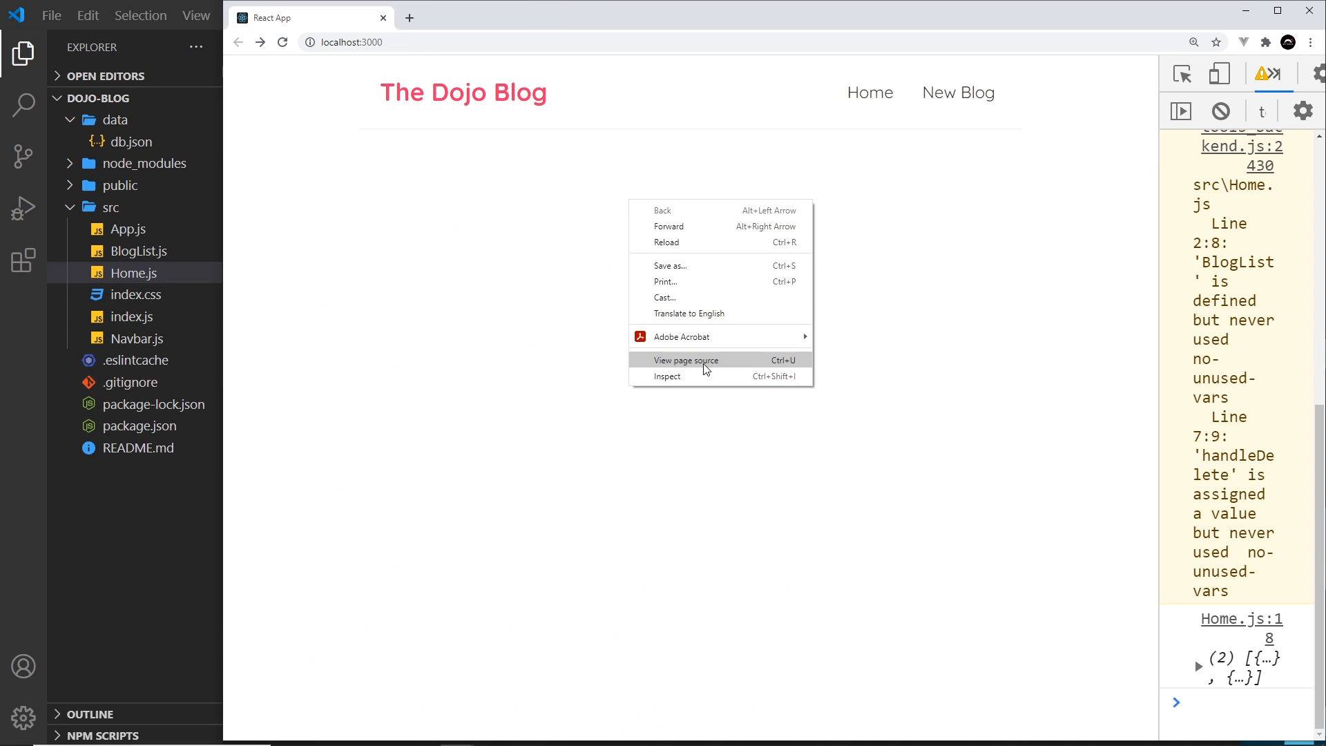
{"action": "left_click", "coordinate": [668, 376]}
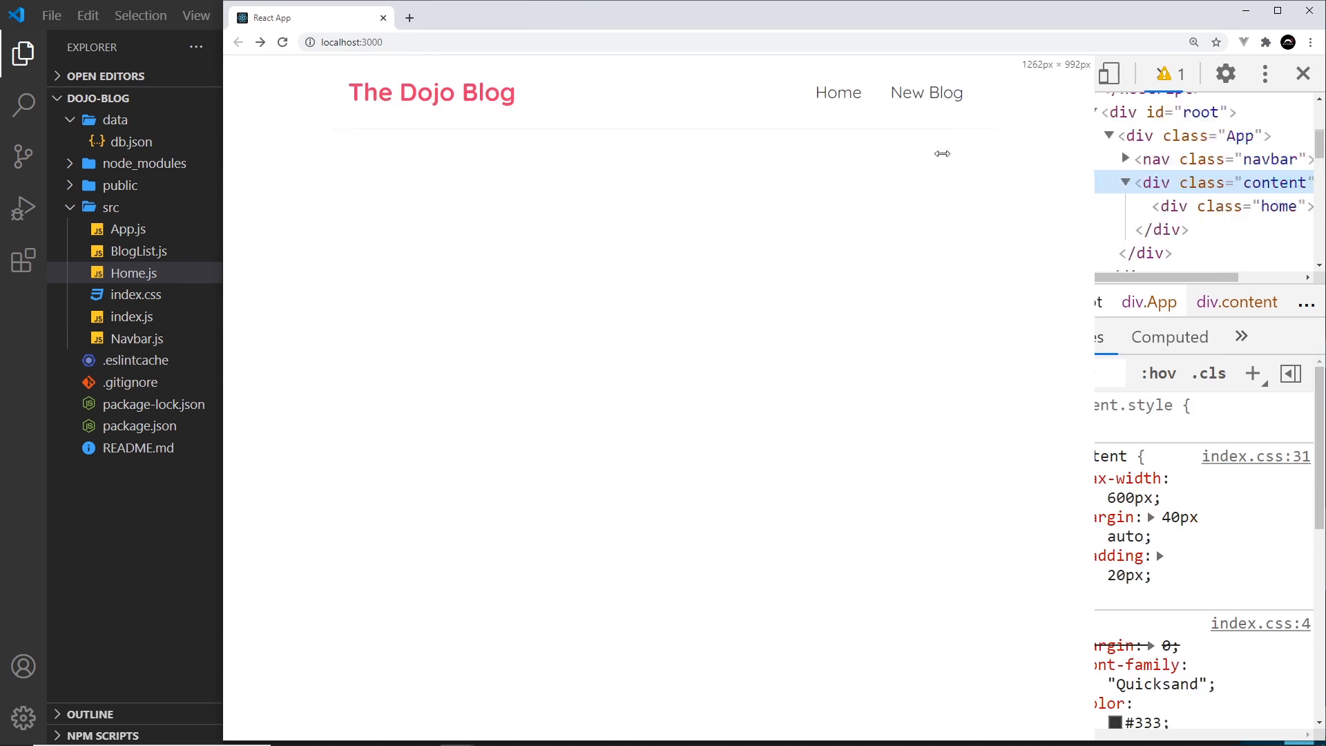
{"action": "left_click", "coordinate": [950, 75]}
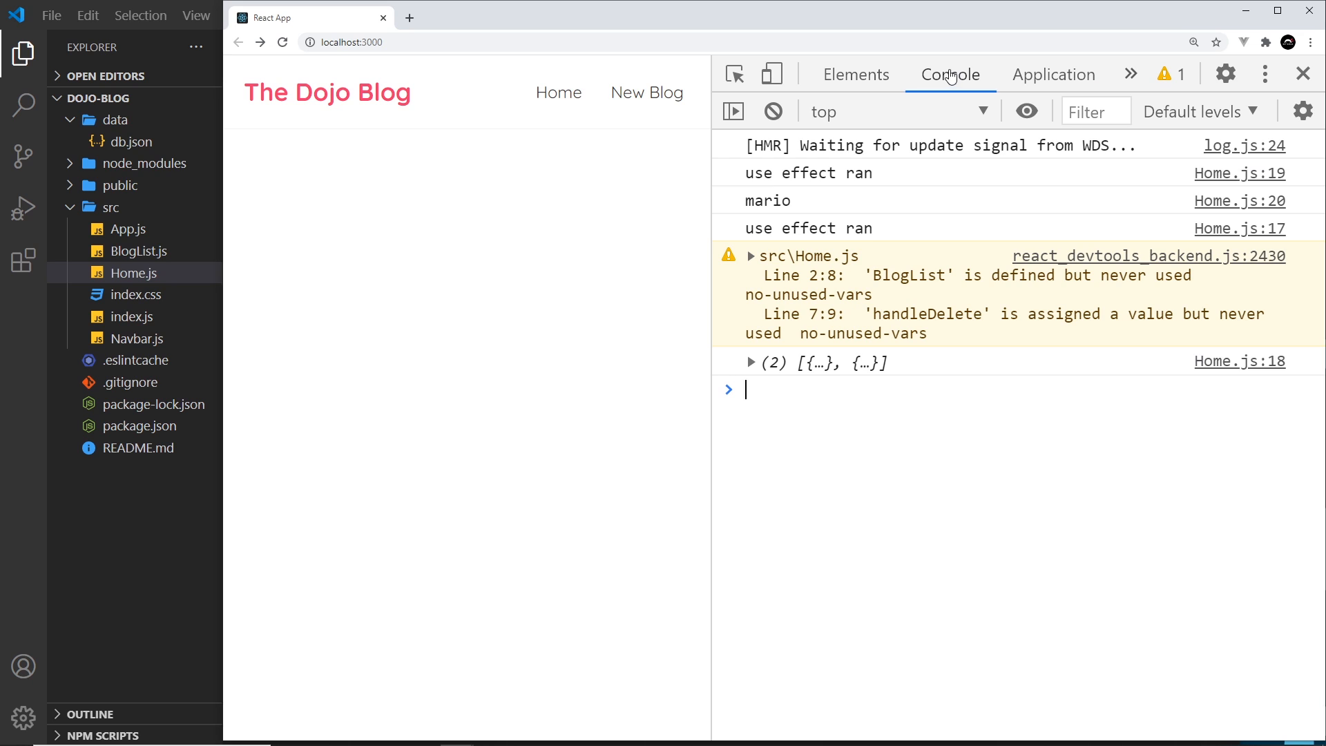
{"action": "left_click", "coordinate": [752, 362]}
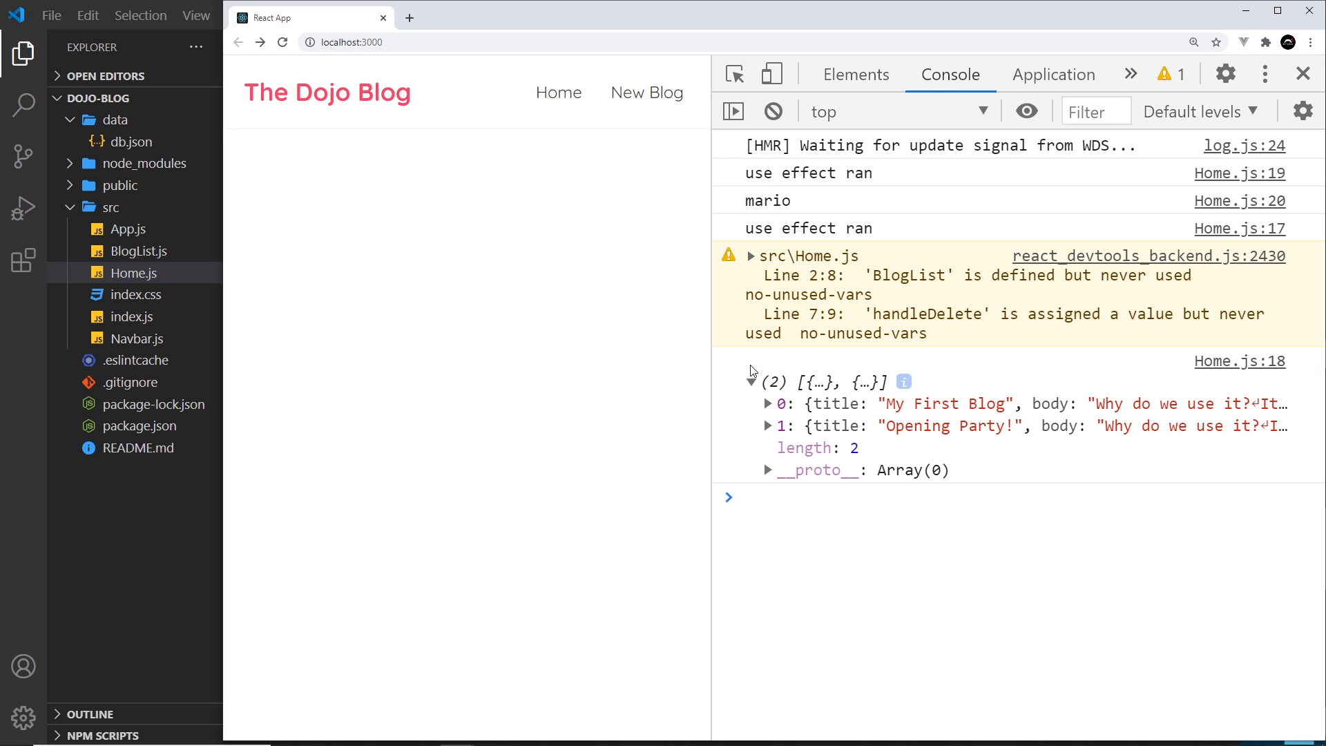
{"action": "left_click", "coordinate": [750, 382]}
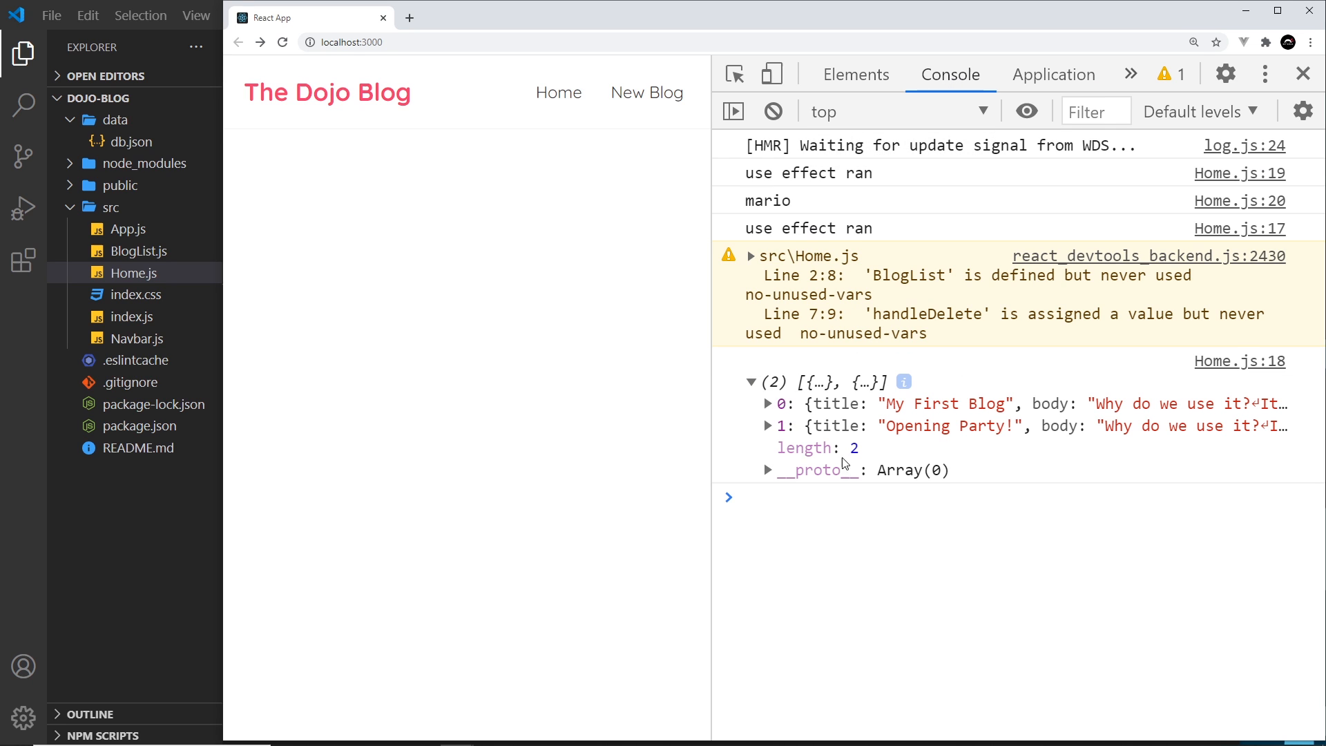
{"action": "mouse_move", "coordinate": [956, 440]}
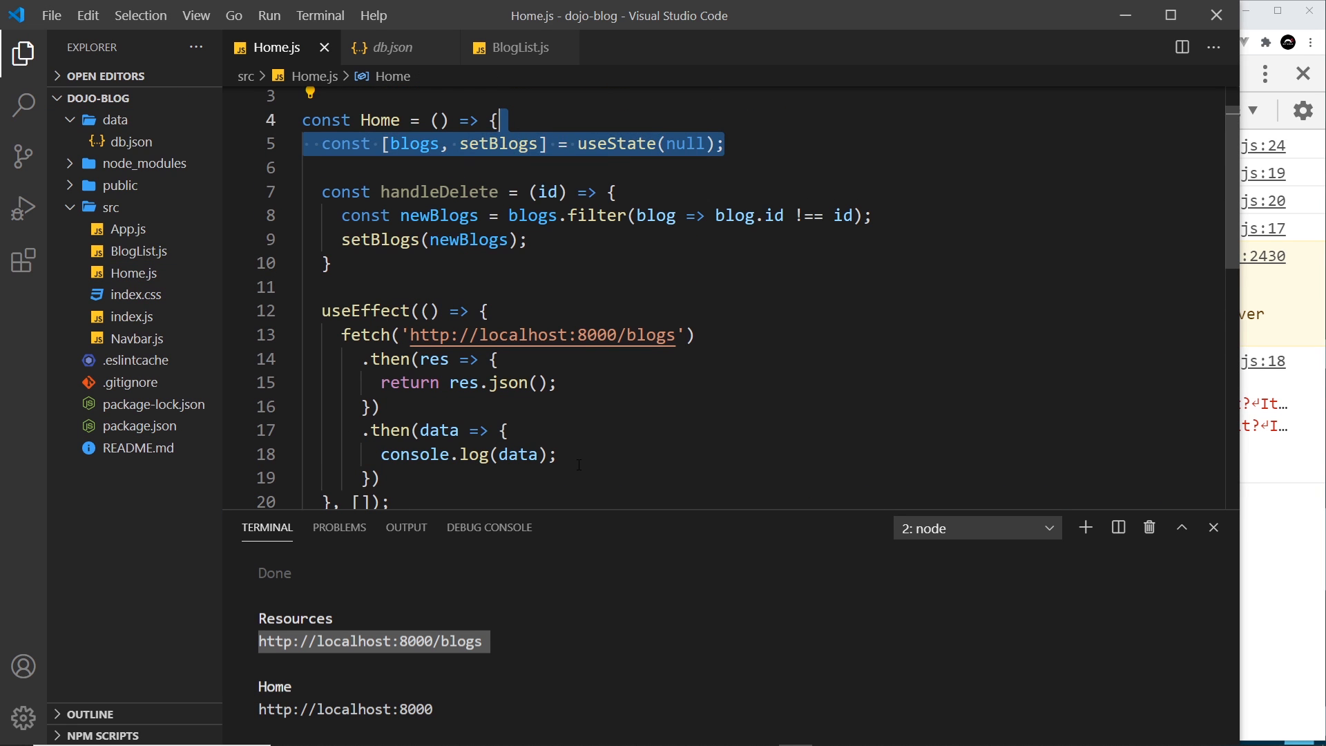
{"action": "left_click", "coordinate": [557, 455]}
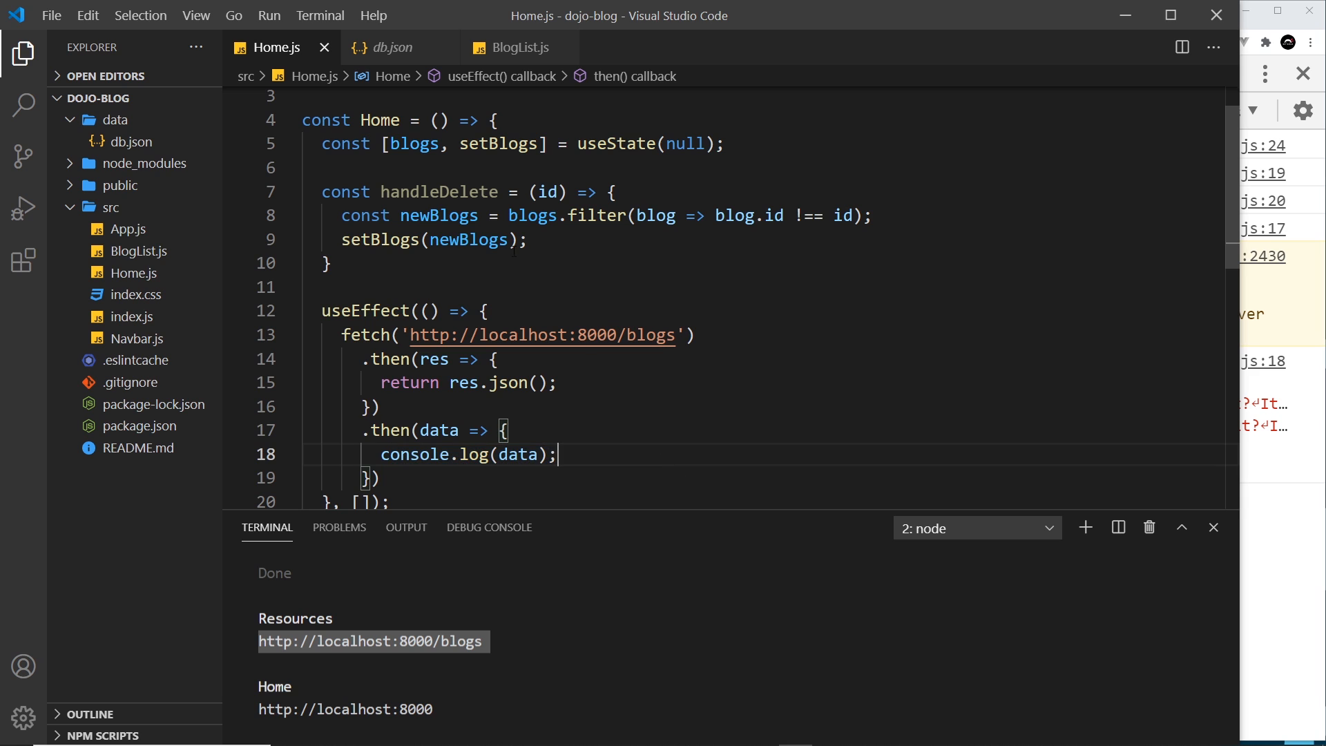
{"action": "left_click", "coordinate": [510, 215]}
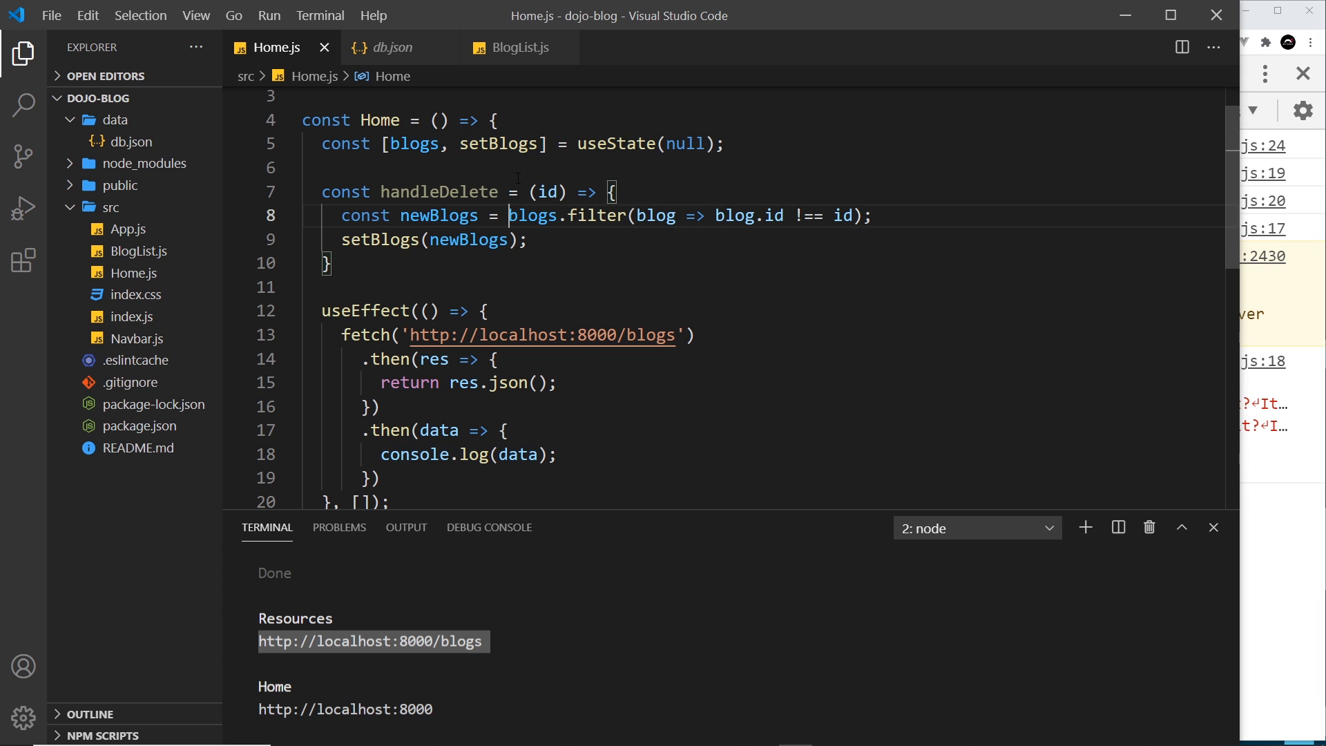
{"action": "double_click", "coordinate": [499, 143]}
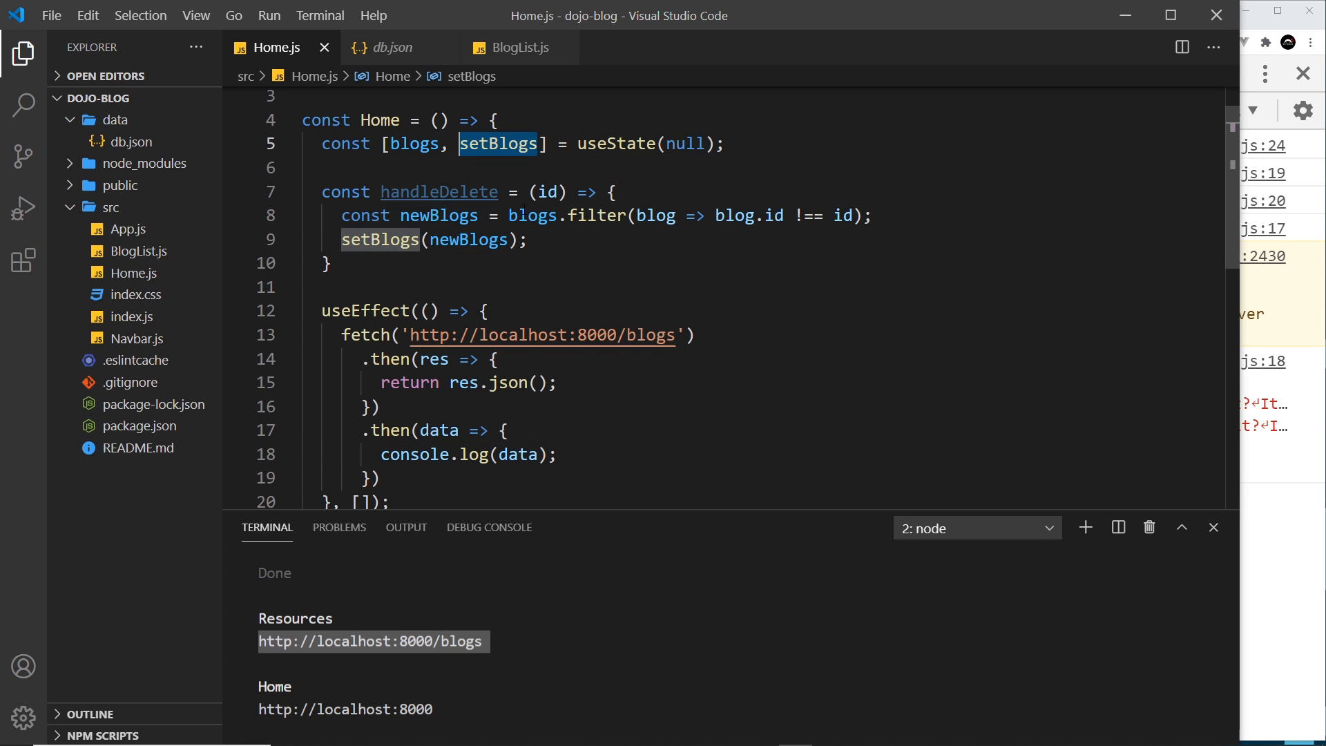
{"action": "scroll", "scroll_direction": "down", "scroll_amount": 3}
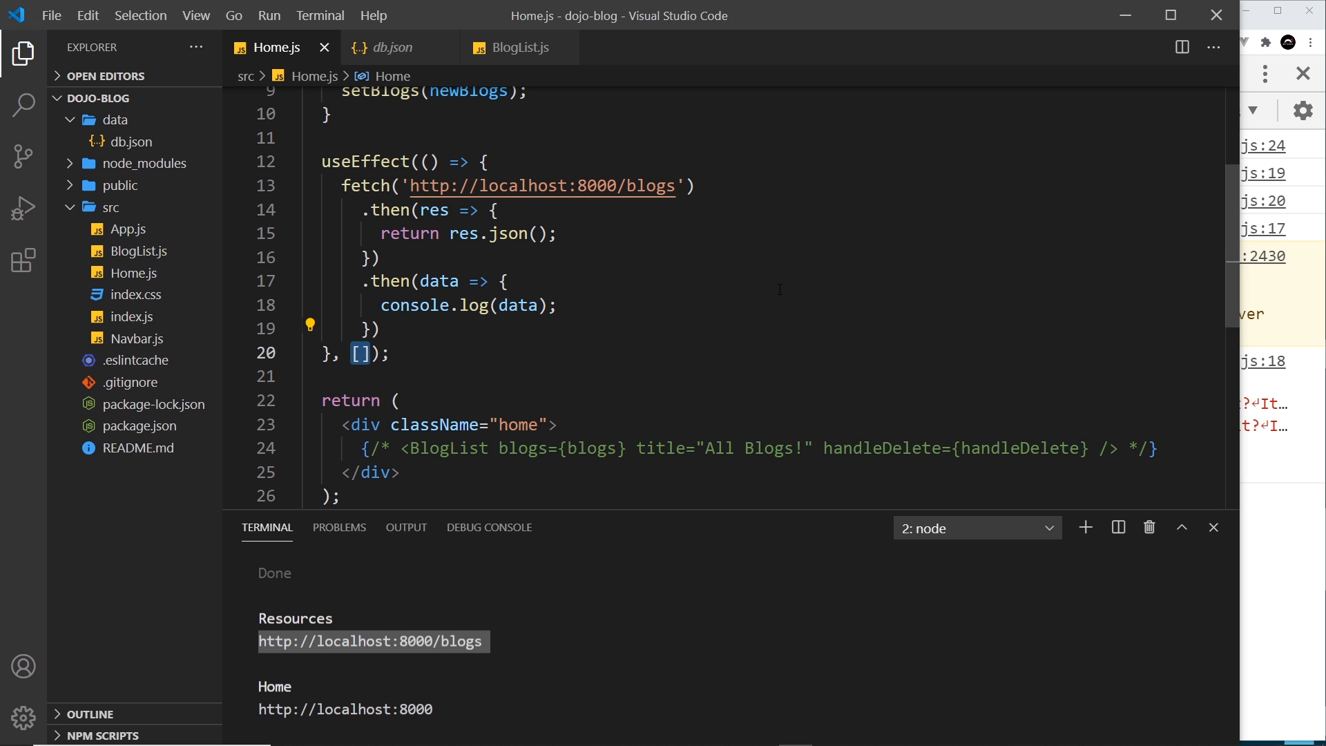
- Store the data with setBlogs(data) instead of logging and uncomment the BlogList element
{"action": "scroll", "scroll_direction": "up", "scroll_amount": 3}
{"action": "type", "text": ";"}
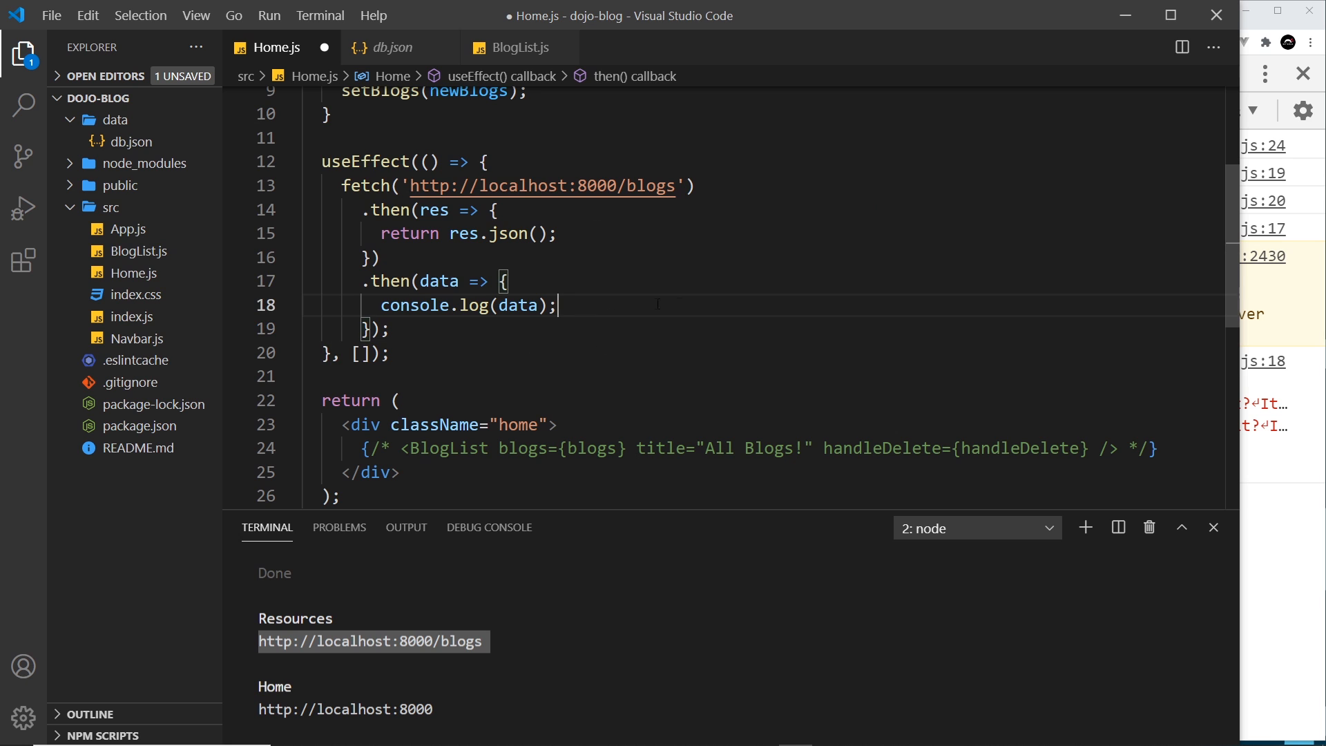
{"action": "type", "text": "setBlogs("}
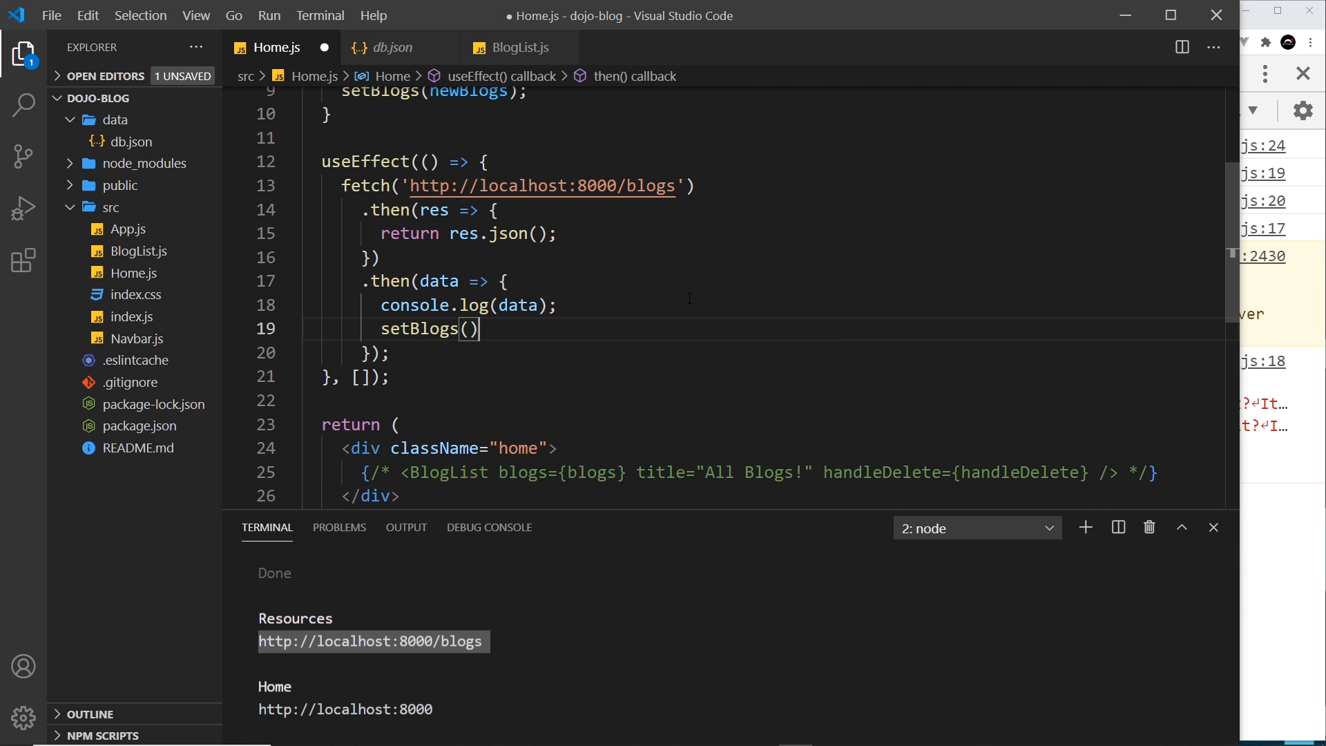
{"action": "scroll", "scroll_direction": "up", "scroll_amount": 3}
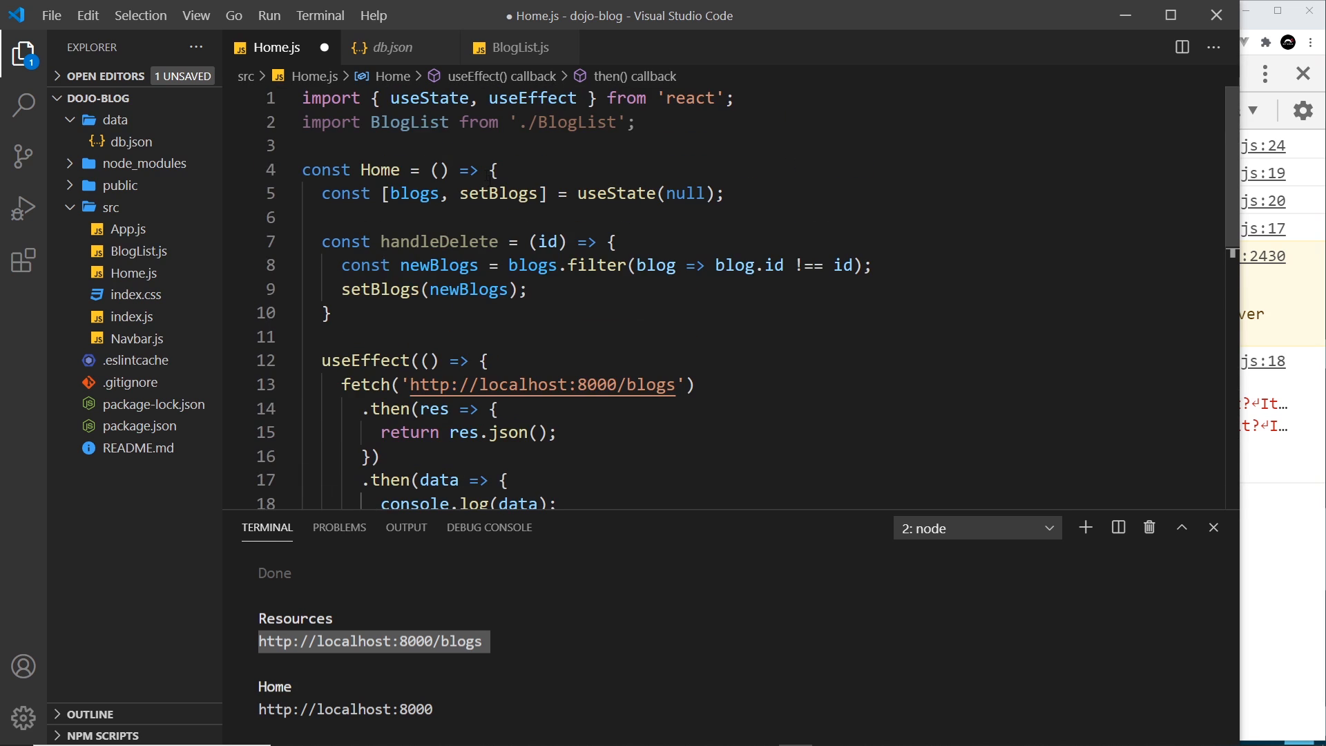
{"action": "scroll", "scroll_direction": "down", "scroll_amount": 3}
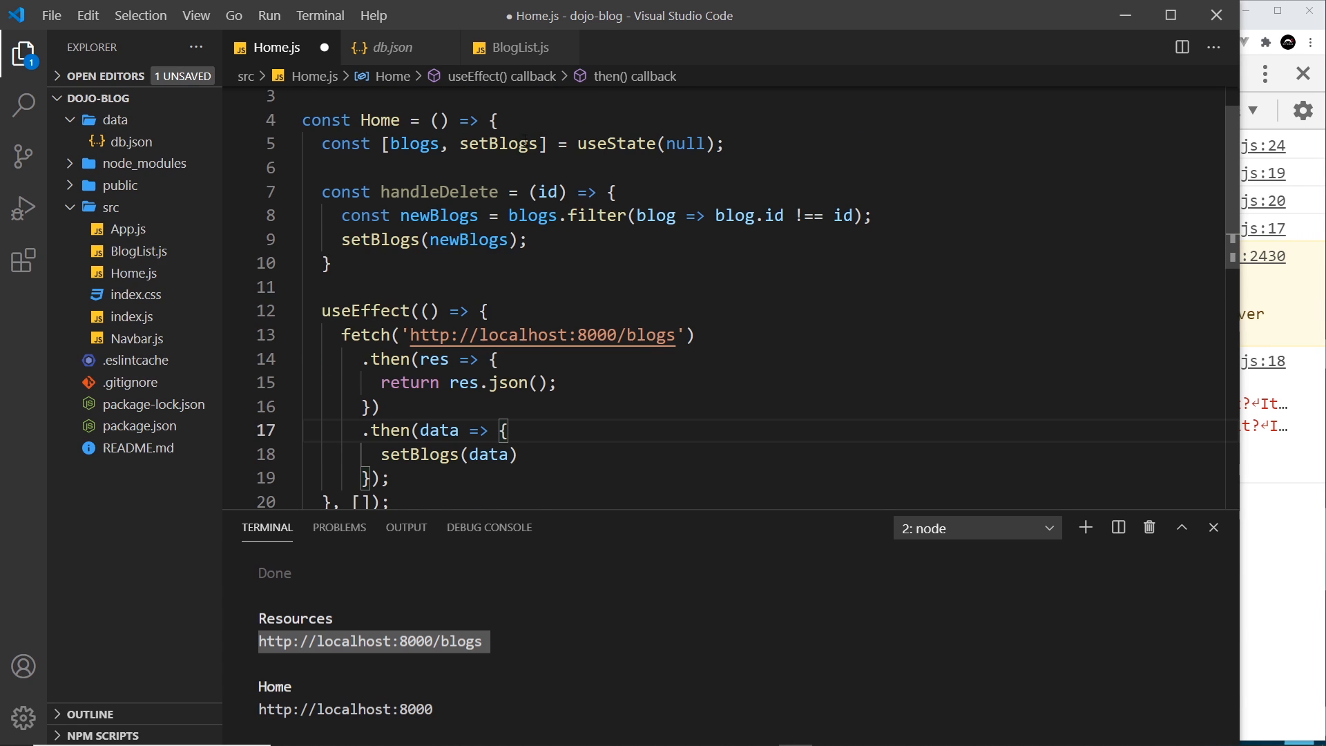
{"action": "left_click", "coordinate": [725, 142]}
{"action": "type", "text": ";"}
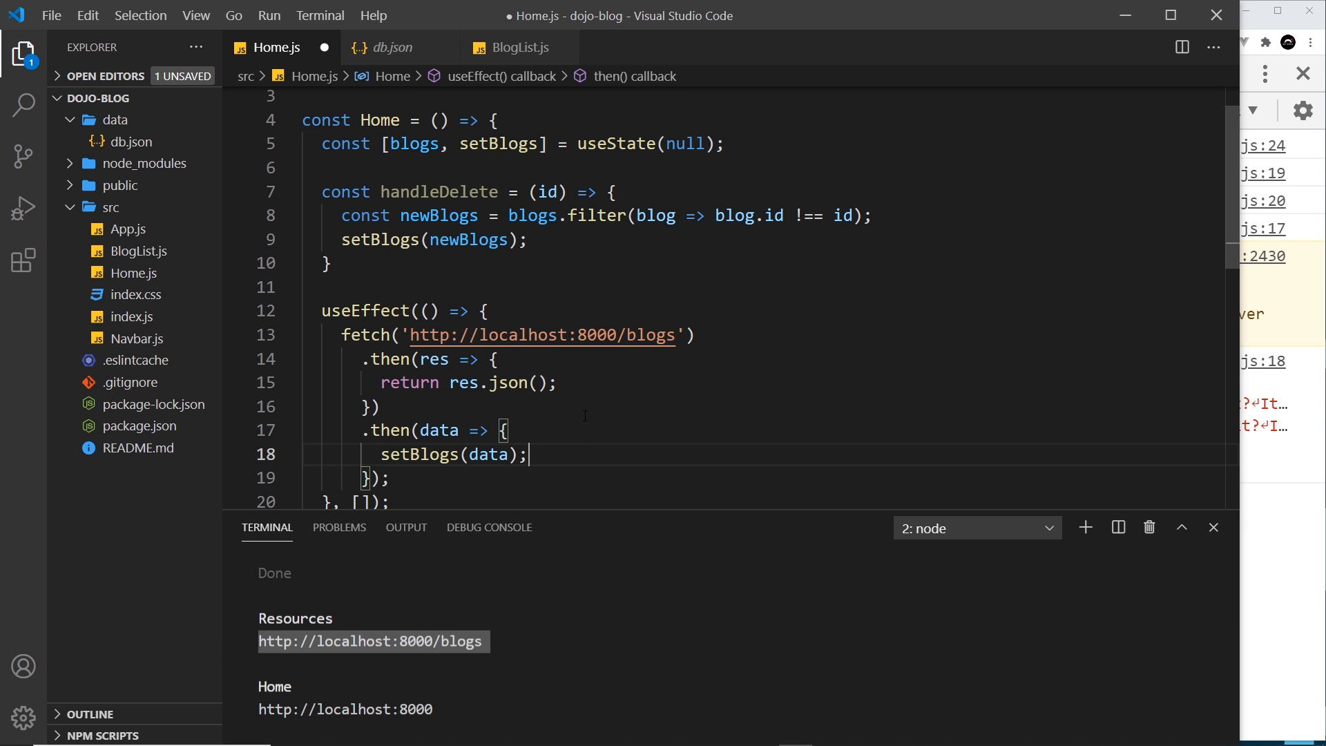
{"action": "scroll", "scroll_direction": "down", "scroll_amount": 3}
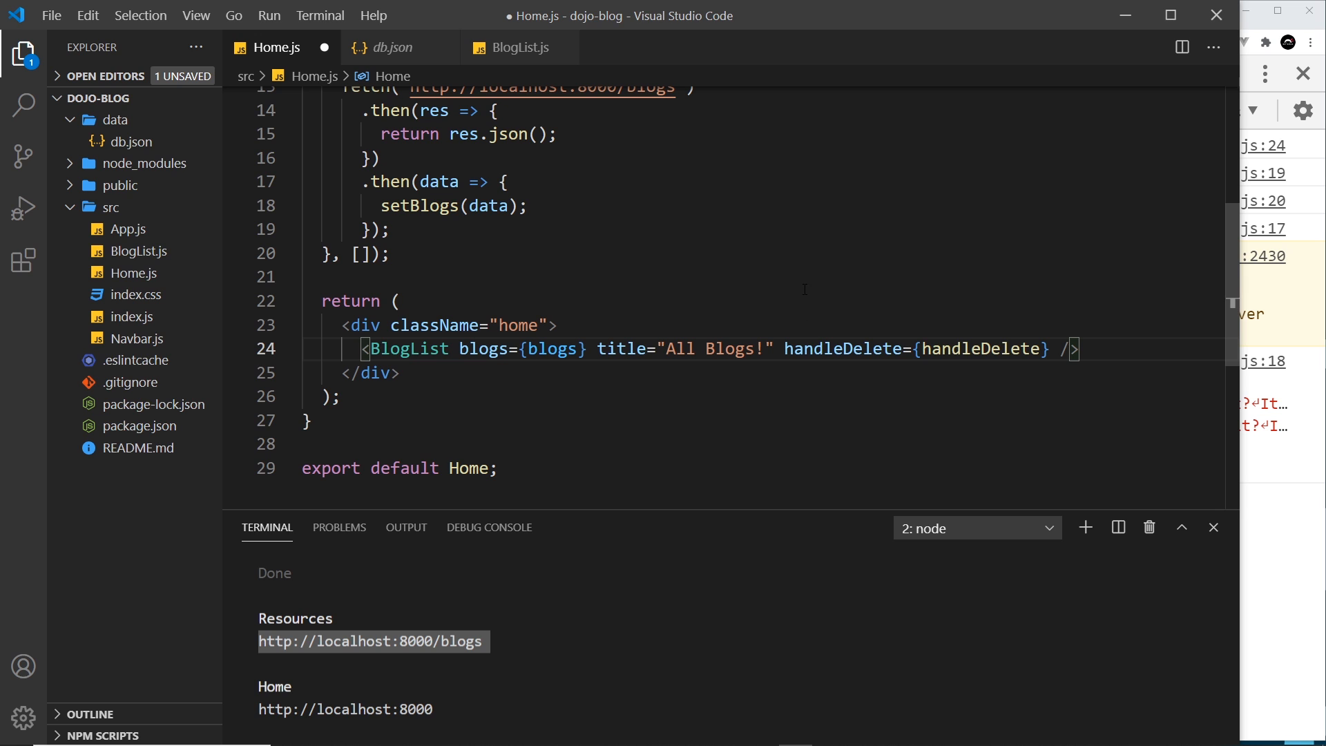
- Save Home.js and review BlogList.js's blogs.map against the null initial blogs state
{"action": "key", "text": "ctrl+s"}
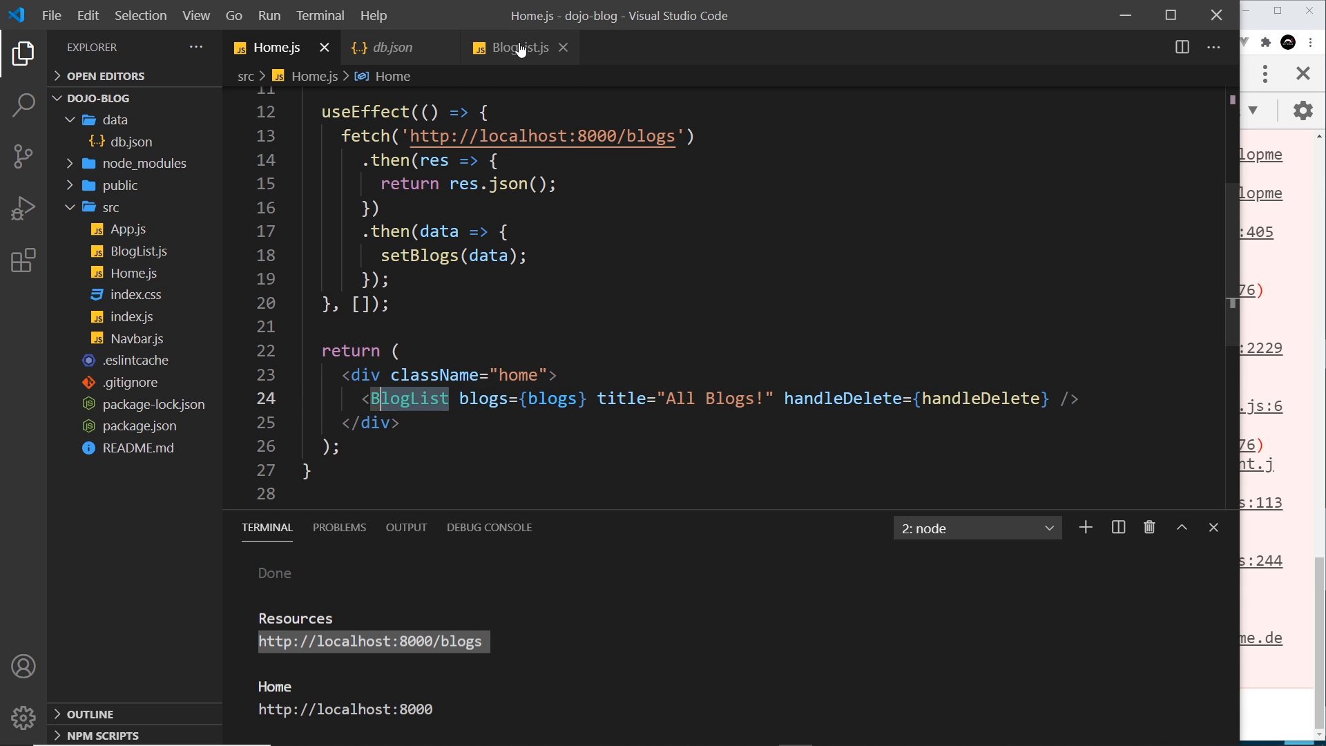
{"action": "left_click", "coordinate": [515, 47]}
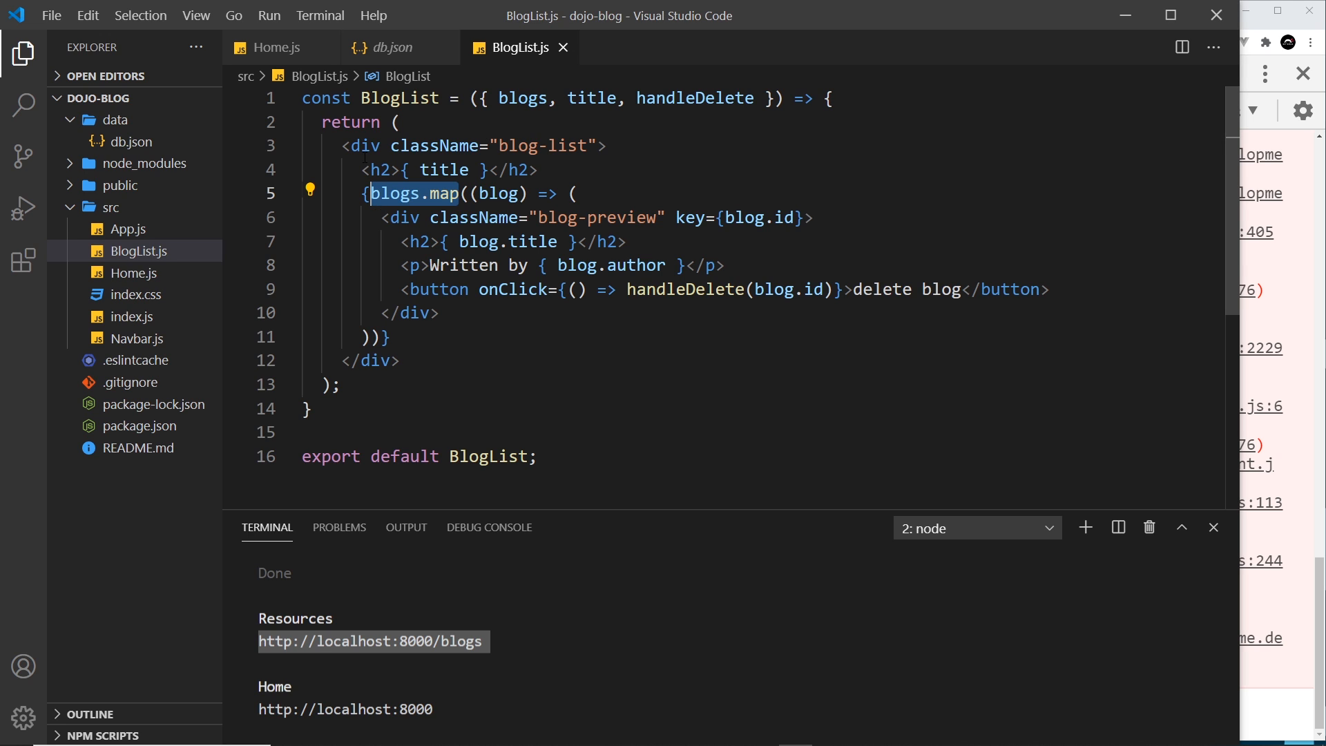
{"action": "mouse_move", "coordinate": [131, 141]}
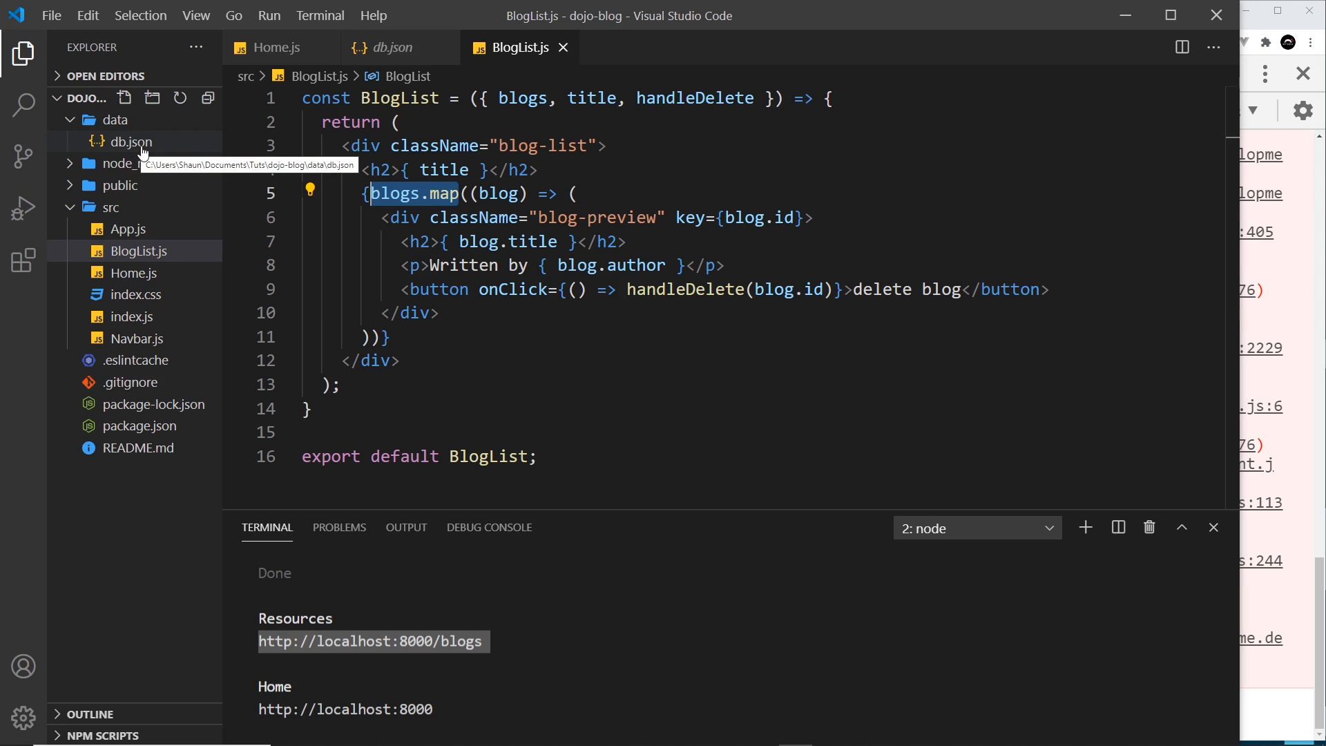
{"action": "mouse_move", "coordinate": [159, 163]}
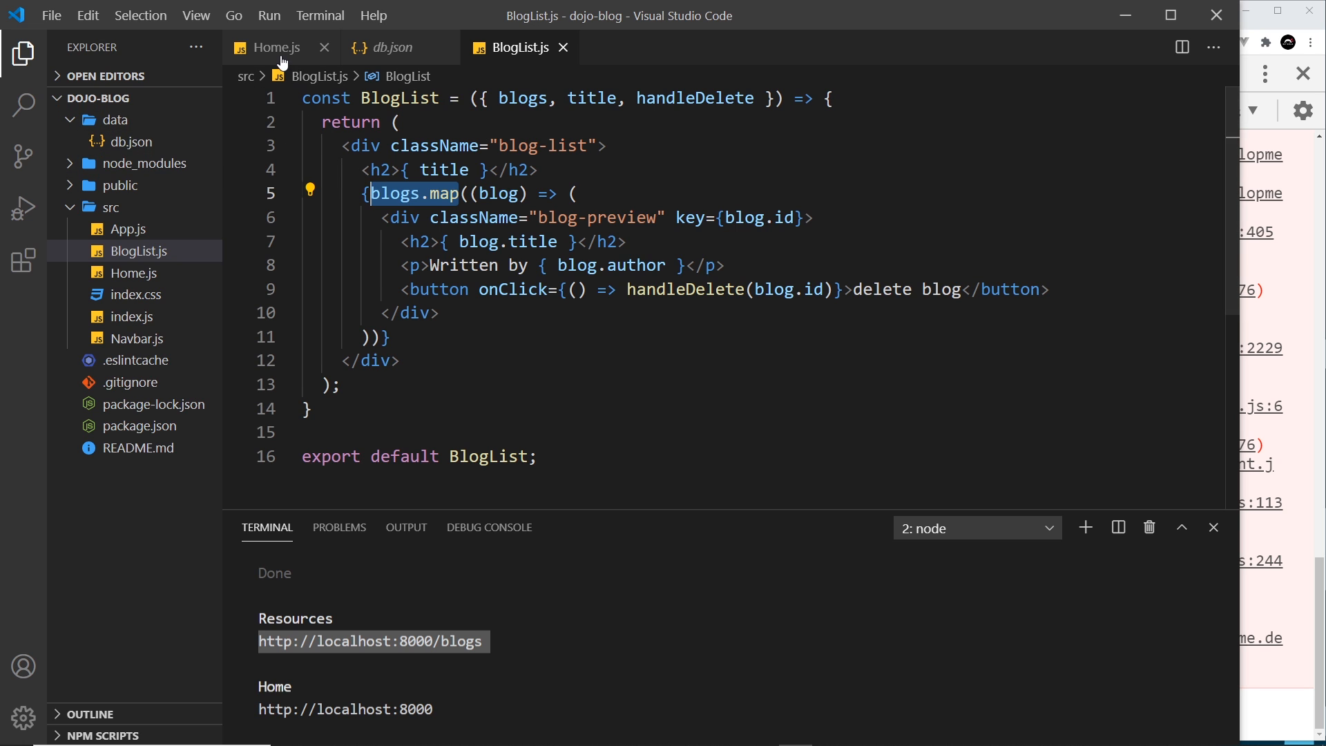
{"action": "left_click", "coordinate": [273, 47]}
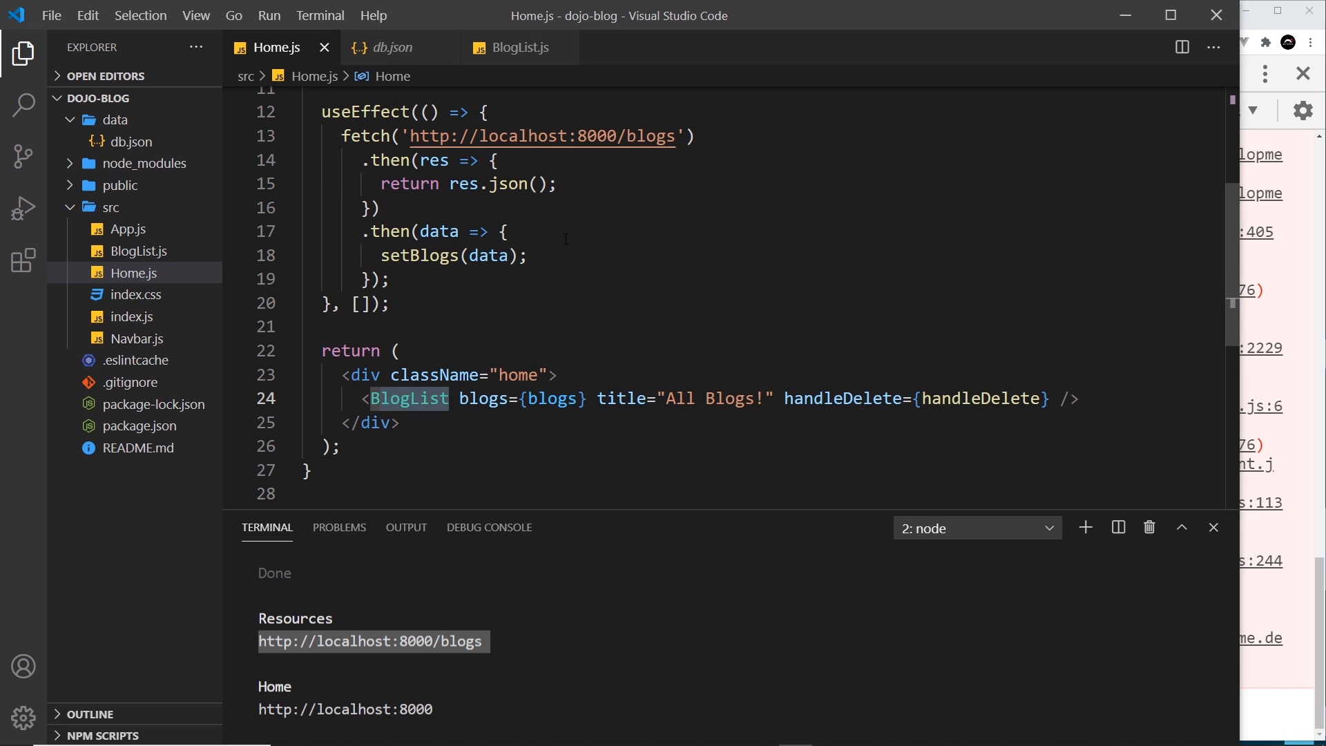
{"action": "scroll", "scroll_direction": "up", "scroll_amount": 3}
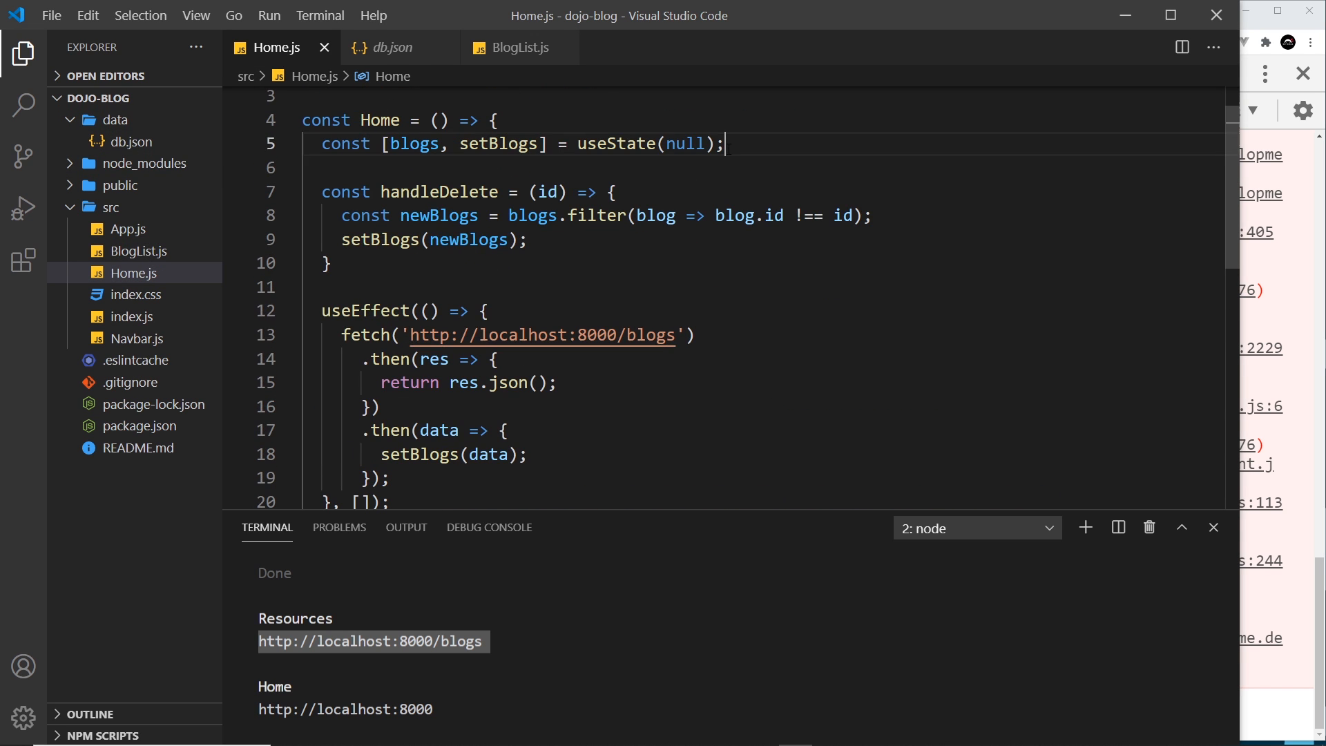
{"action": "double_click", "coordinate": [651, 144]}
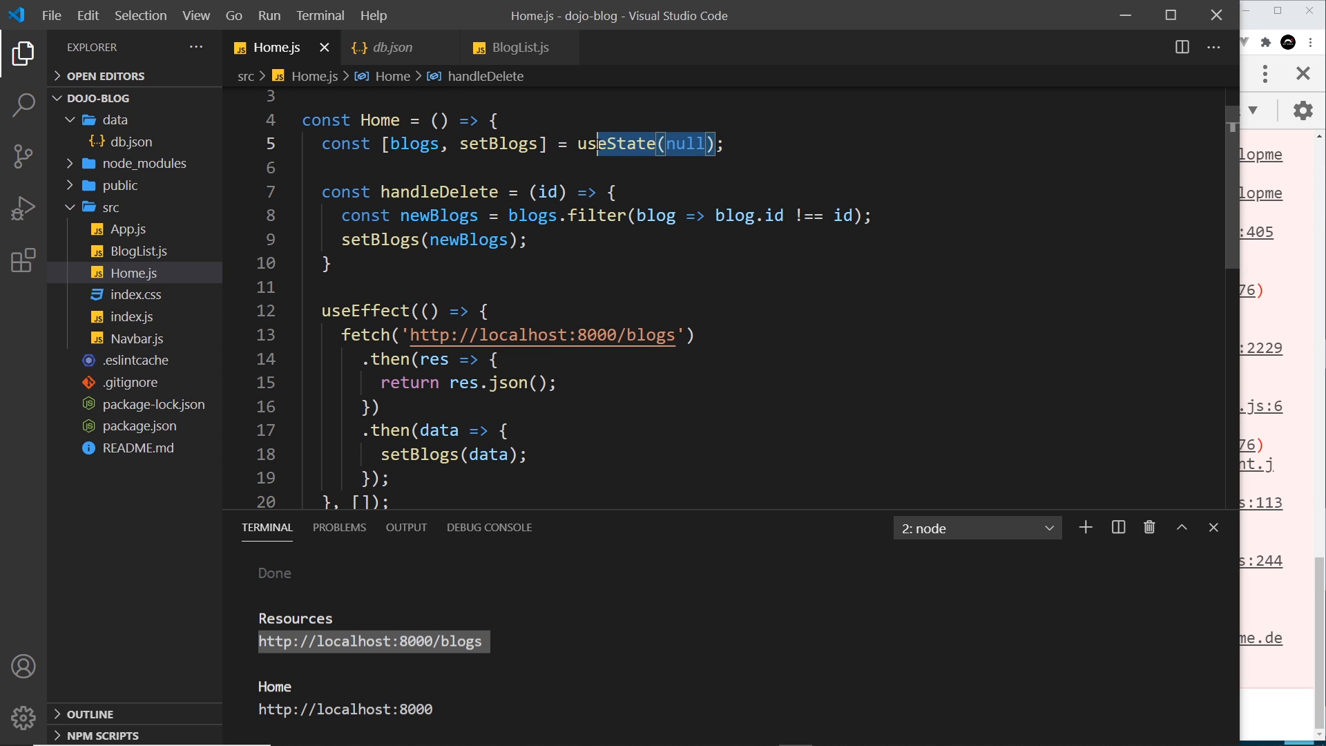
{"action": "scroll", "scroll_direction": "down", "scroll_amount": 3}
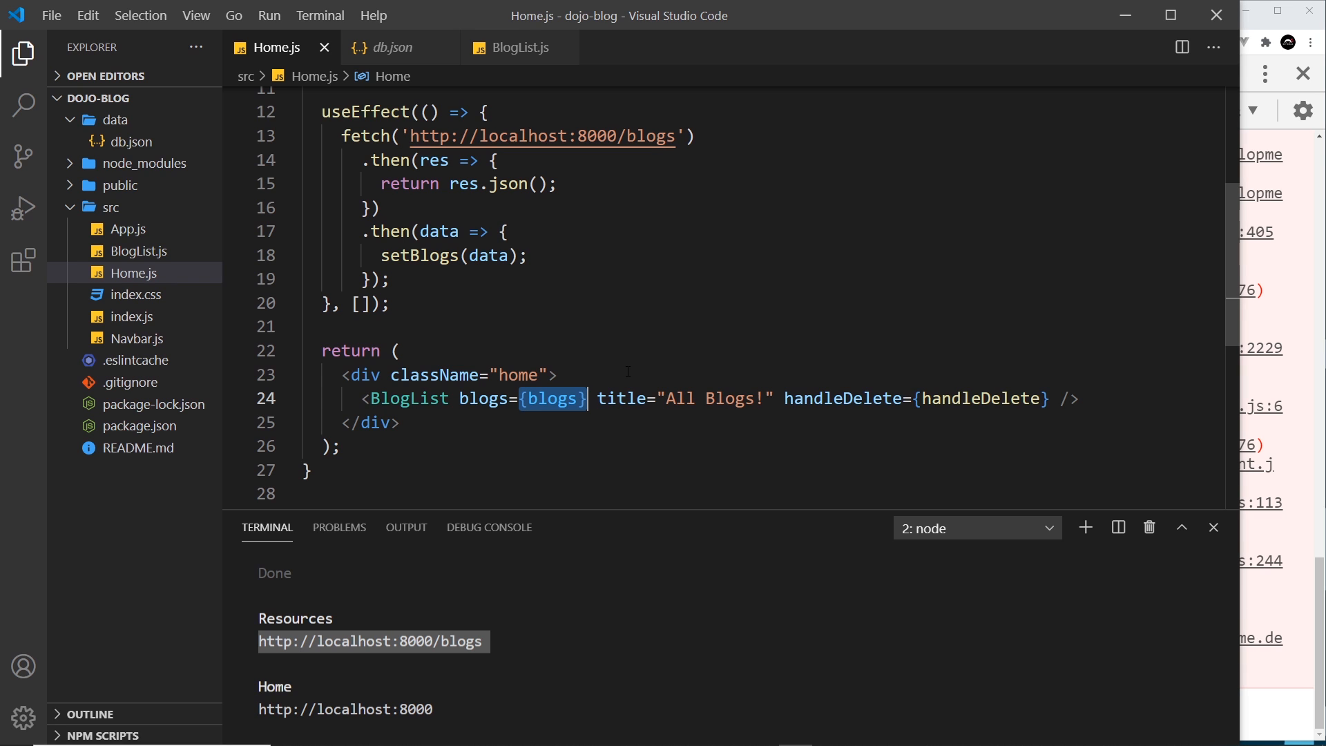
{"action": "left_click", "coordinate": [520, 47]}
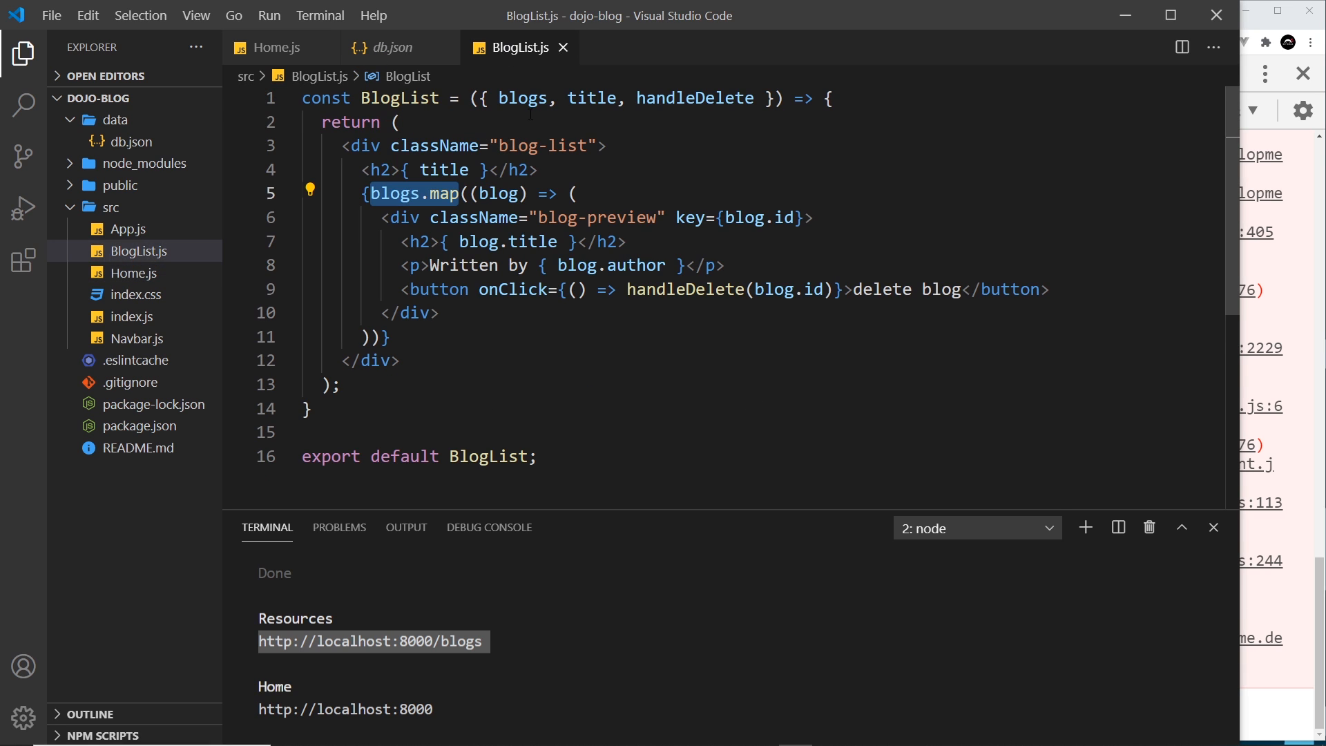
{"action": "left_click", "coordinate": [420, 193]}
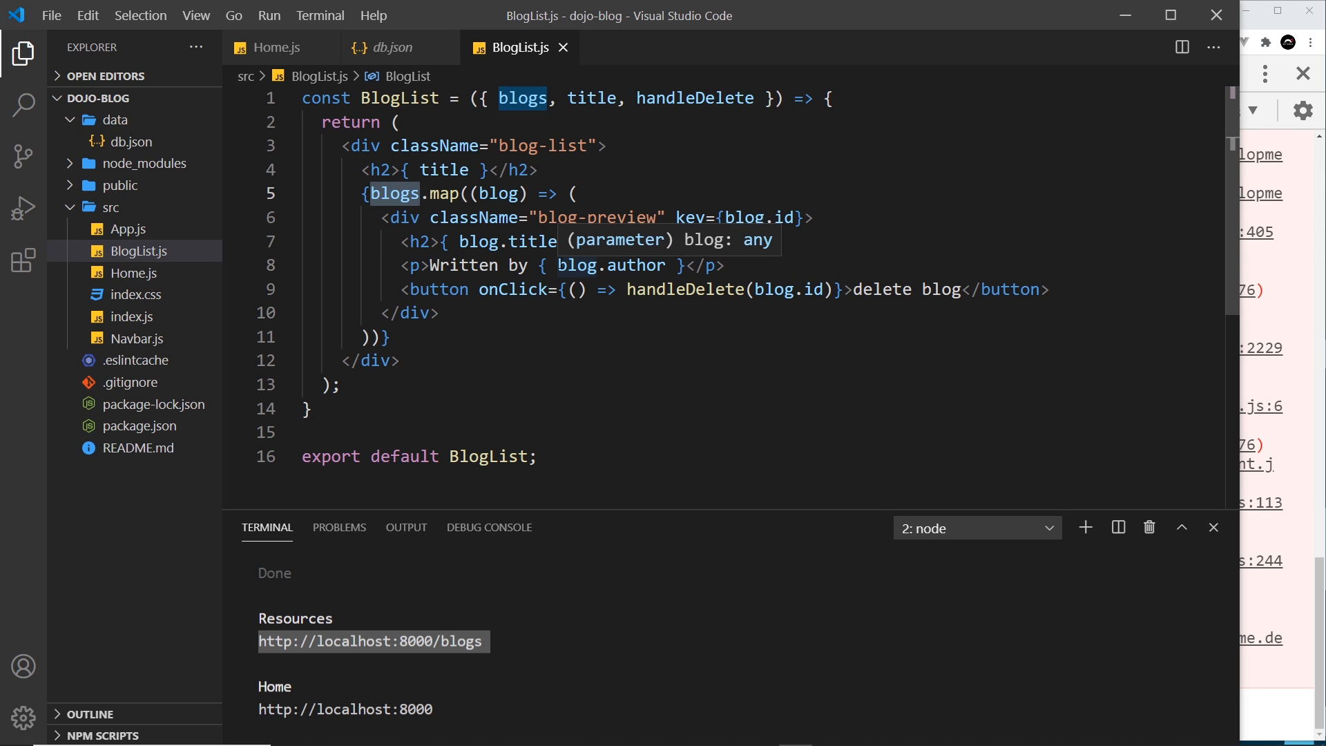
{"action": "mouse_move", "coordinate": [277, 47]}
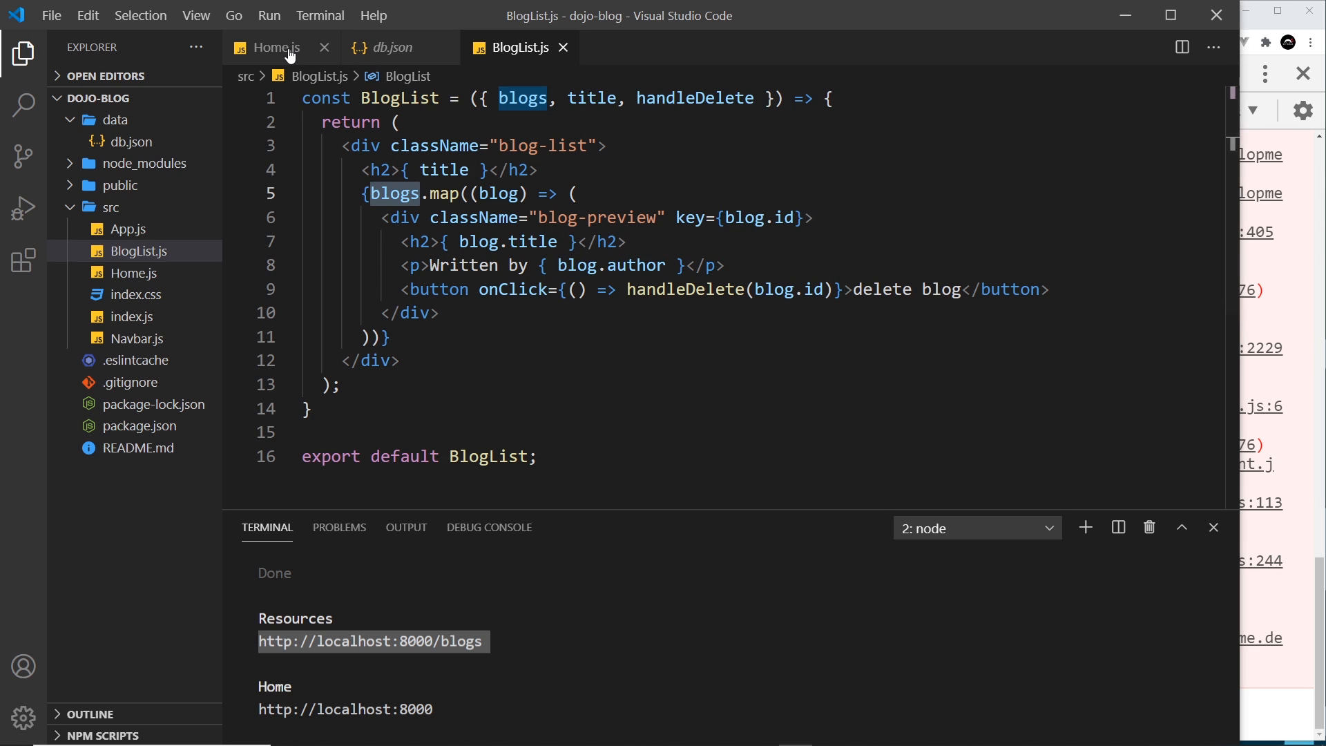
- Wrap the BlogList element in {blogs && ...} in Home.js and save
{"action": "left_click", "coordinate": [272, 47]}
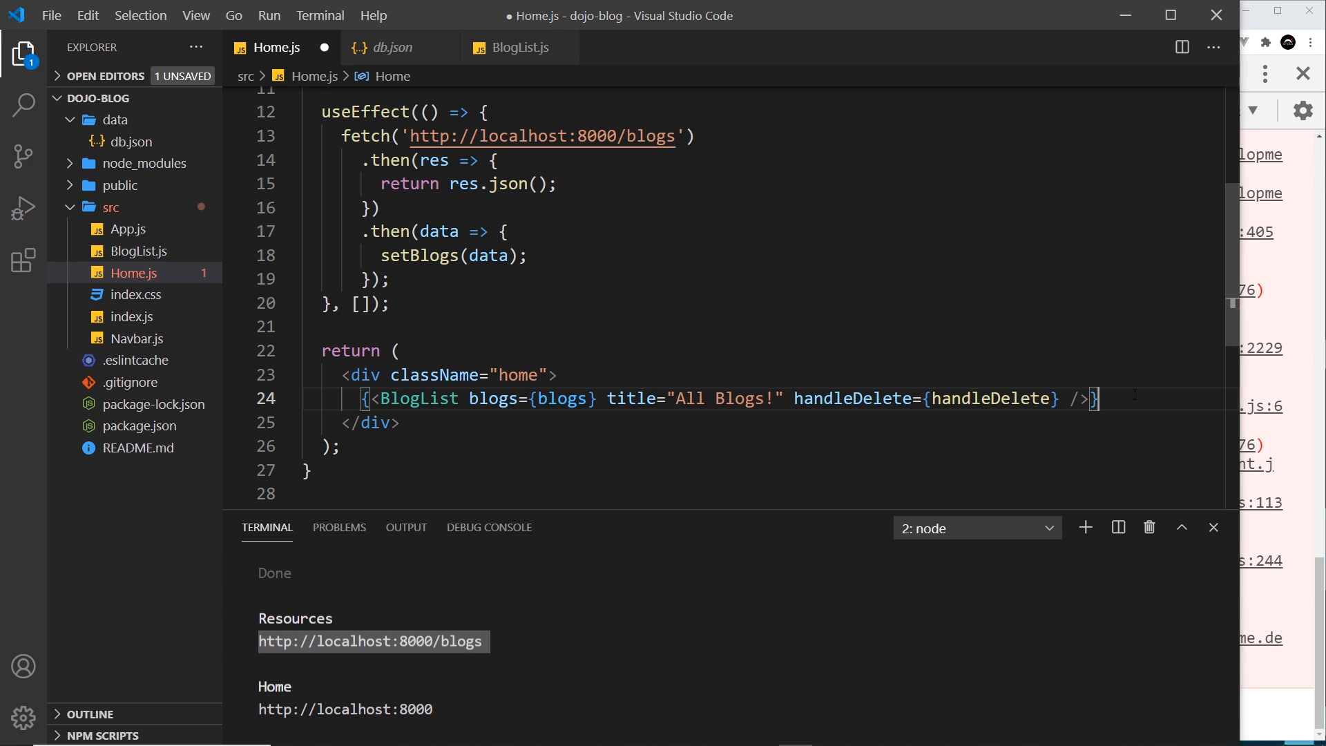
{"action": "mouse_move", "coordinate": [493, 397]}
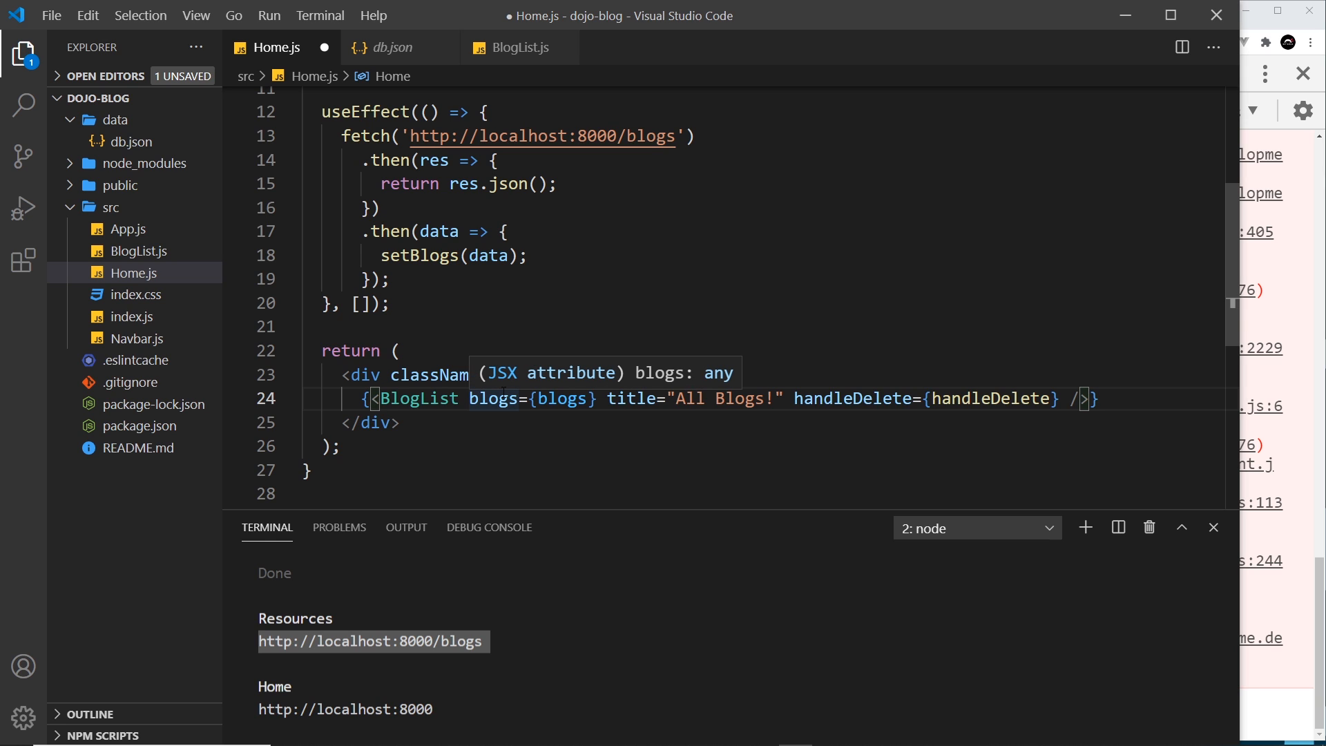
{"action": "type", "text": "blogs &&"}
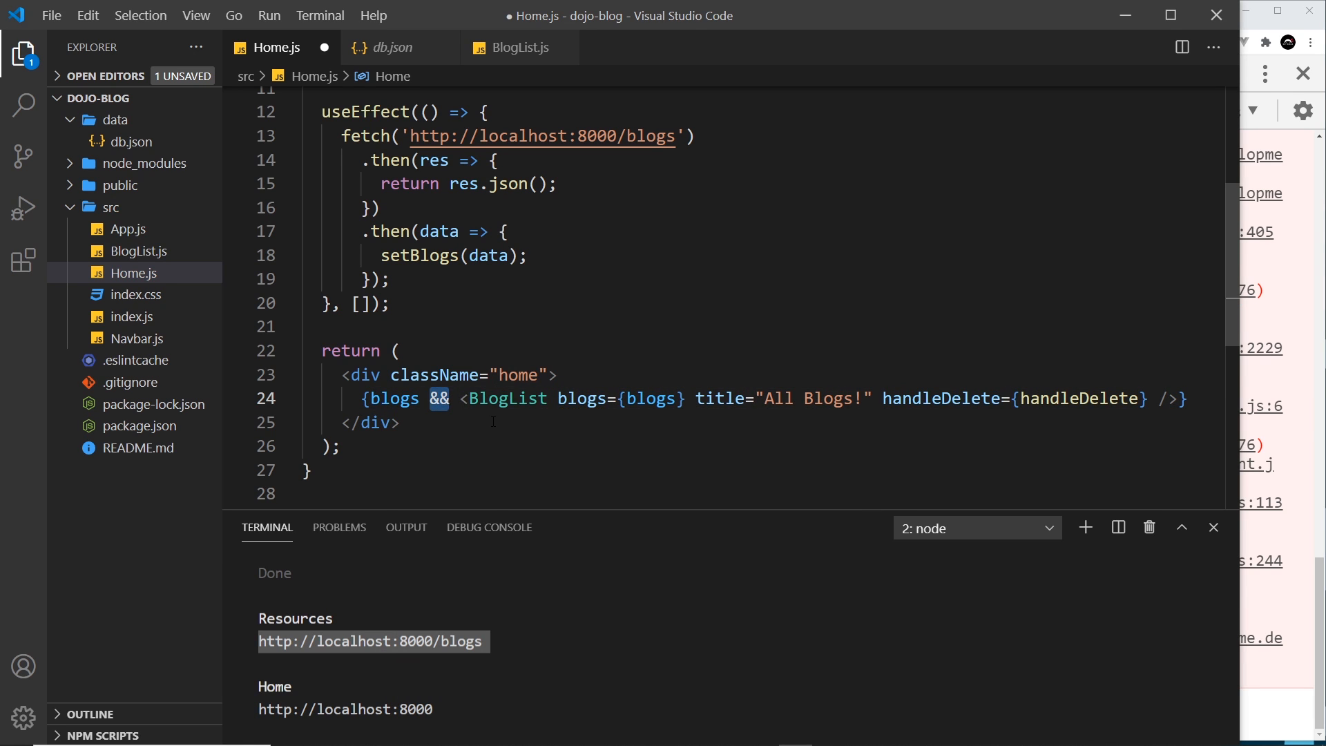
{"action": "left_click", "coordinate": [398, 423]}
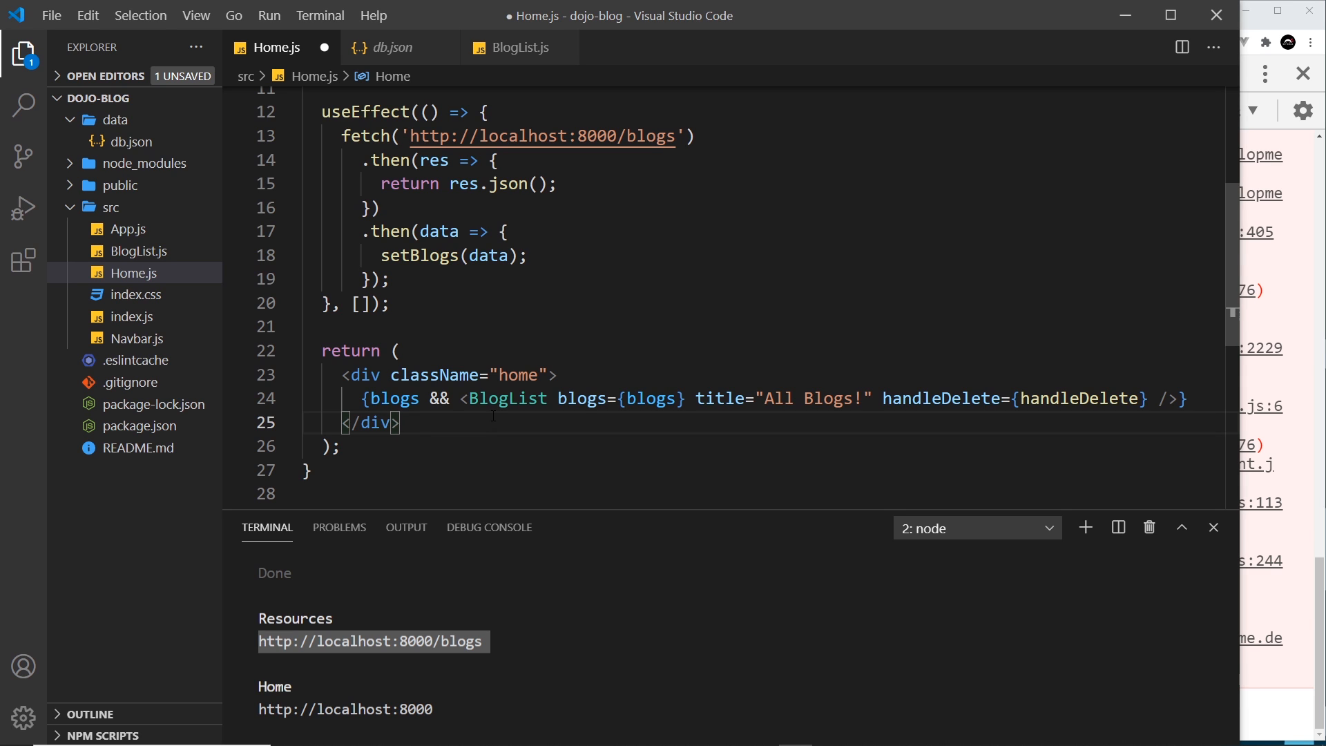
{"action": "key", "text": "ctrl+s"}
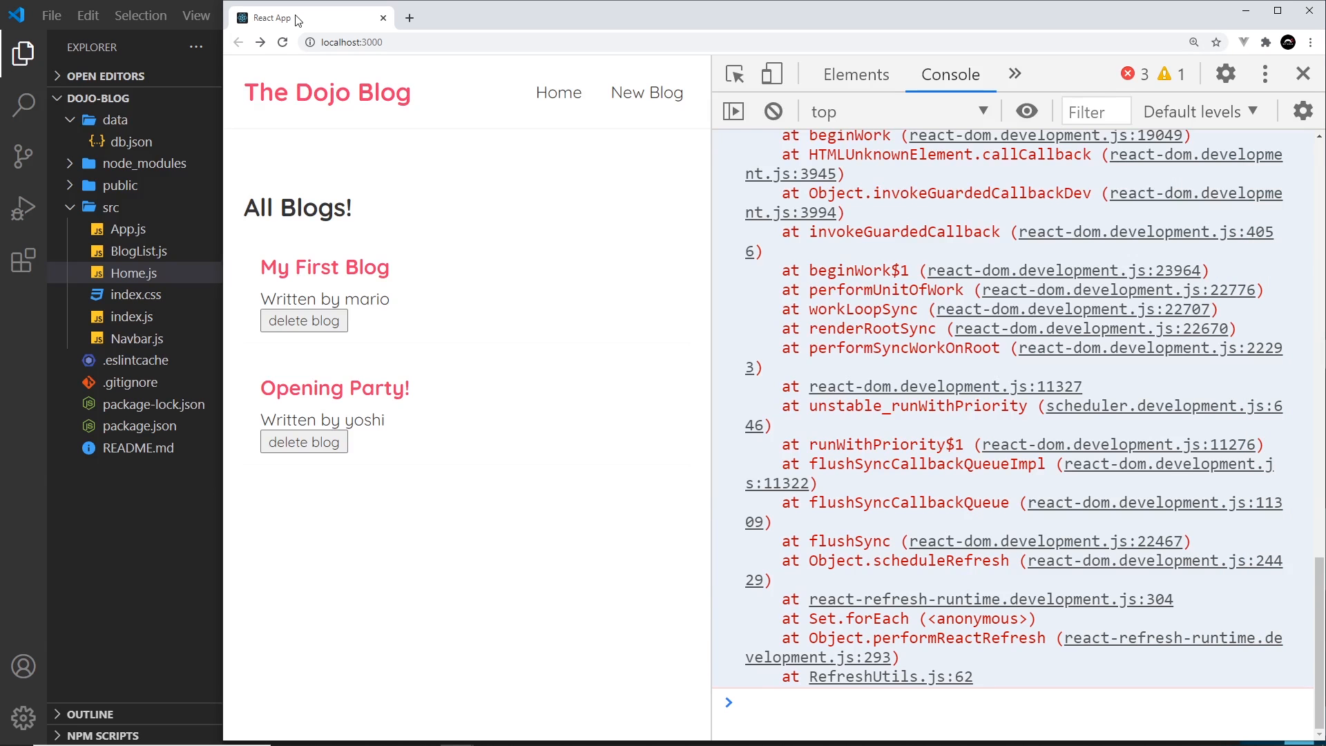
- Check in Chrome that both blogs render and the console errors are gone
{"action": "left_click", "coordinate": [774, 110]}
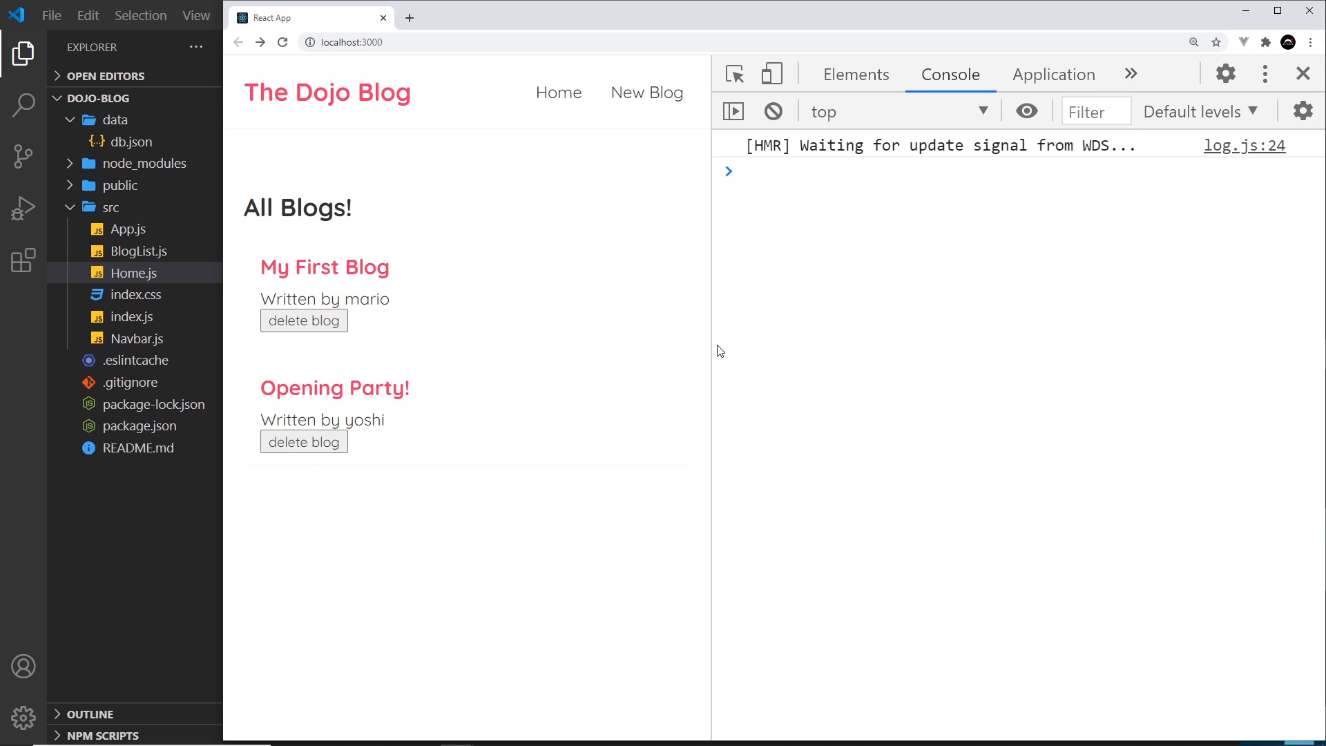
{"action": "mouse_move", "coordinate": [517, 383]}
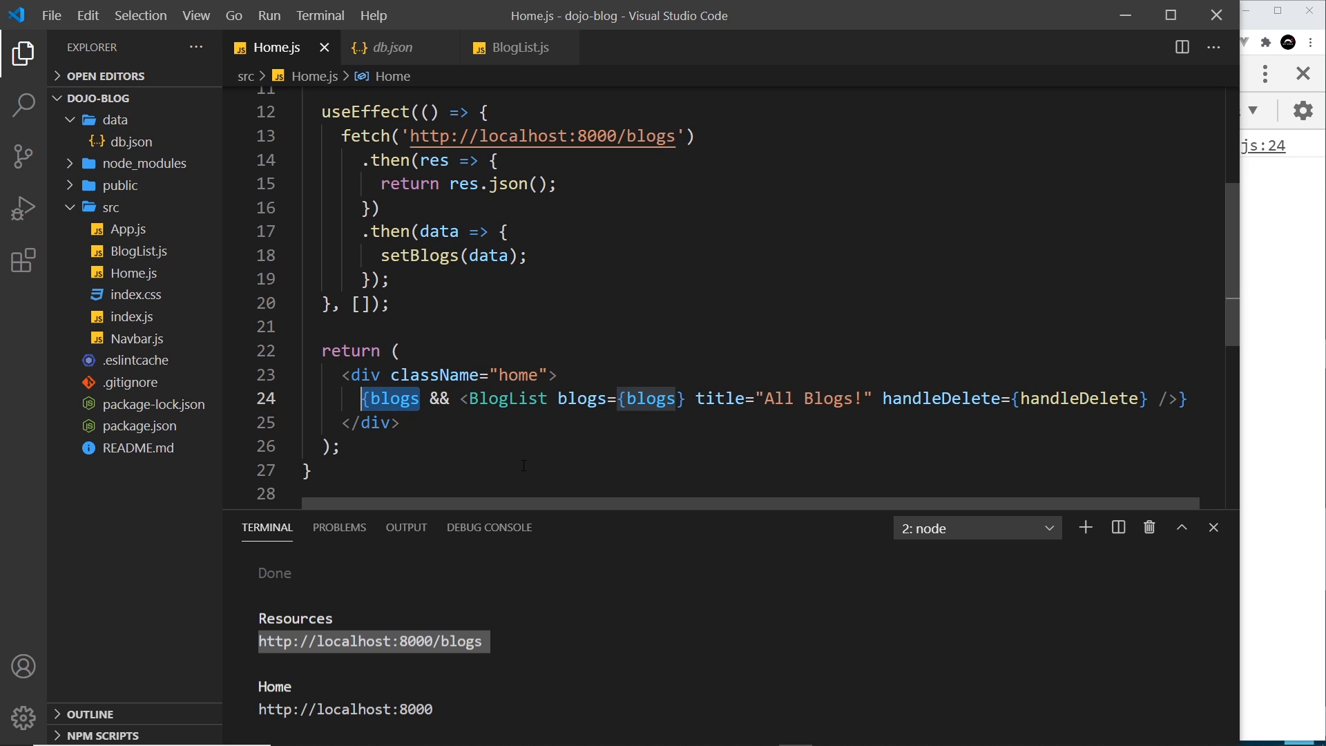
{"action": "left_click", "coordinate": [434, 398]}
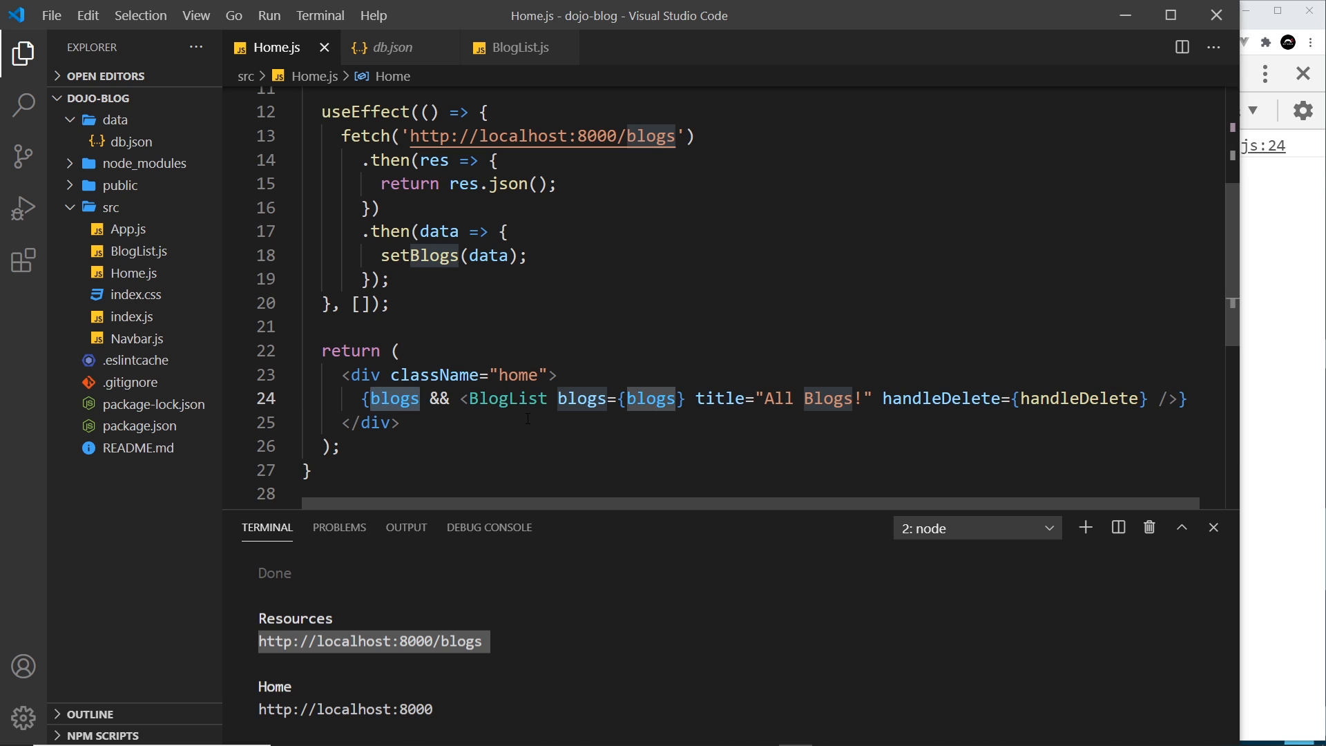
{"action": "mouse_move", "coordinate": [393, 398]}
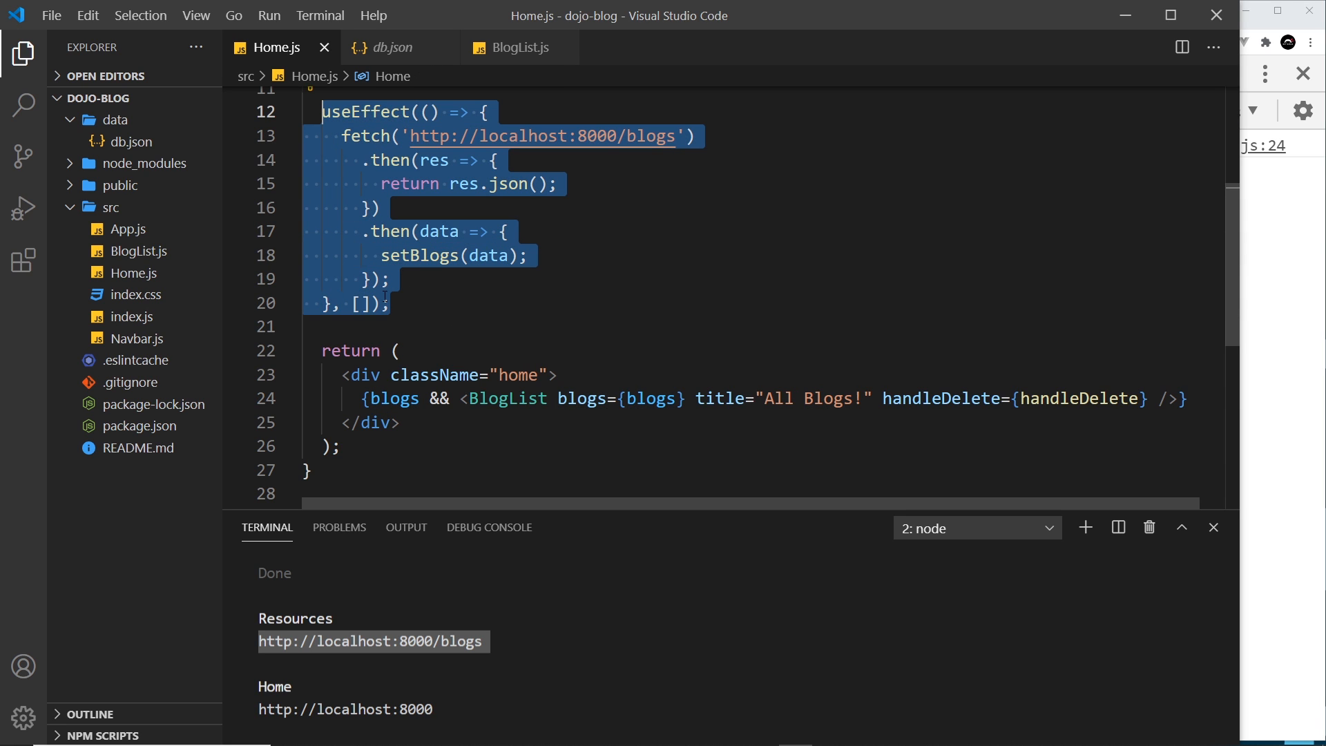
{"action": "scroll", "scroll_direction": "up", "scroll_amount": 3}
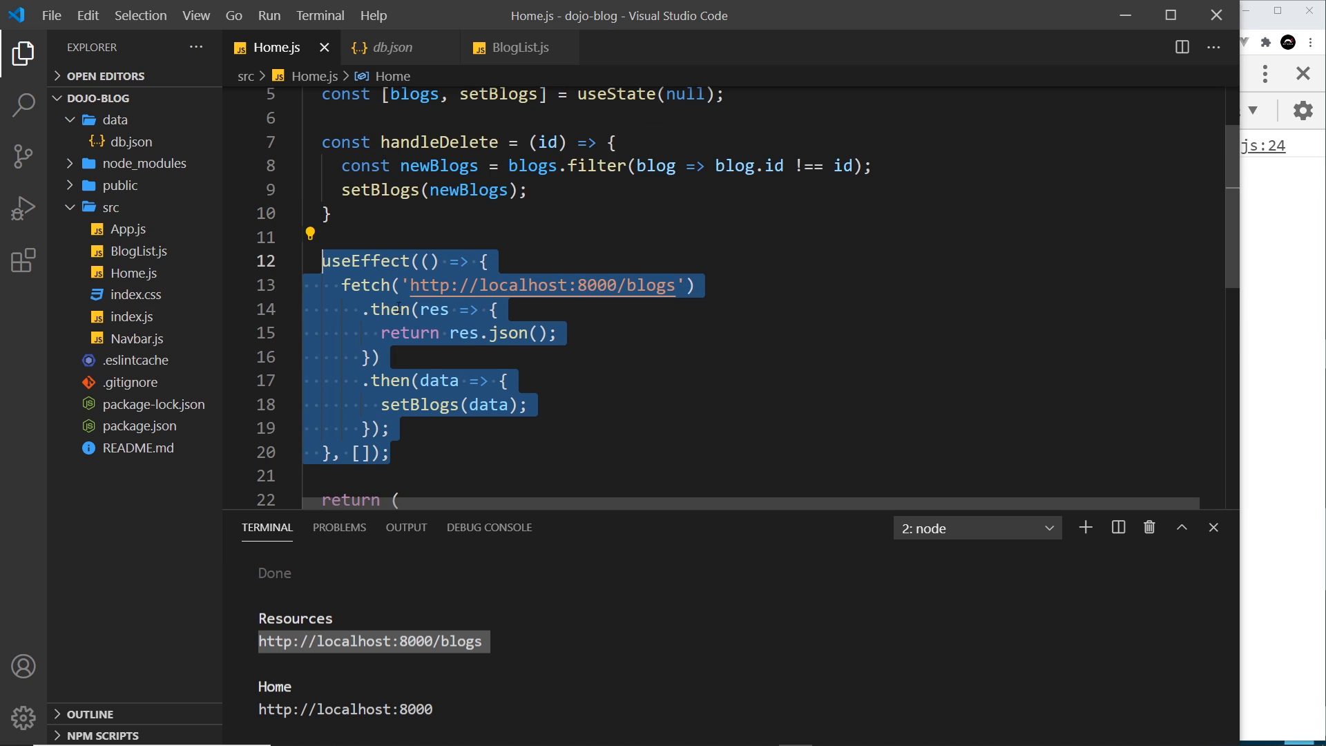
{"action": "scroll", "scroll_direction": "up", "scroll_amount": 3}
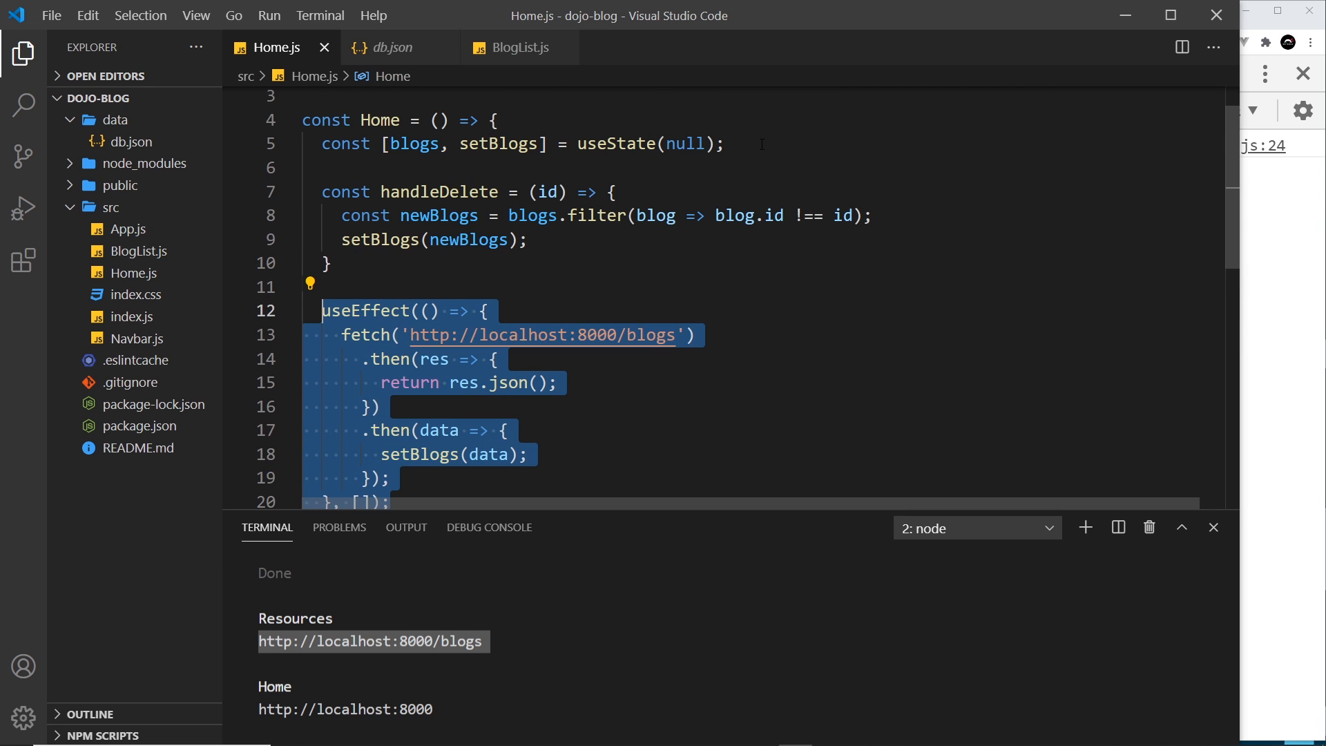
{"action": "scroll", "scroll_direction": "down", "scroll_amount": 3}
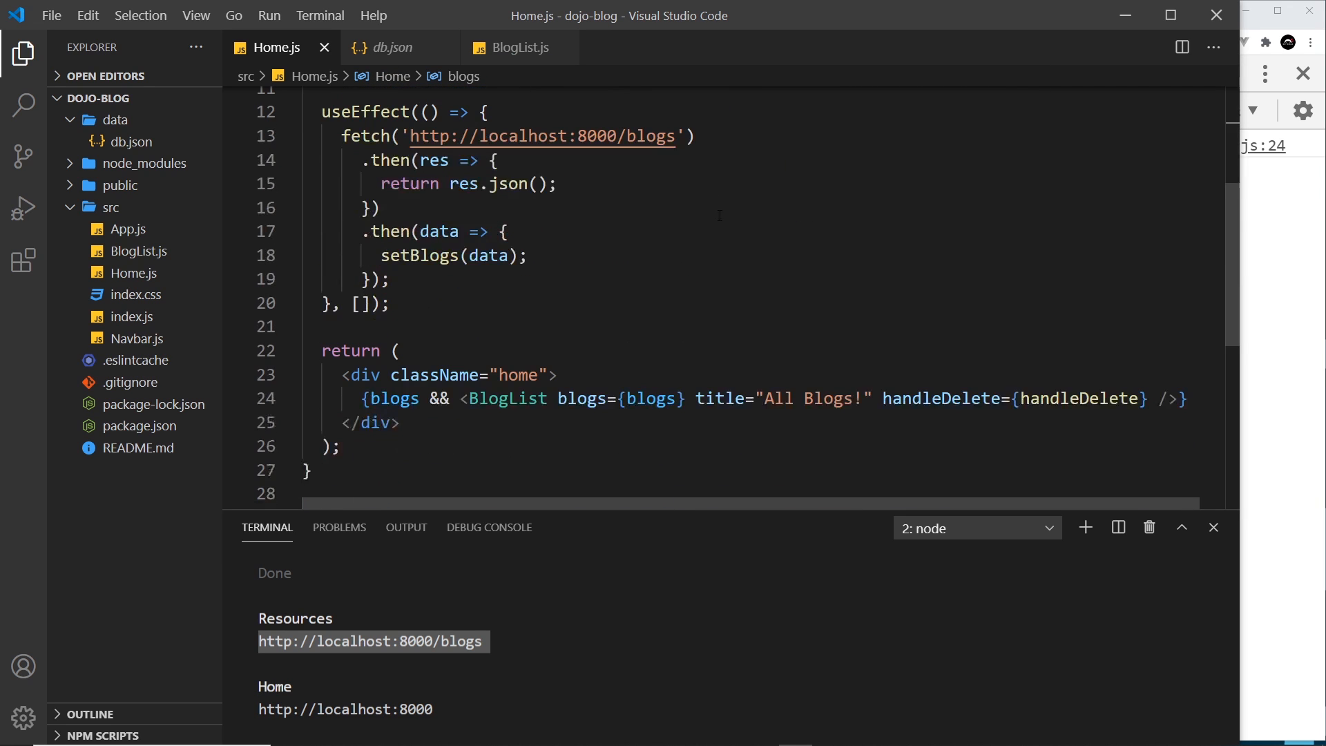
{"action": "left_click", "coordinate": [465, 398]}
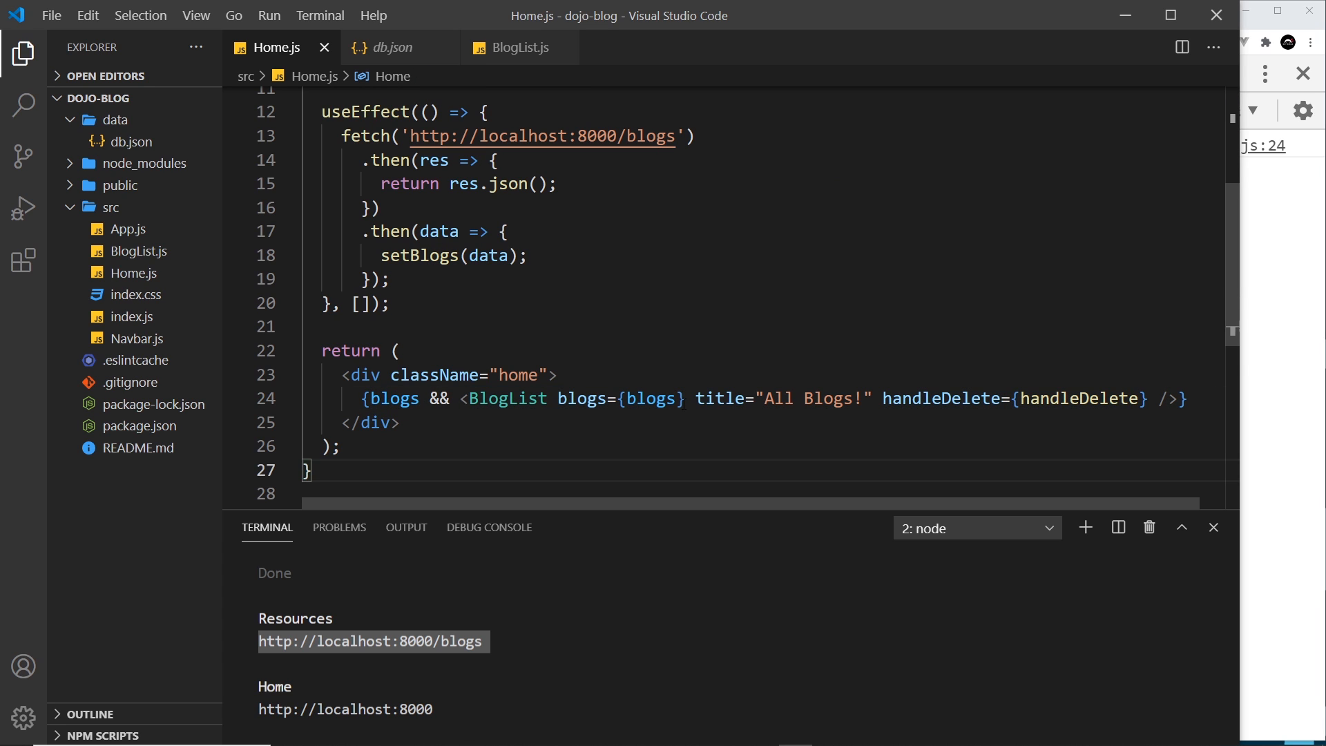
{"action": "double_click", "coordinate": [651, 397]}
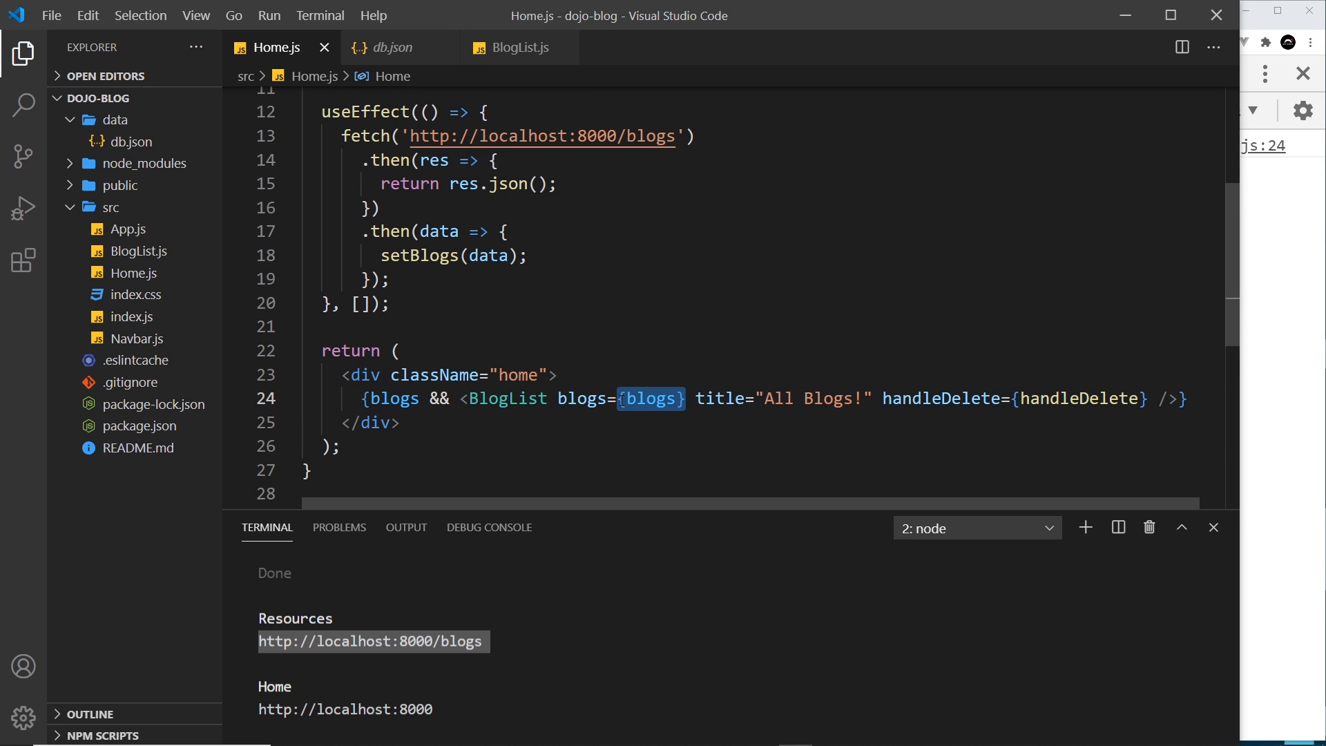
{"action": "mouse_move", "coordinate": [608, 348]}
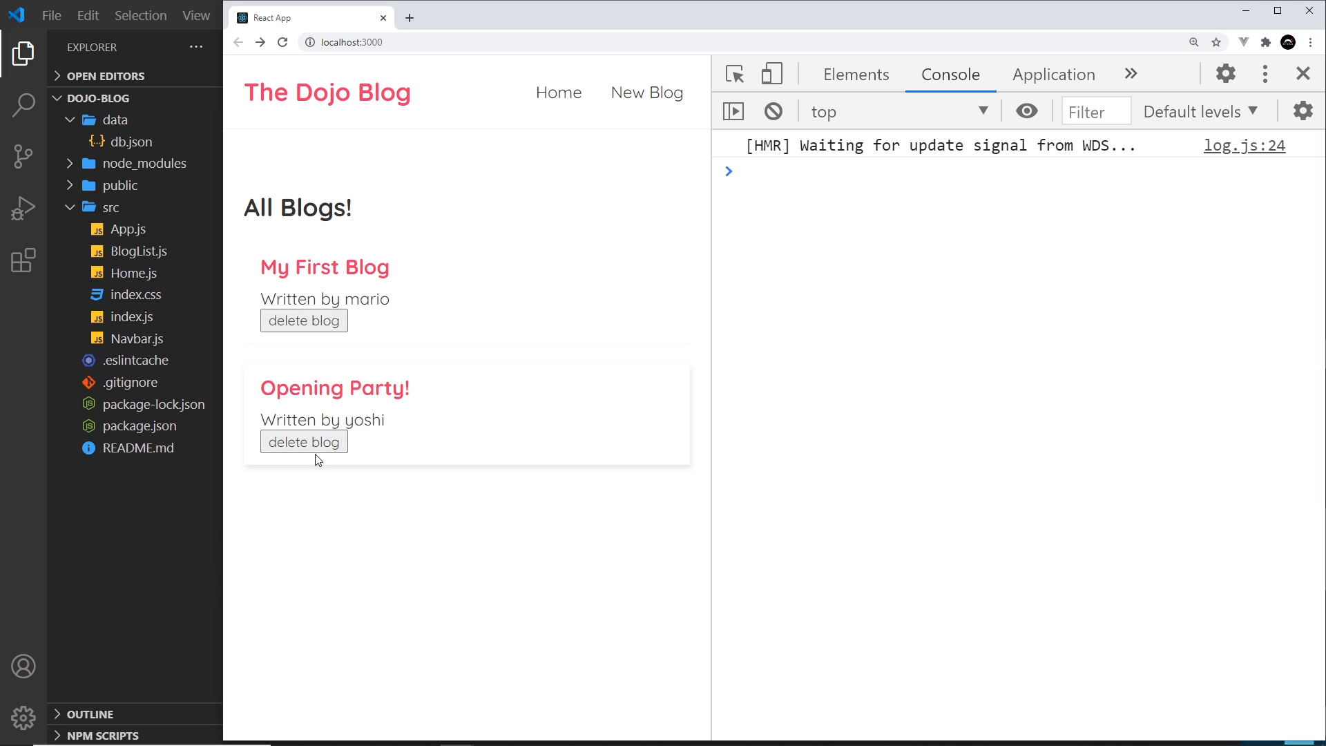
{"action": "mouse_move", "coordinate": [330, 448]}
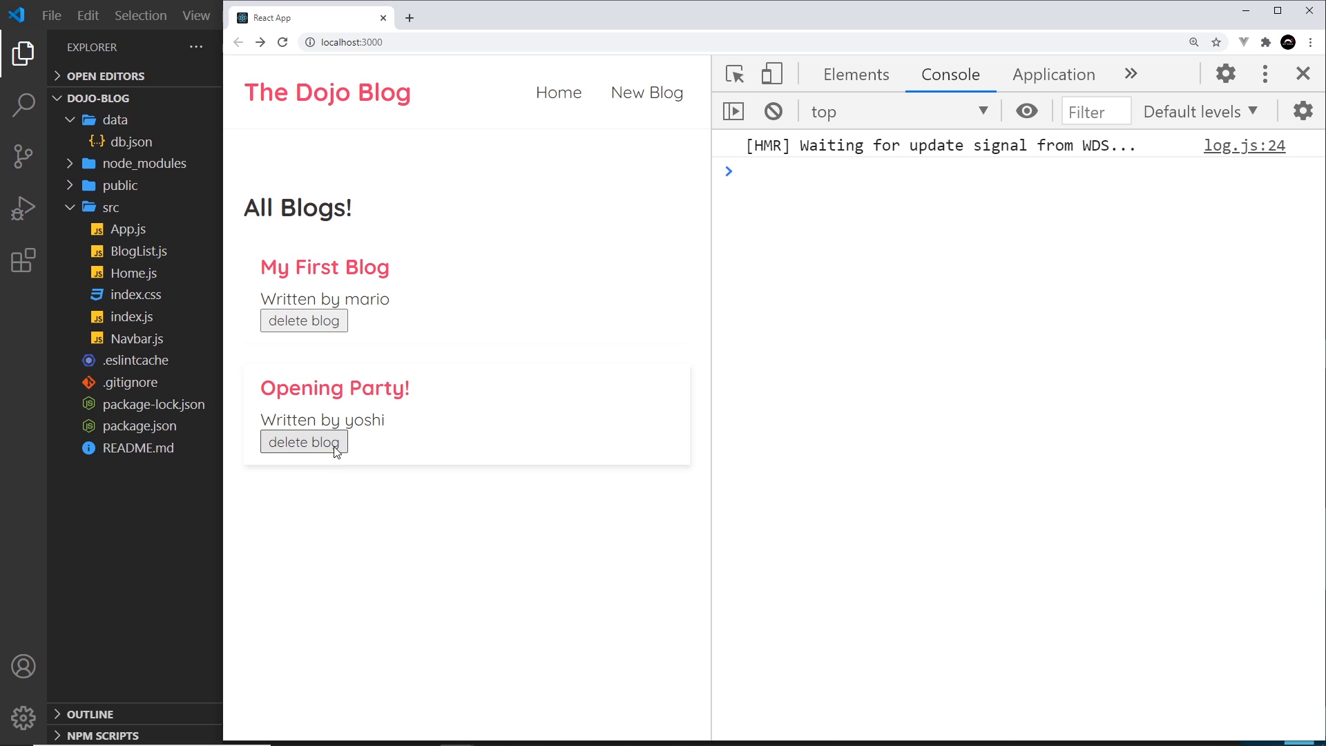
{"action": "mouse_move", "coordinate": [344, 500]}
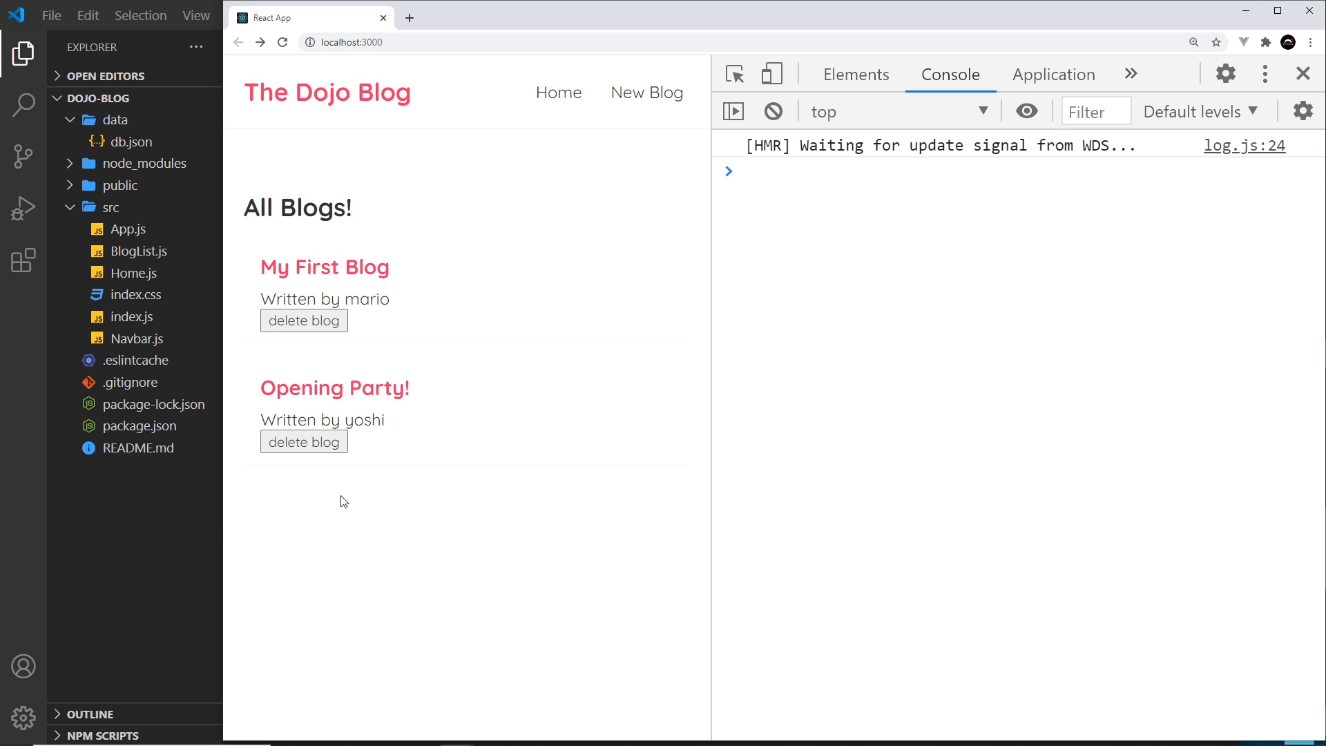
{"action": "mouse_move", "coordinate": [304, 442]}
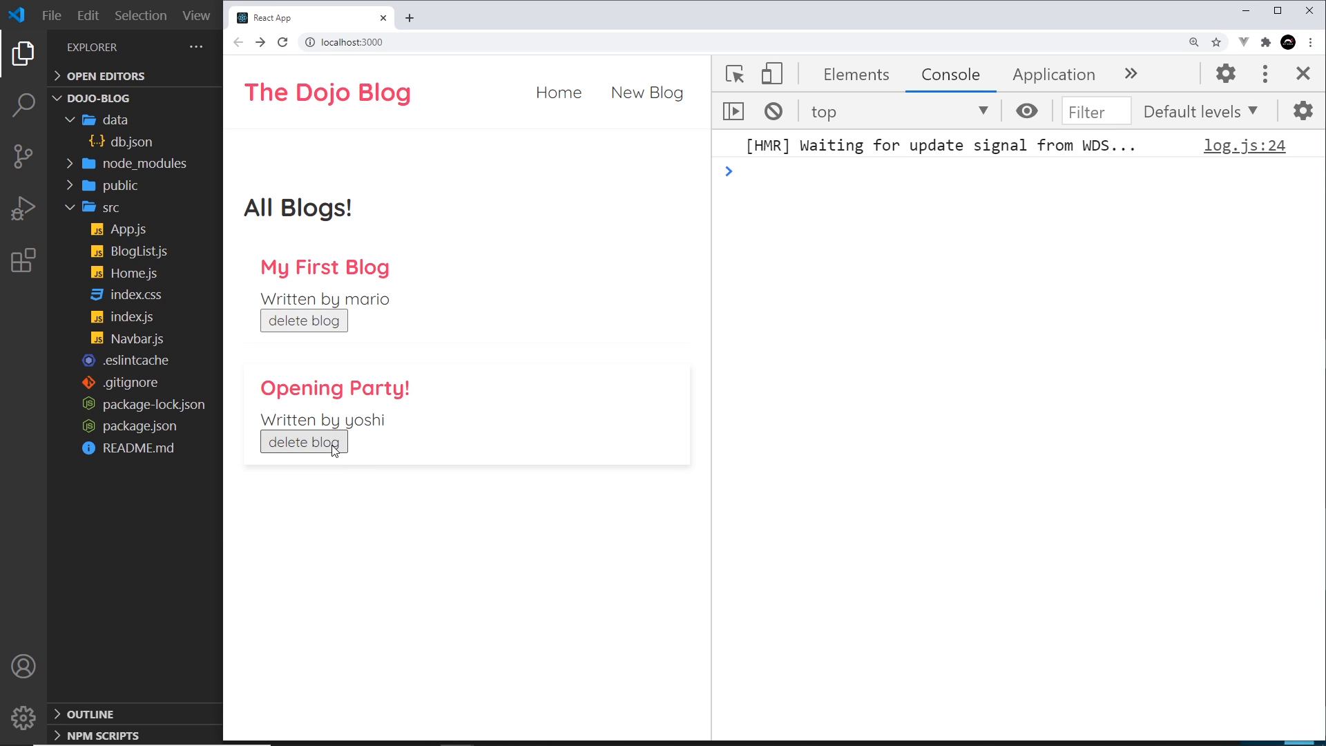
{"action": "mouse_move", "coordinate": [349, 464]}
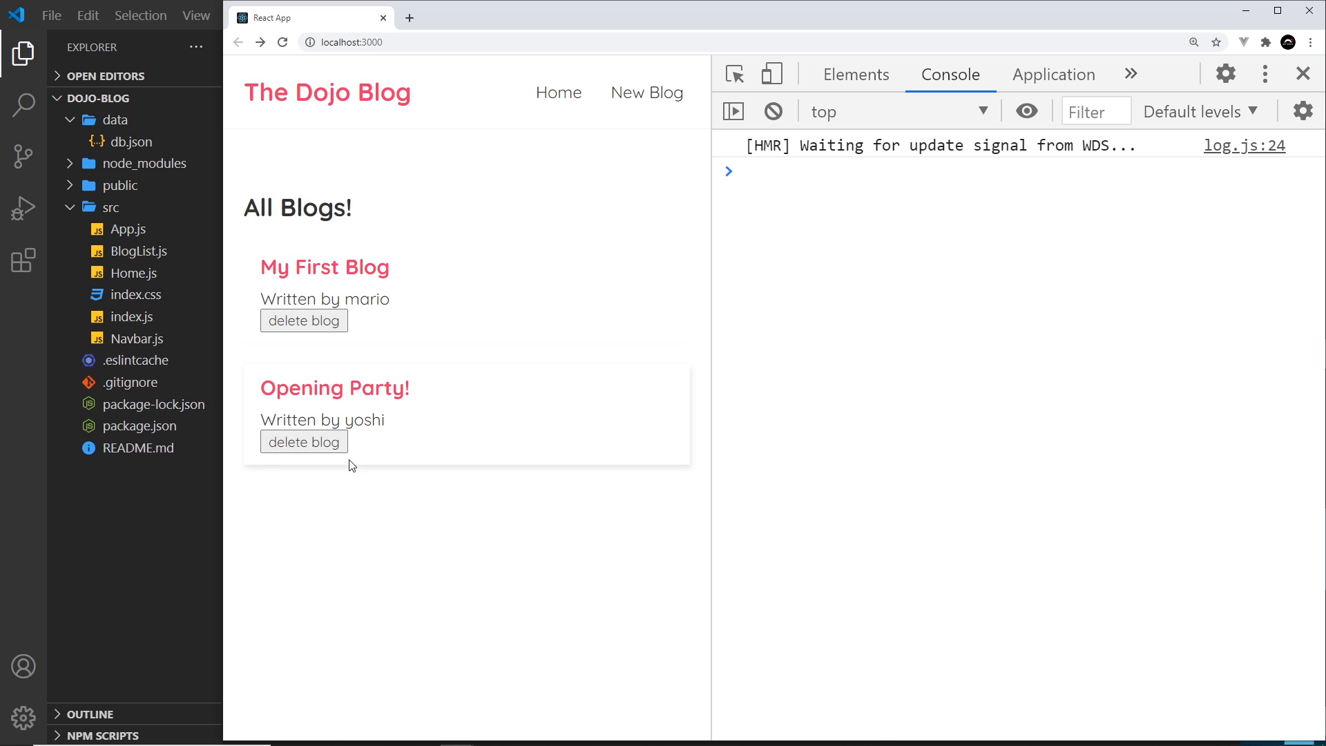
{"action": "mouse_move", "coordinate": [304, 442]}
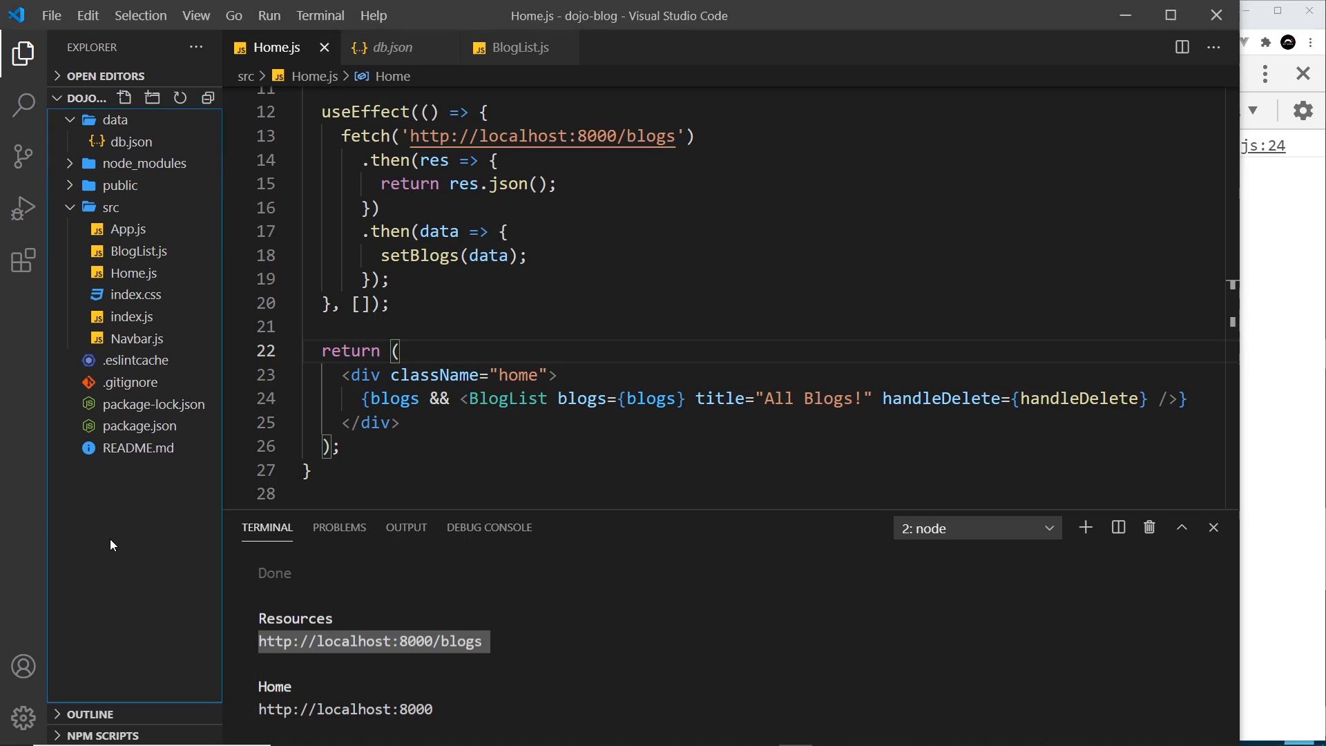
- Remove the handleDelete function and prop from Home.js, then switch to BlogList.js
{"action": "scroll", "scroll_direction": "up", "scroll_amount": 3}
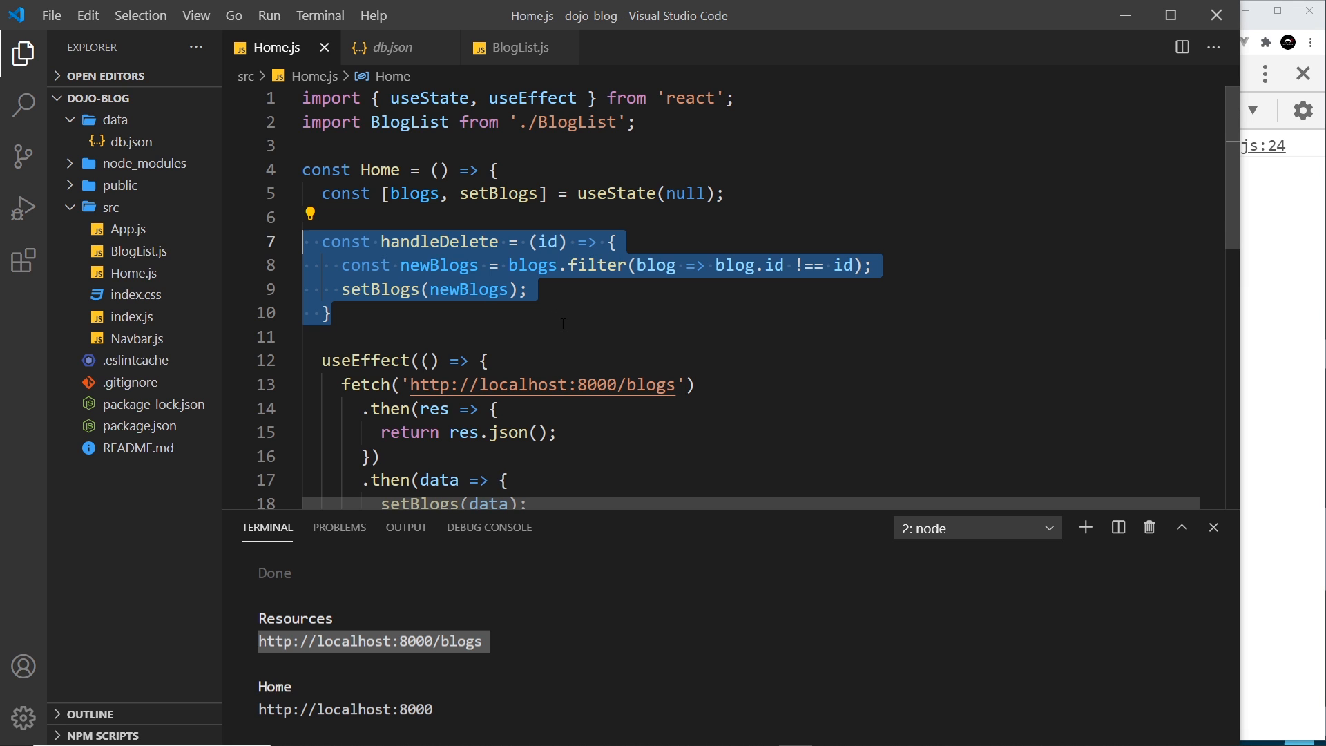
{"action": "scroll", "scroll_direction": "down", "scroll_amount": 3}
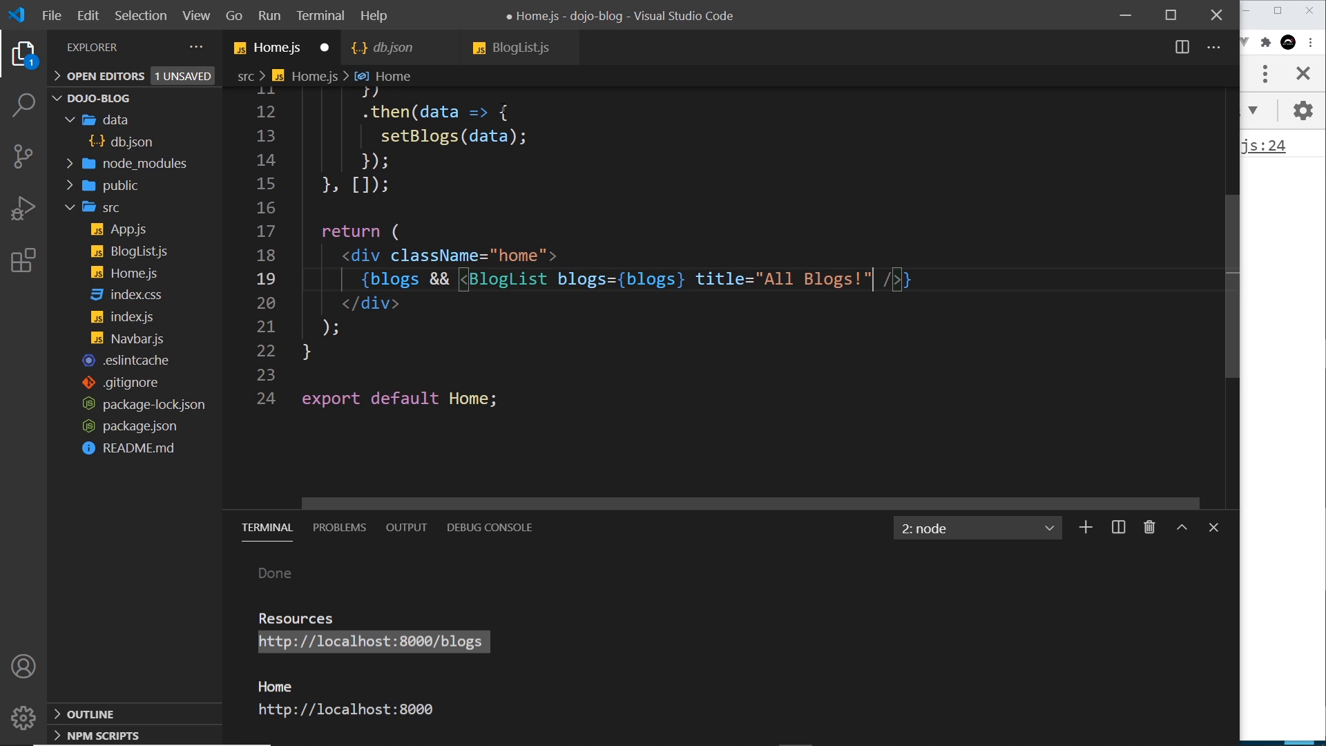
{"action": "left_click", "coordinate": [516, 47]}
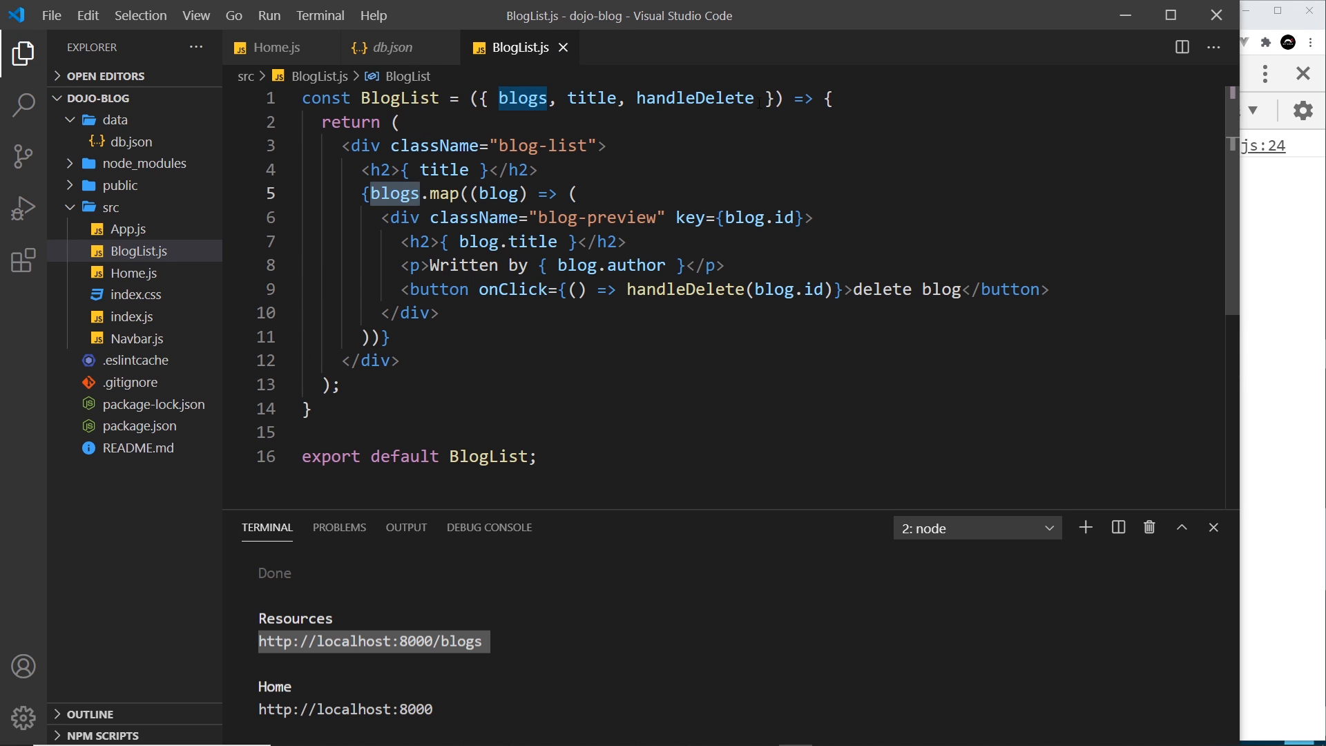
- Drop handleDelete from BlogList's props and delete the 'delete blog' button line
{"action": "key", "text": "Backspace"}
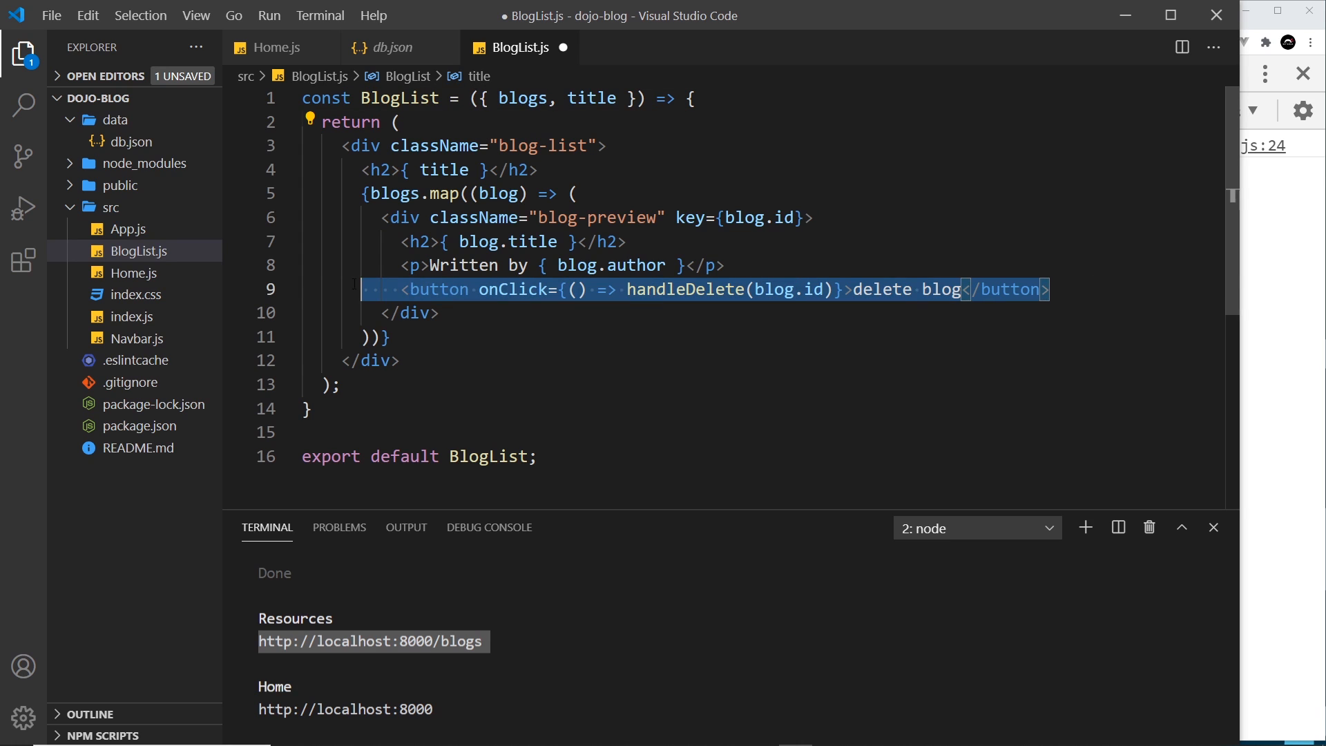
{"action": "key", "text": "Delete"}
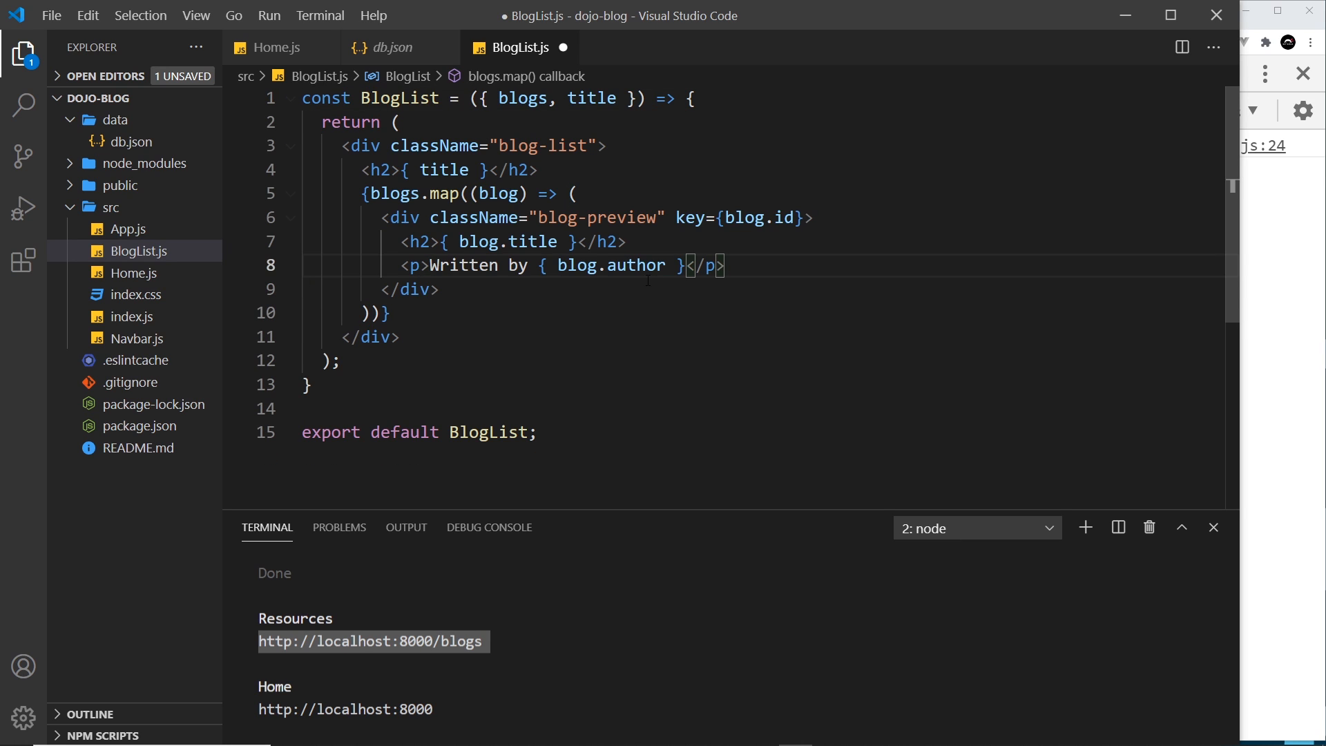